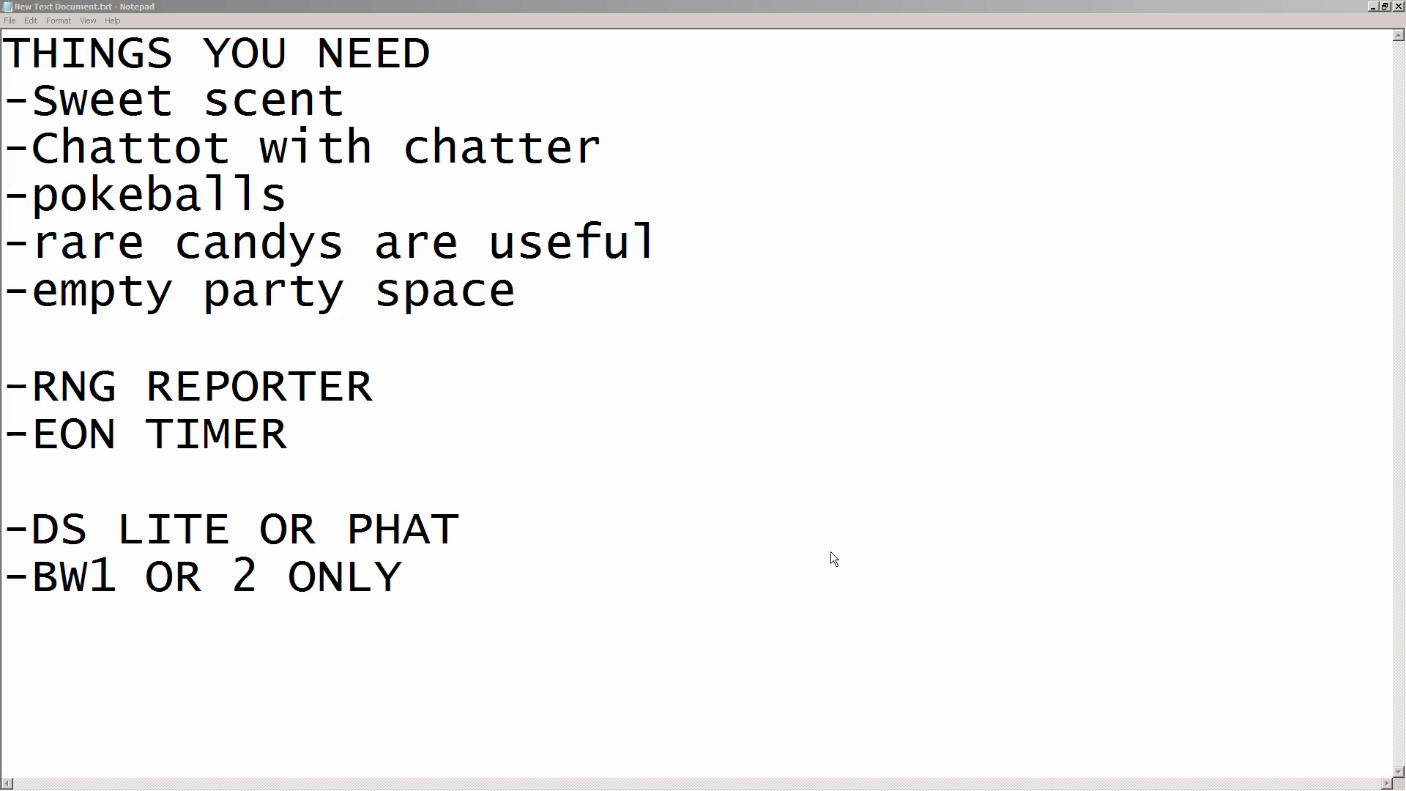
# Start the DS parameter finder for game version Black 2 in English
pyautogui.click(486, 528)
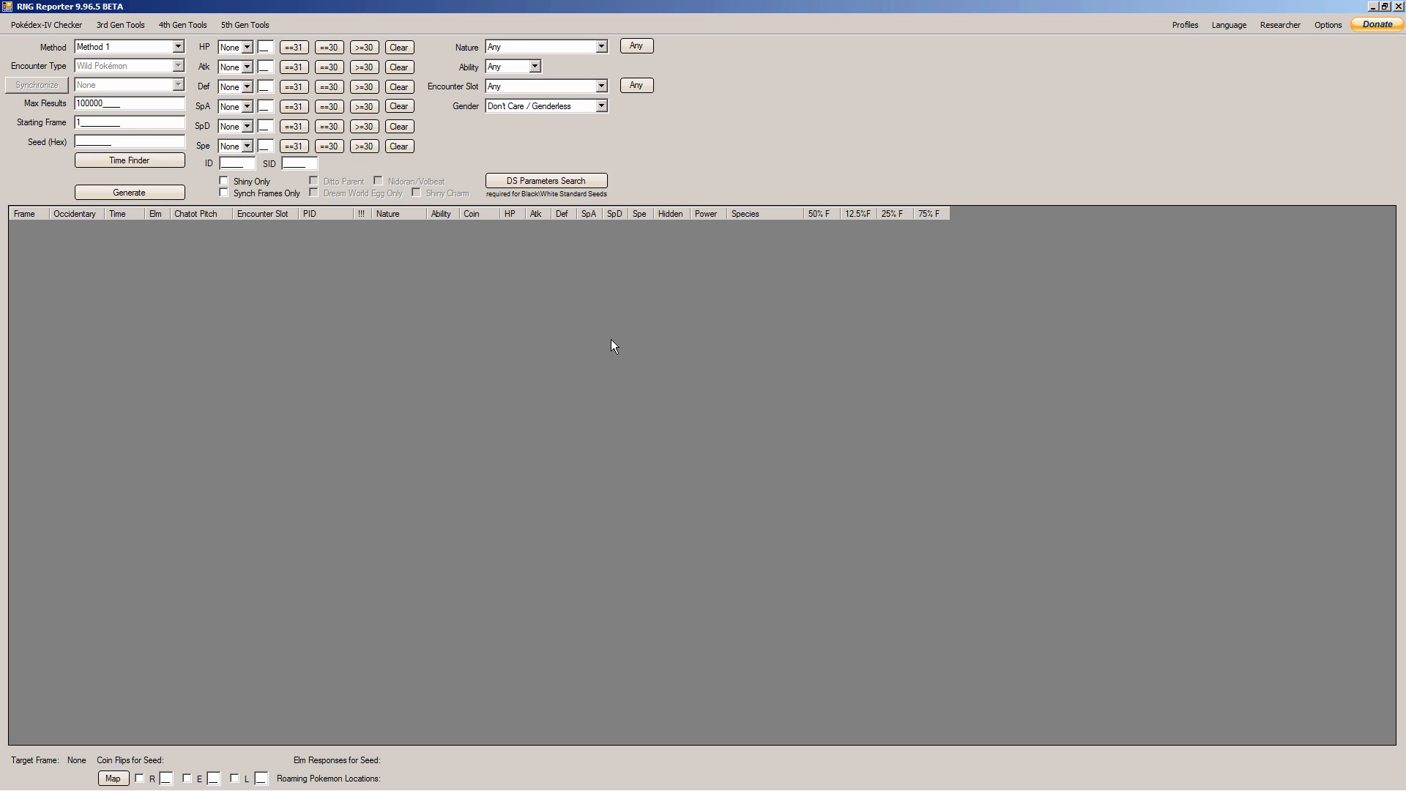
pyautogui.moveTo(393, 421)
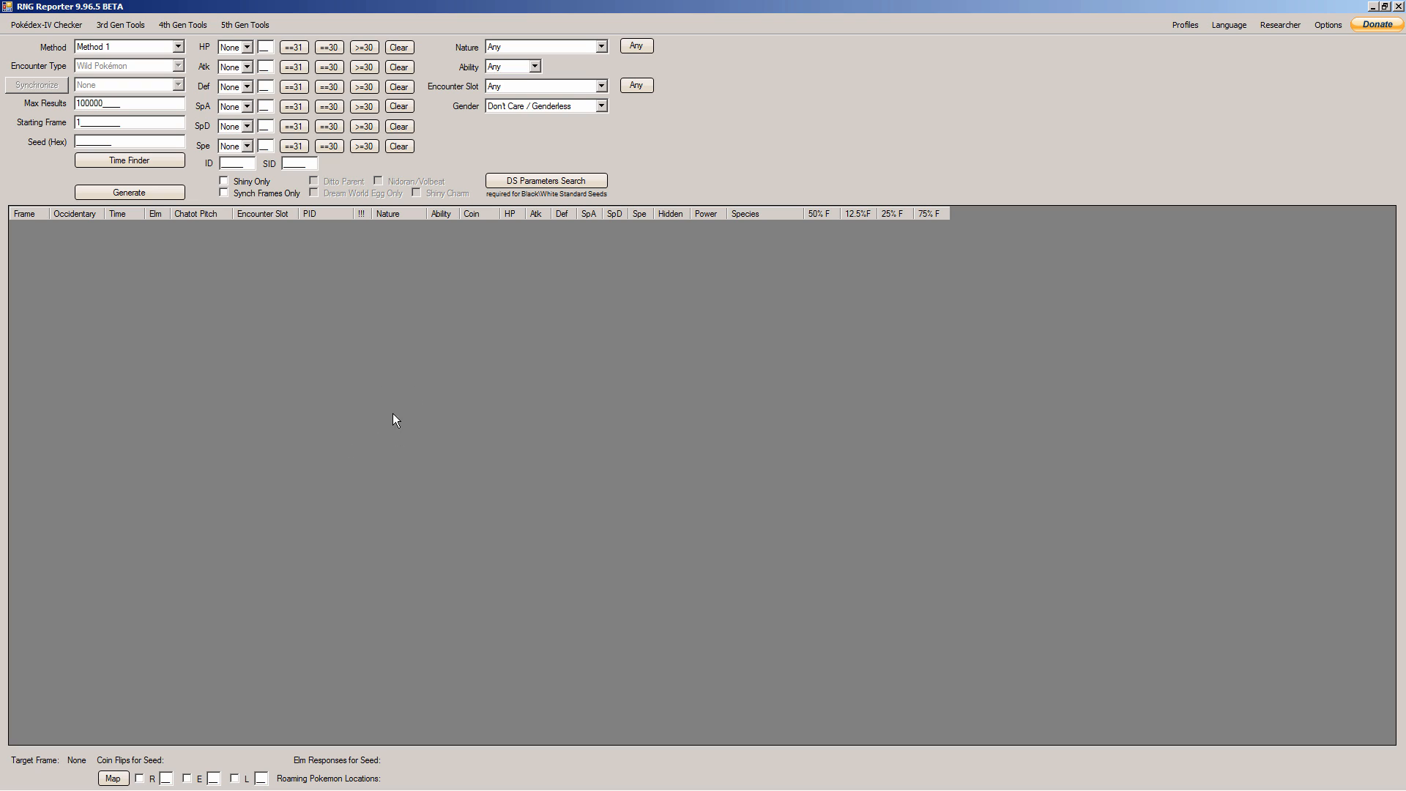
pyautogui.moveTo(727, 178)
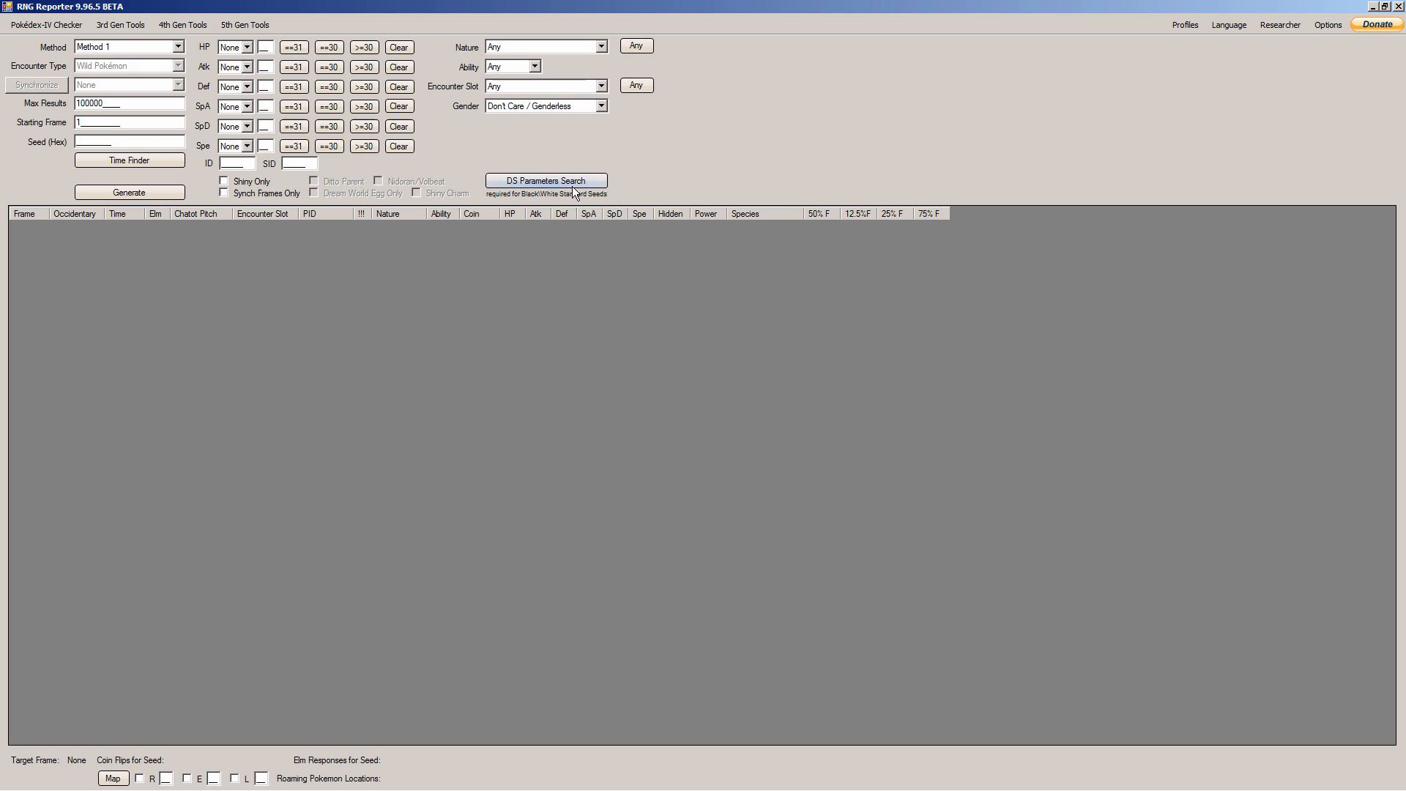
pyautogui.click(545, 180)
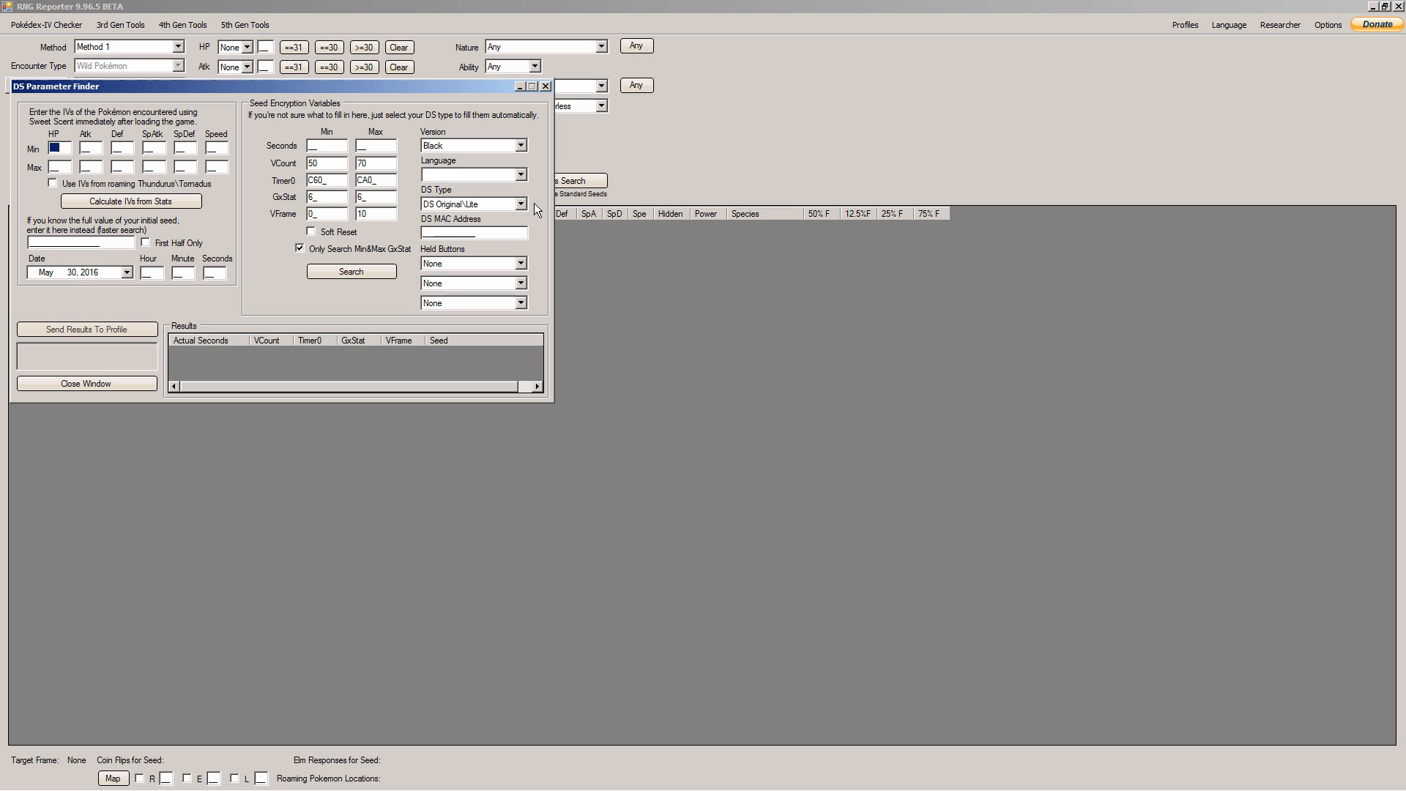
pyautogui.click(473, 145)
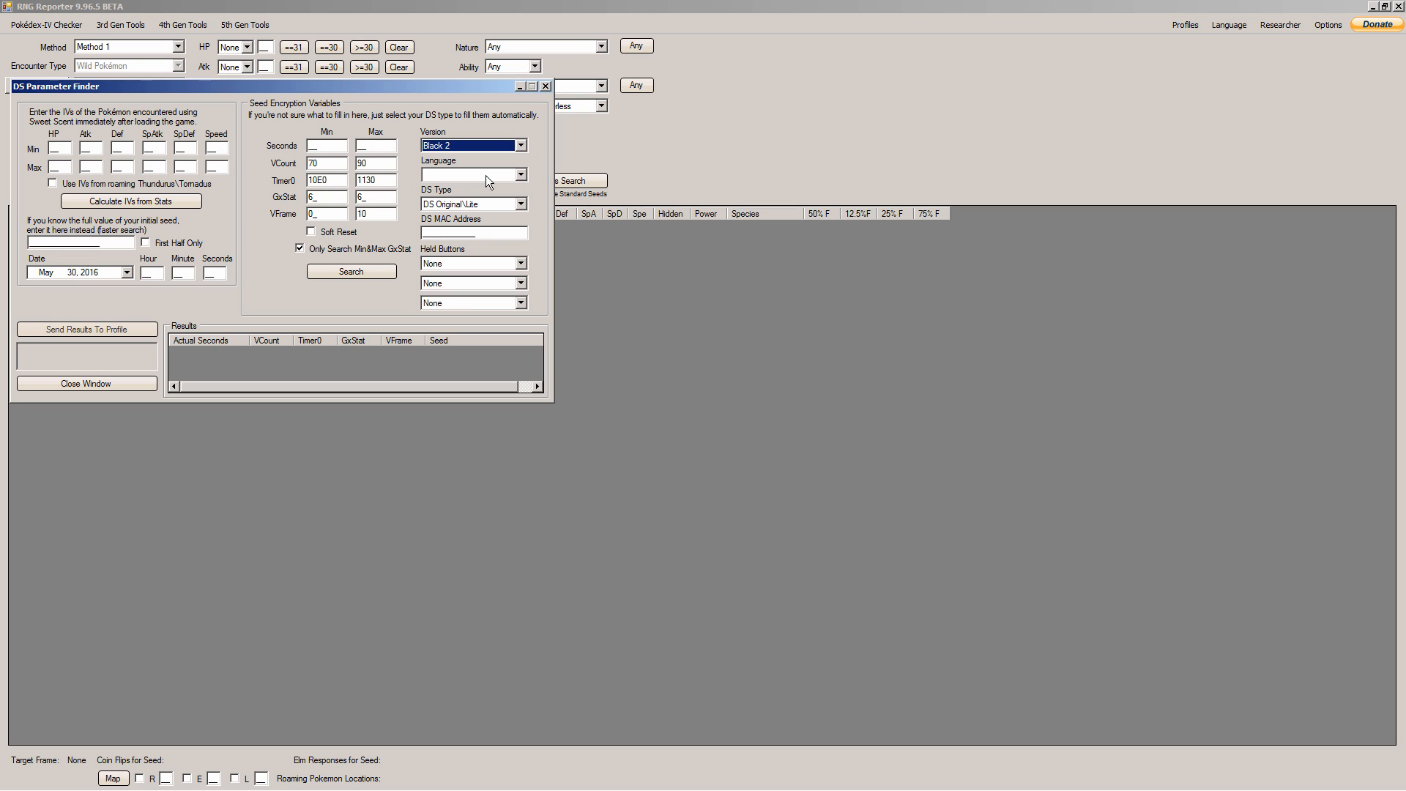
pyautogui.click(521, 175)
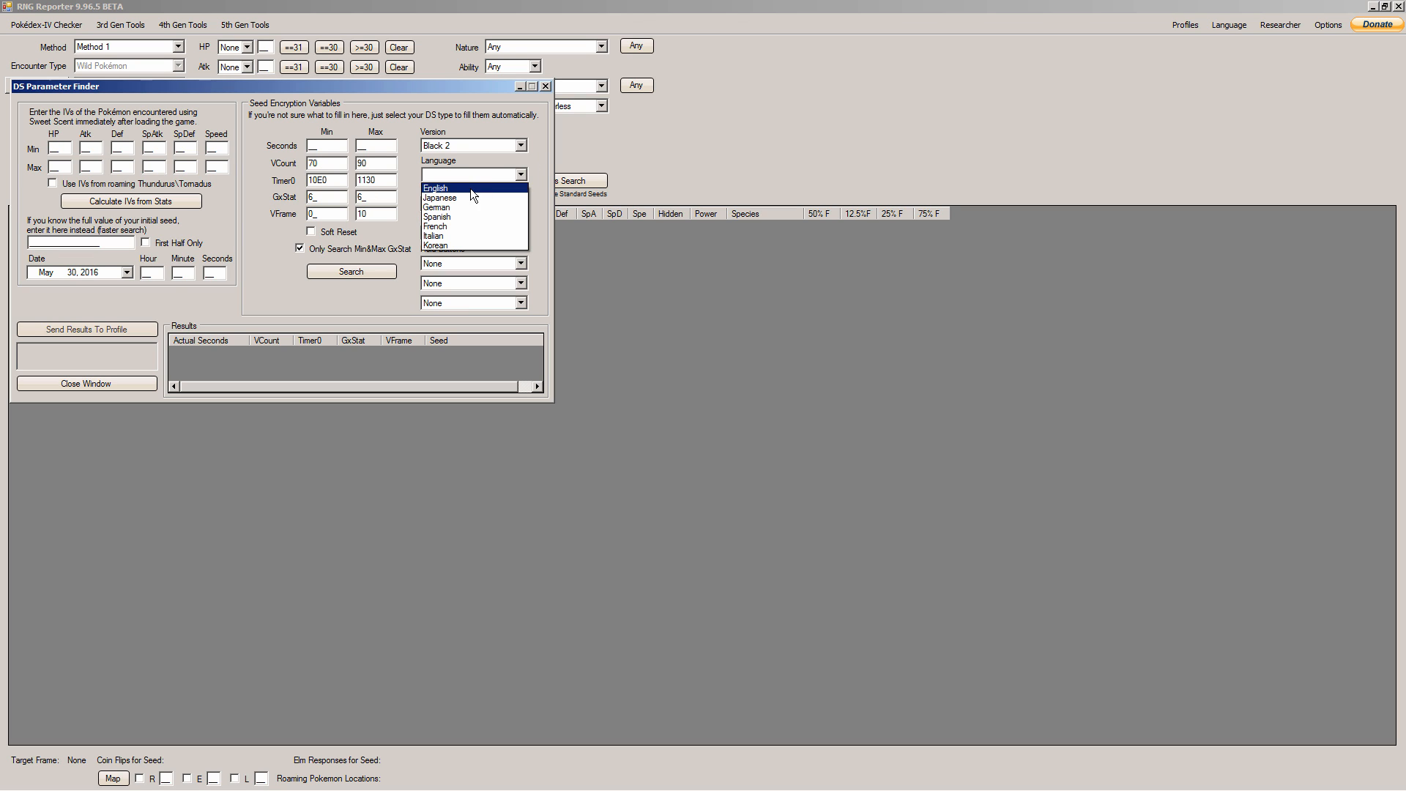
pyautogui.click(435, 187)
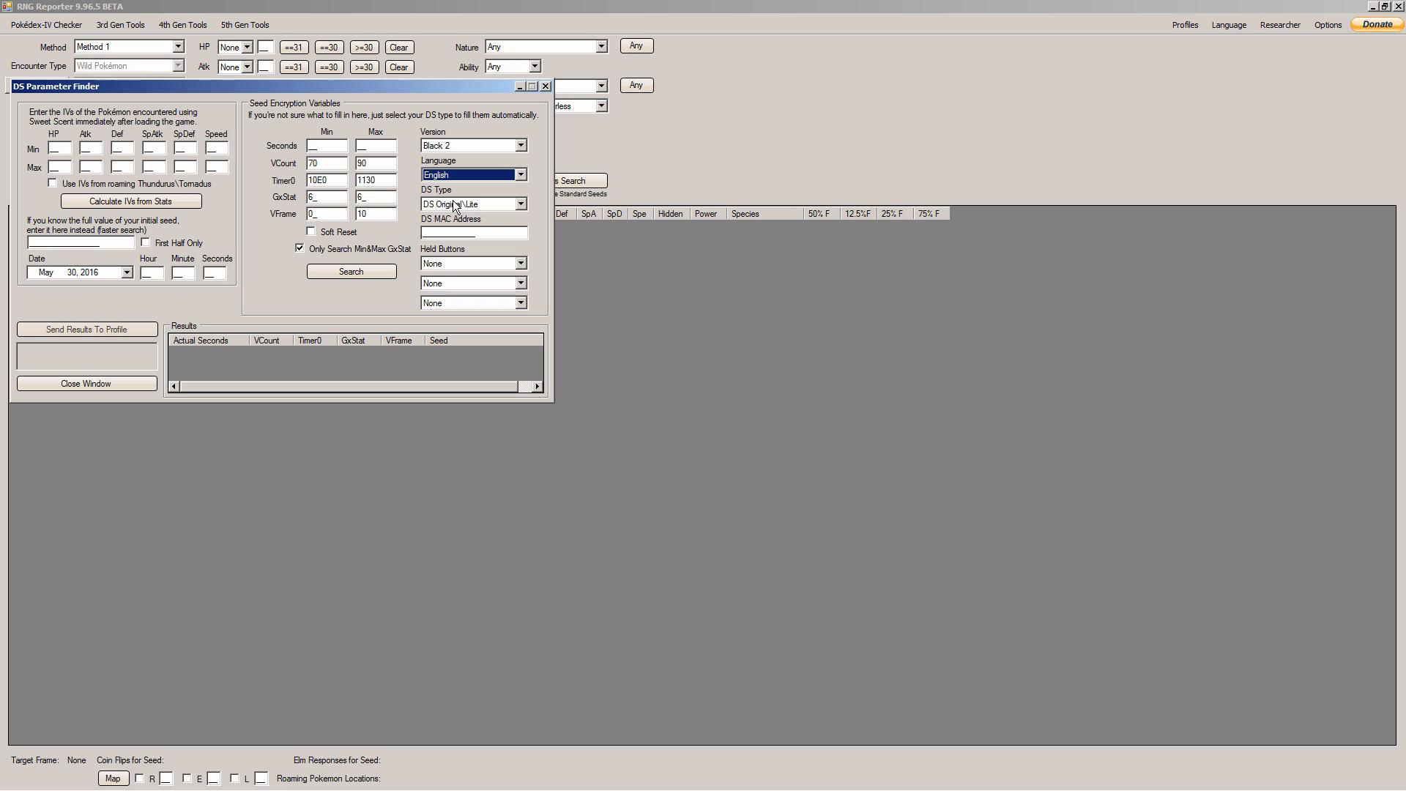
# Paste the DS MAC address into the finder, keeping held buttons at None
pyautogui.click(473, 232)
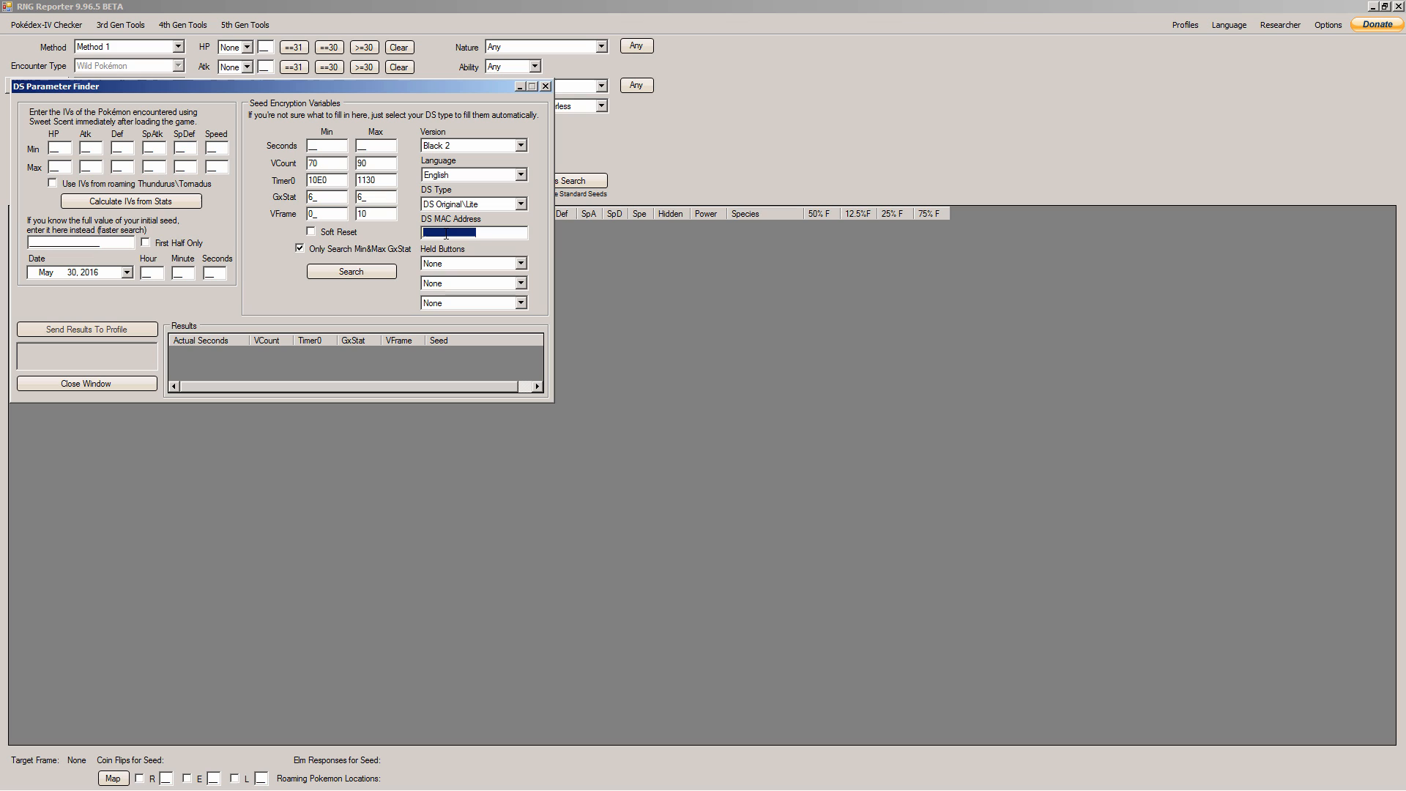
pyautogui.rightClick(461, 231)
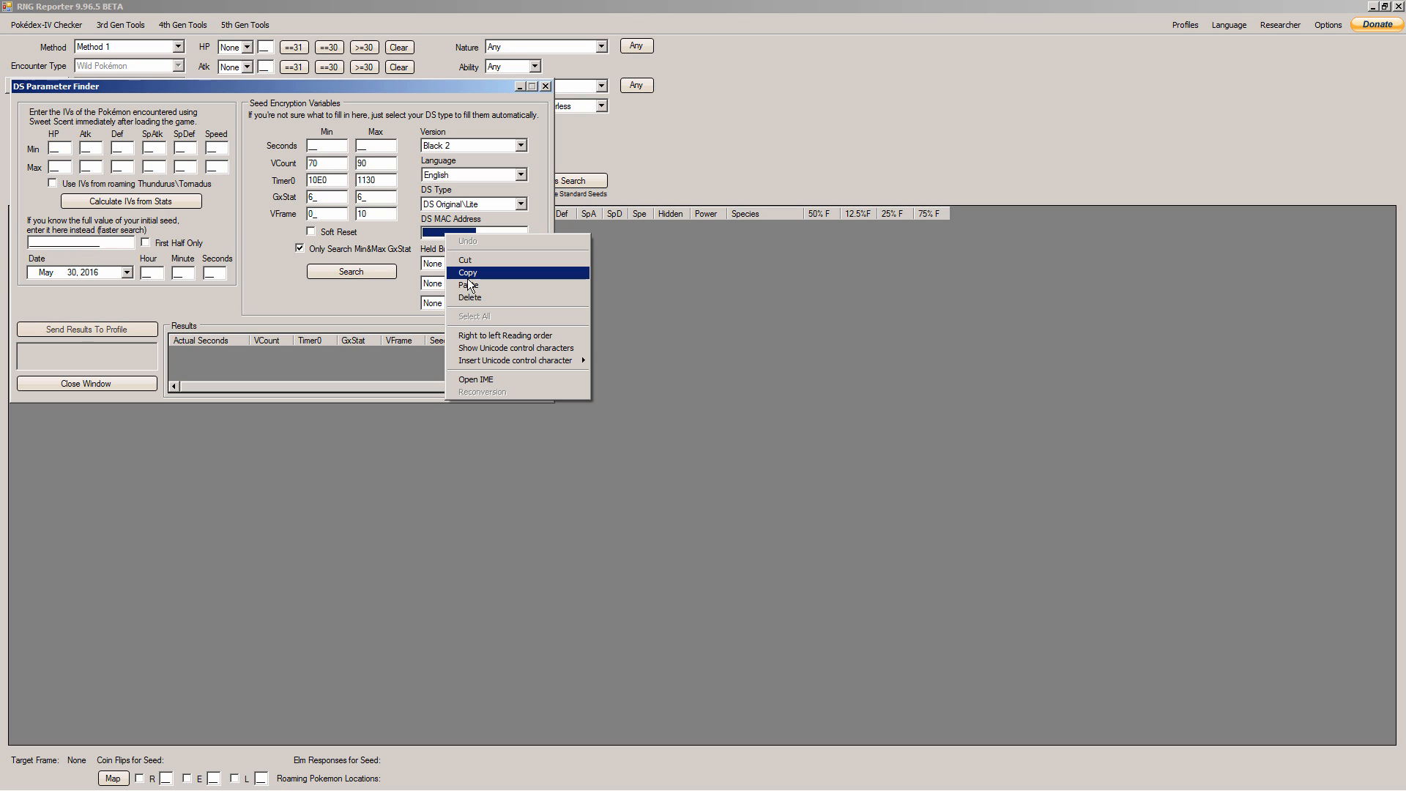
pyautogui.click(469, 286)
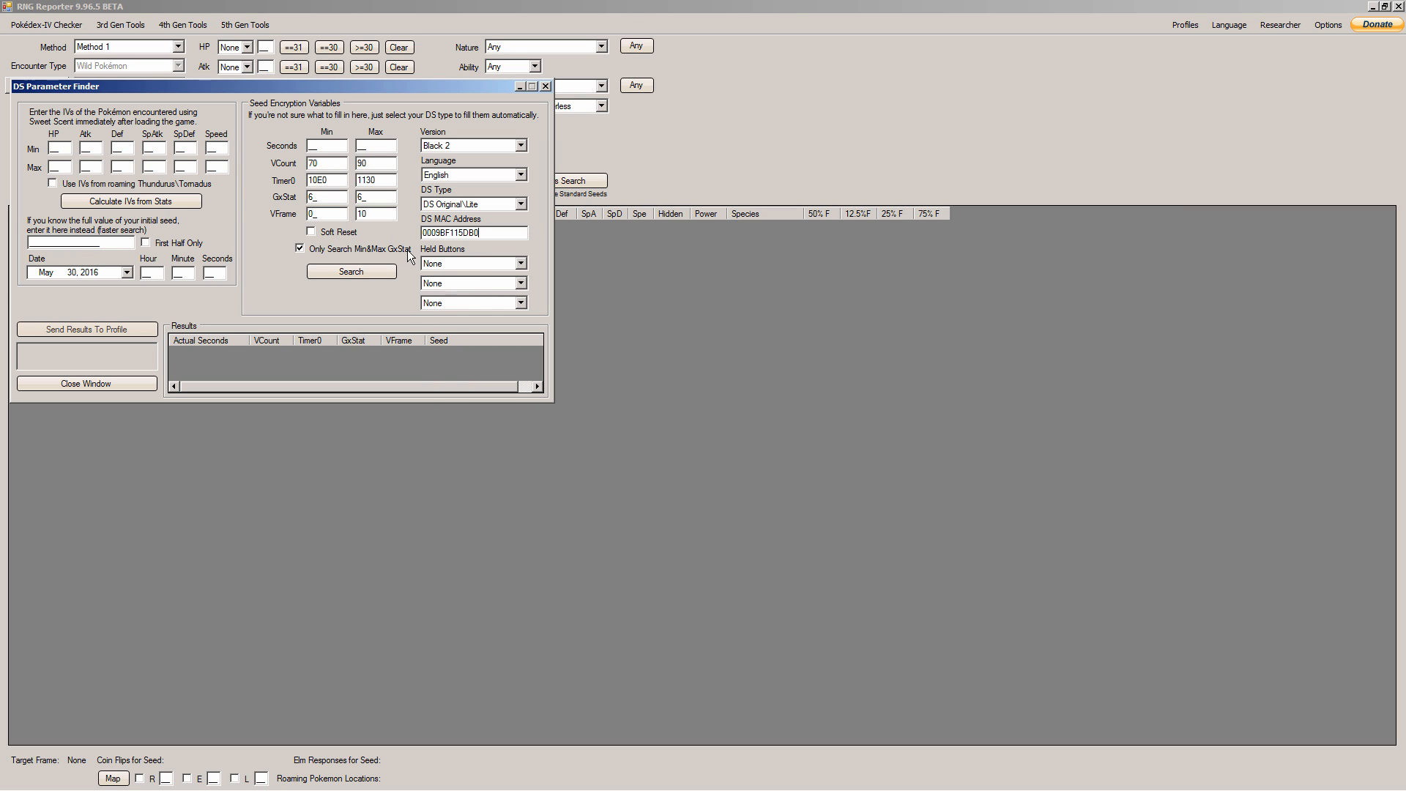
pyautogui.moveTo(517, 272)
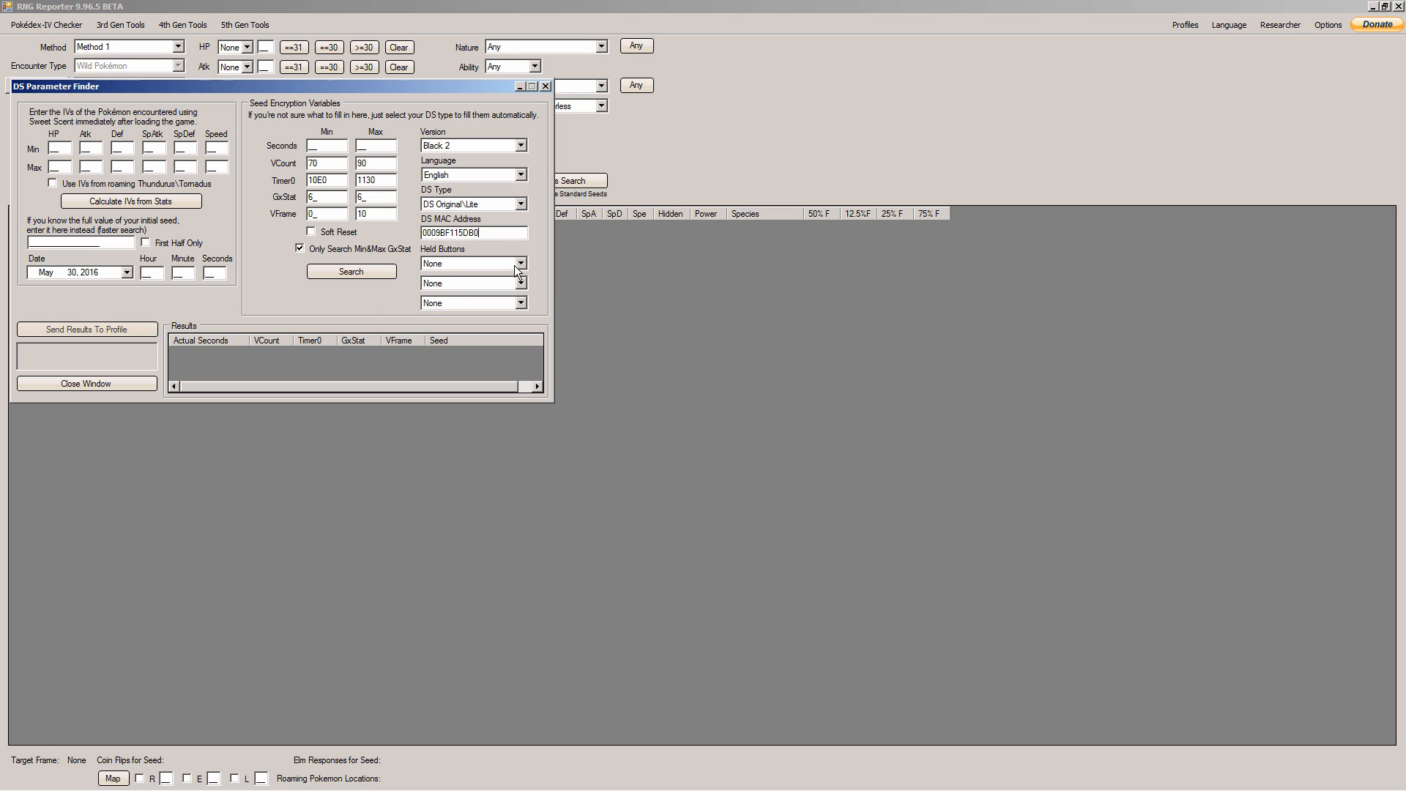
pyautogui.click(468, 262)
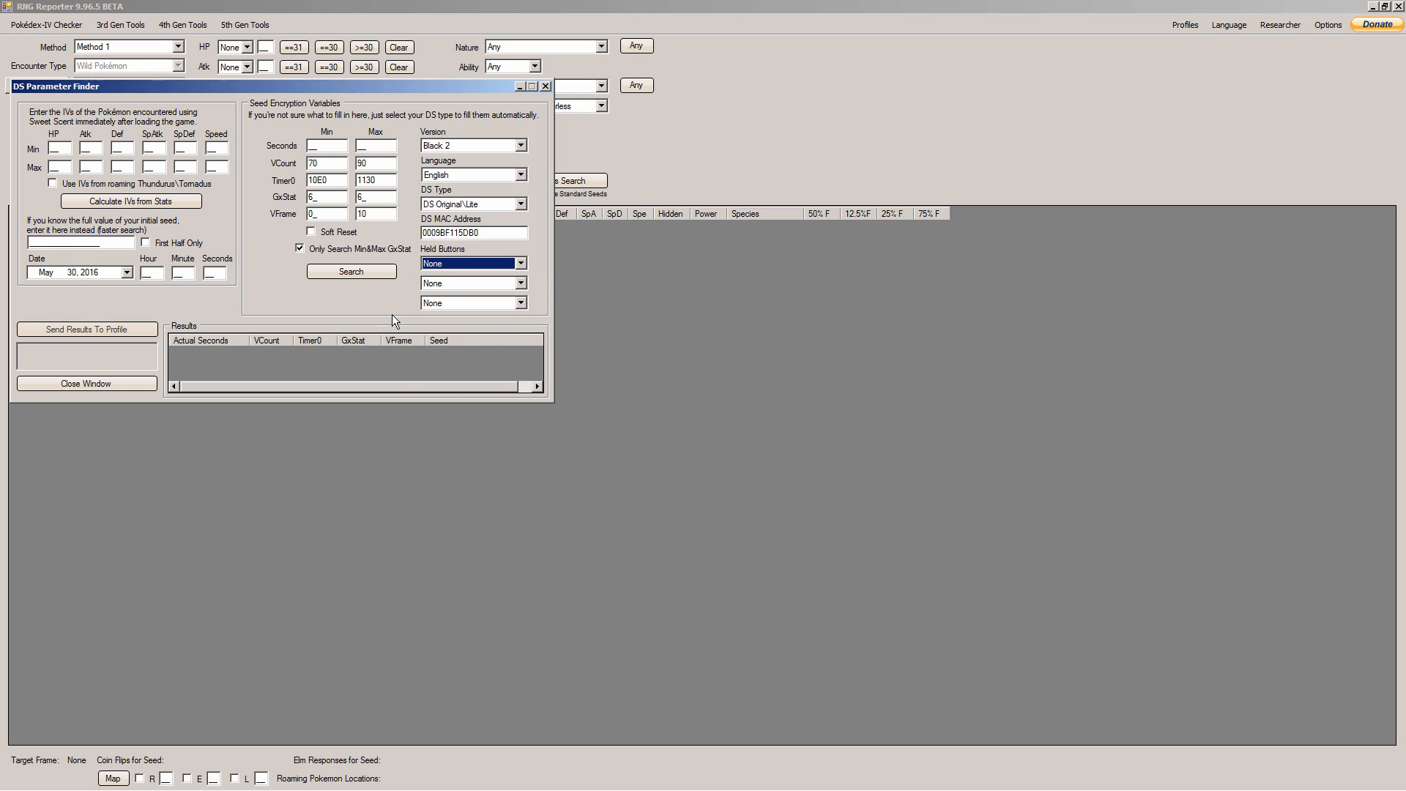
pyautogui.moveTo(149, 287)
pyautogui.write('30')
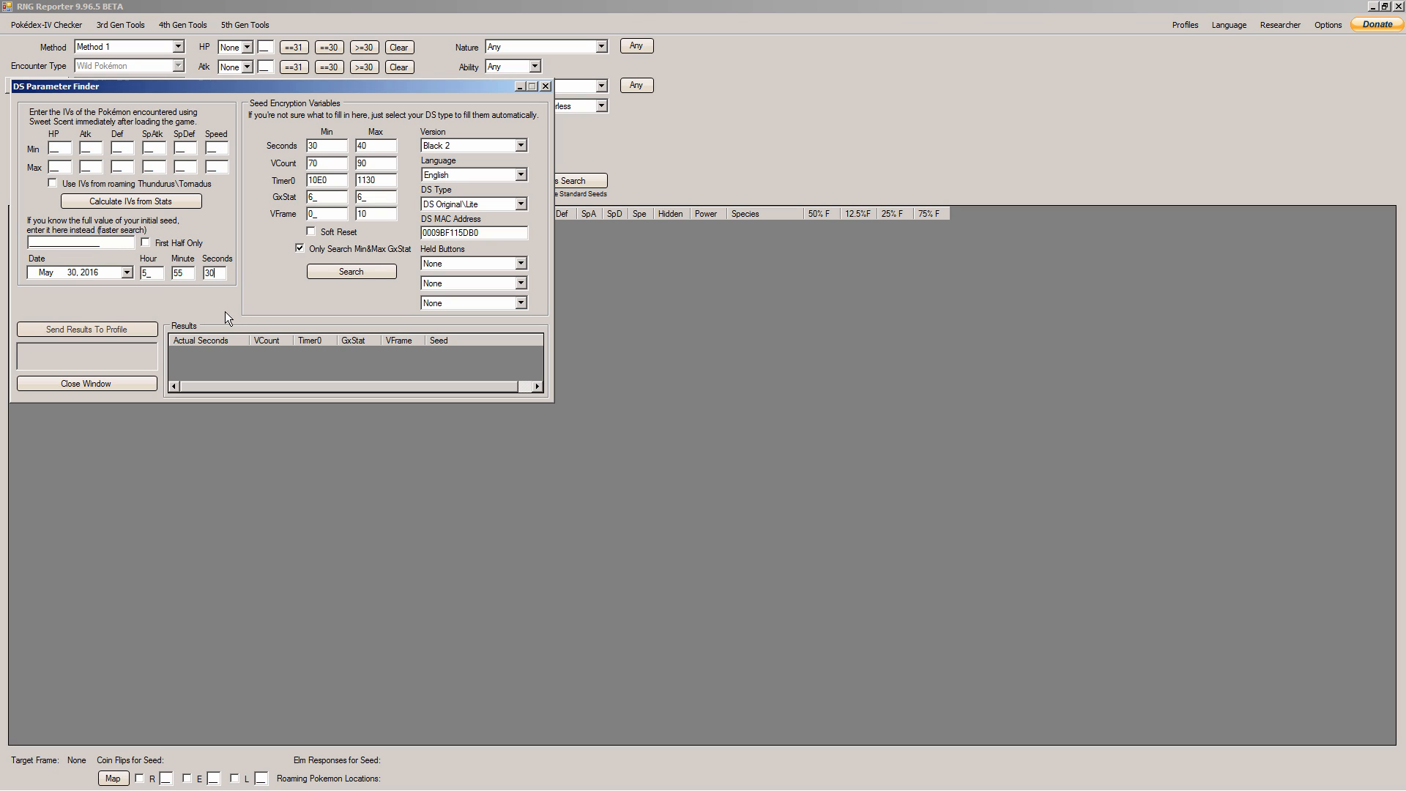
pyautogui.moveTo(208, 293)
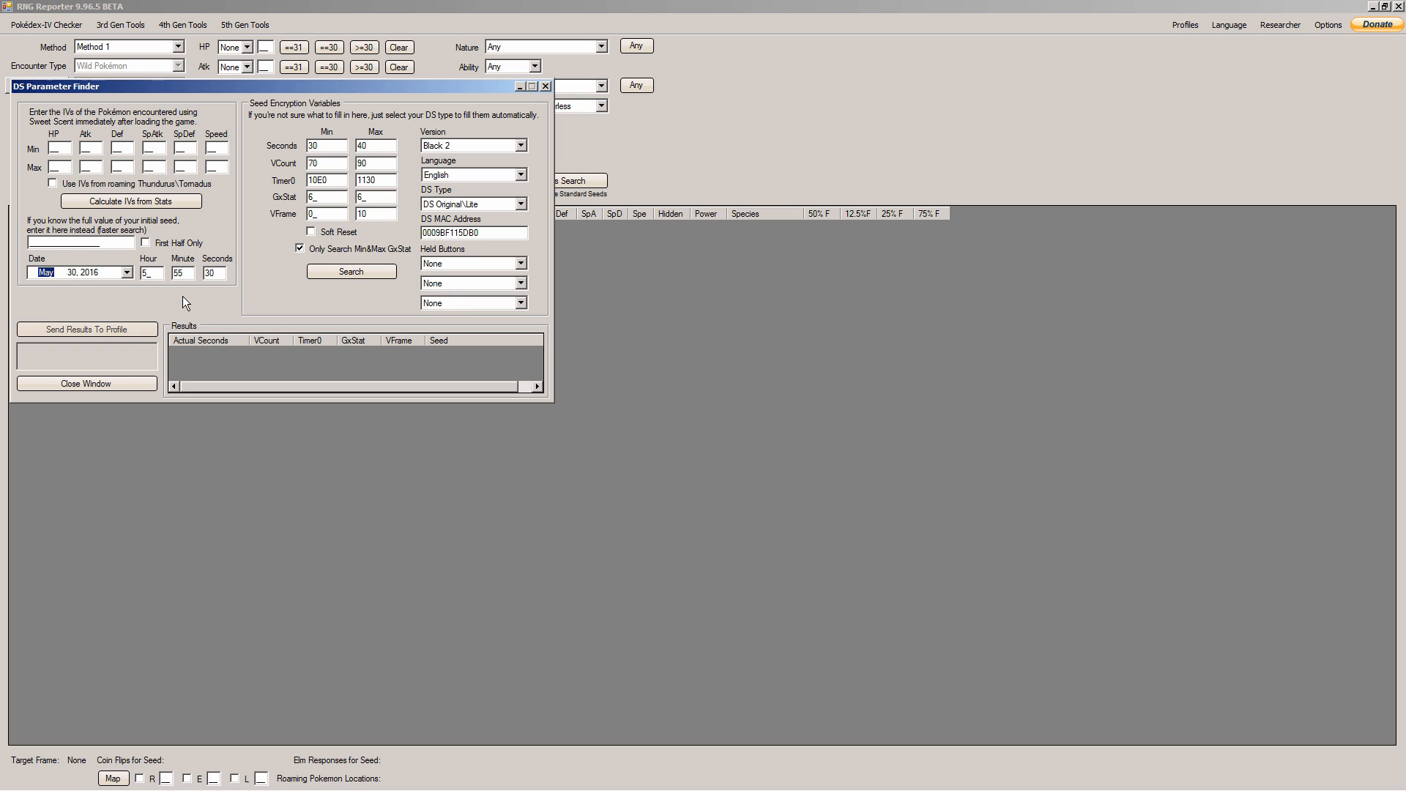
pyautogui.moveTo(163, 293)
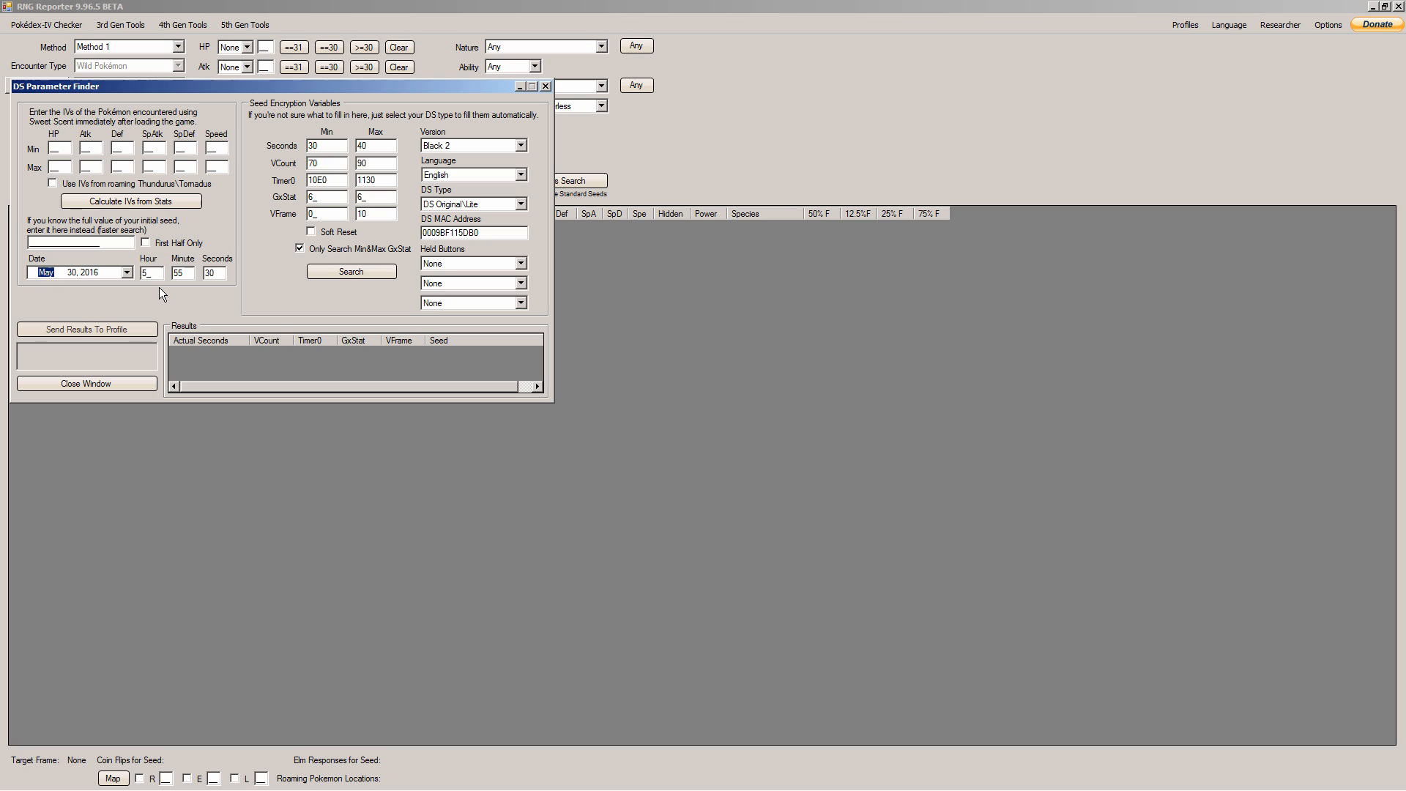
# Select the boot date's month field to set May 30, 2016
pyautogui.tripleClick(214, 273)
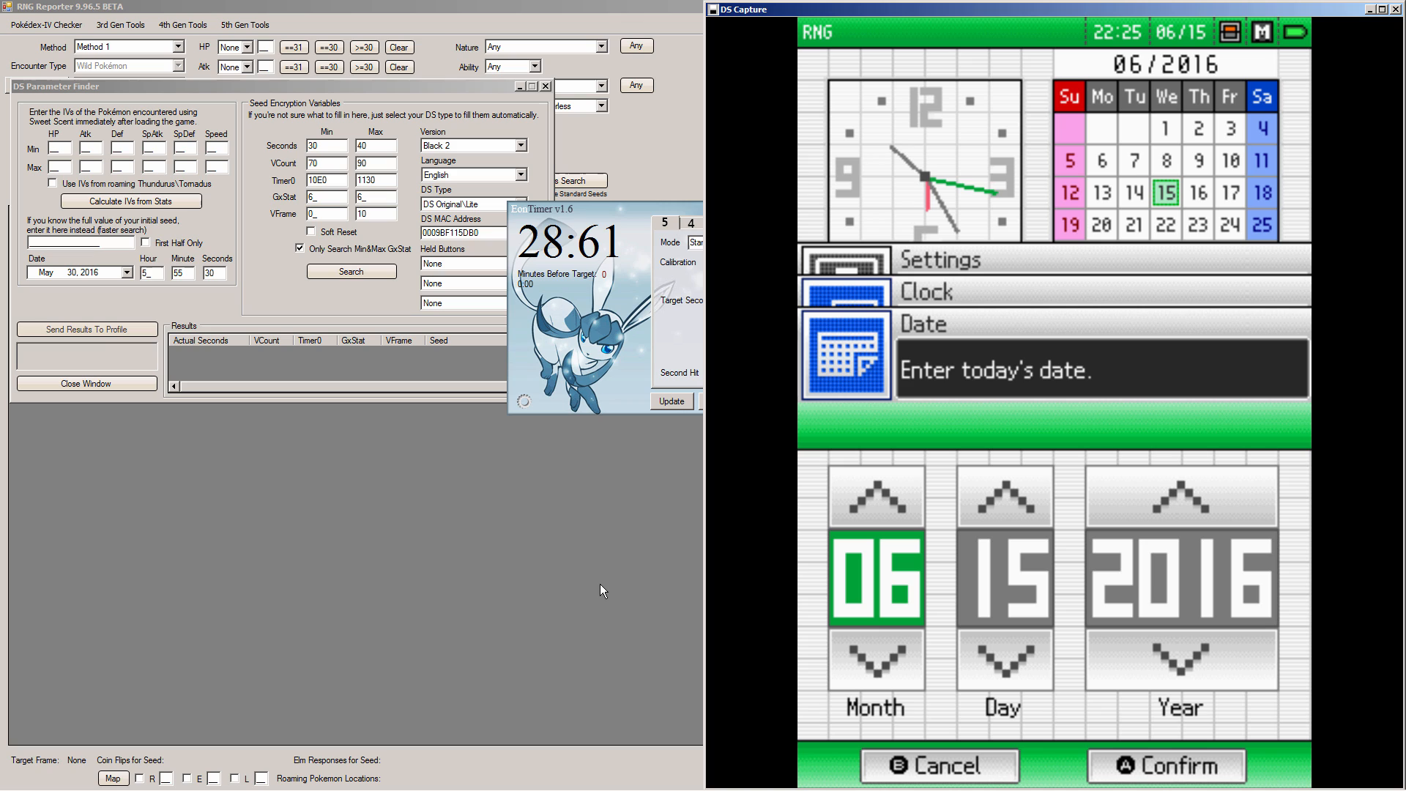
# Set the DS date to 05/30/2016 and raise the clock minutes toward 51
pyautogui.click(874, 659)
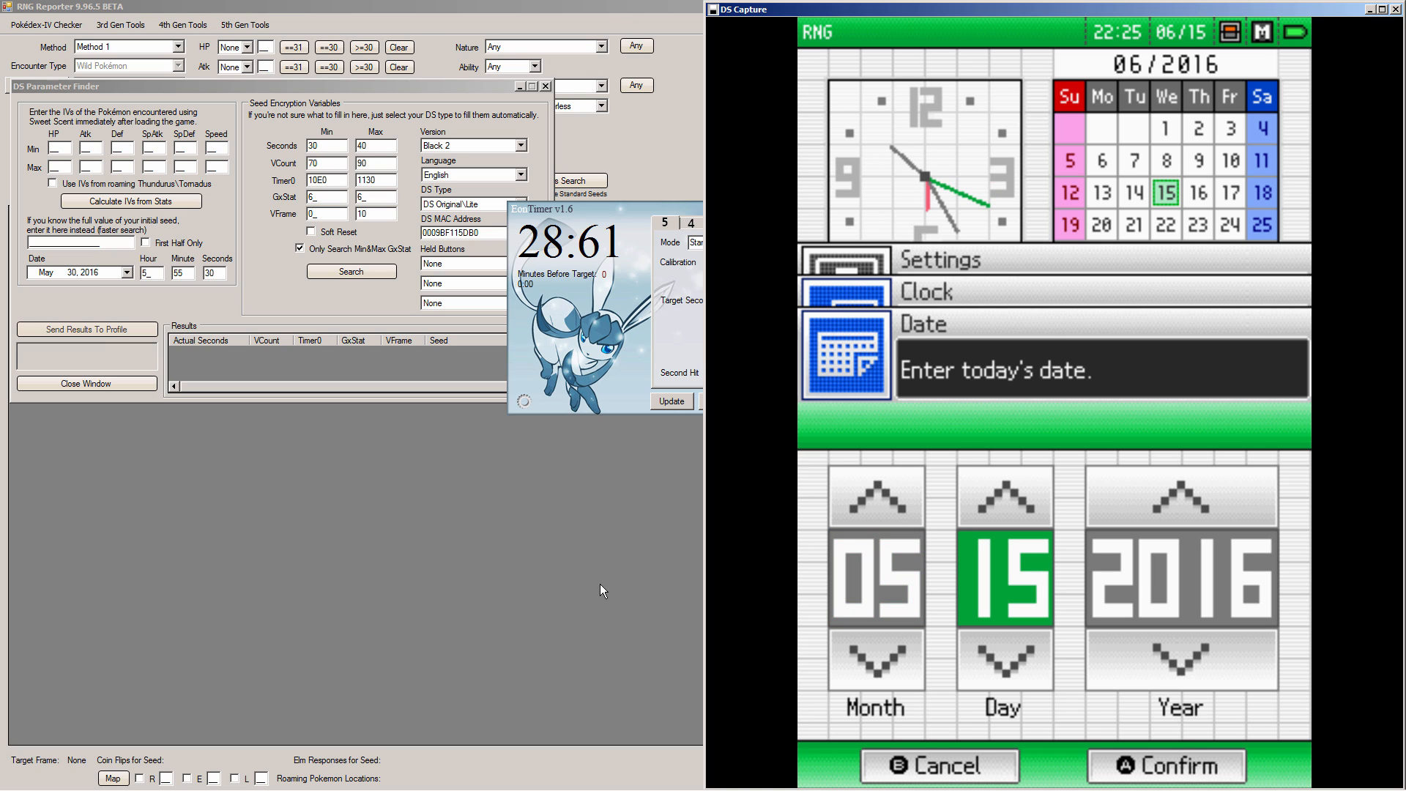
pyautogui.click(1003, 660)
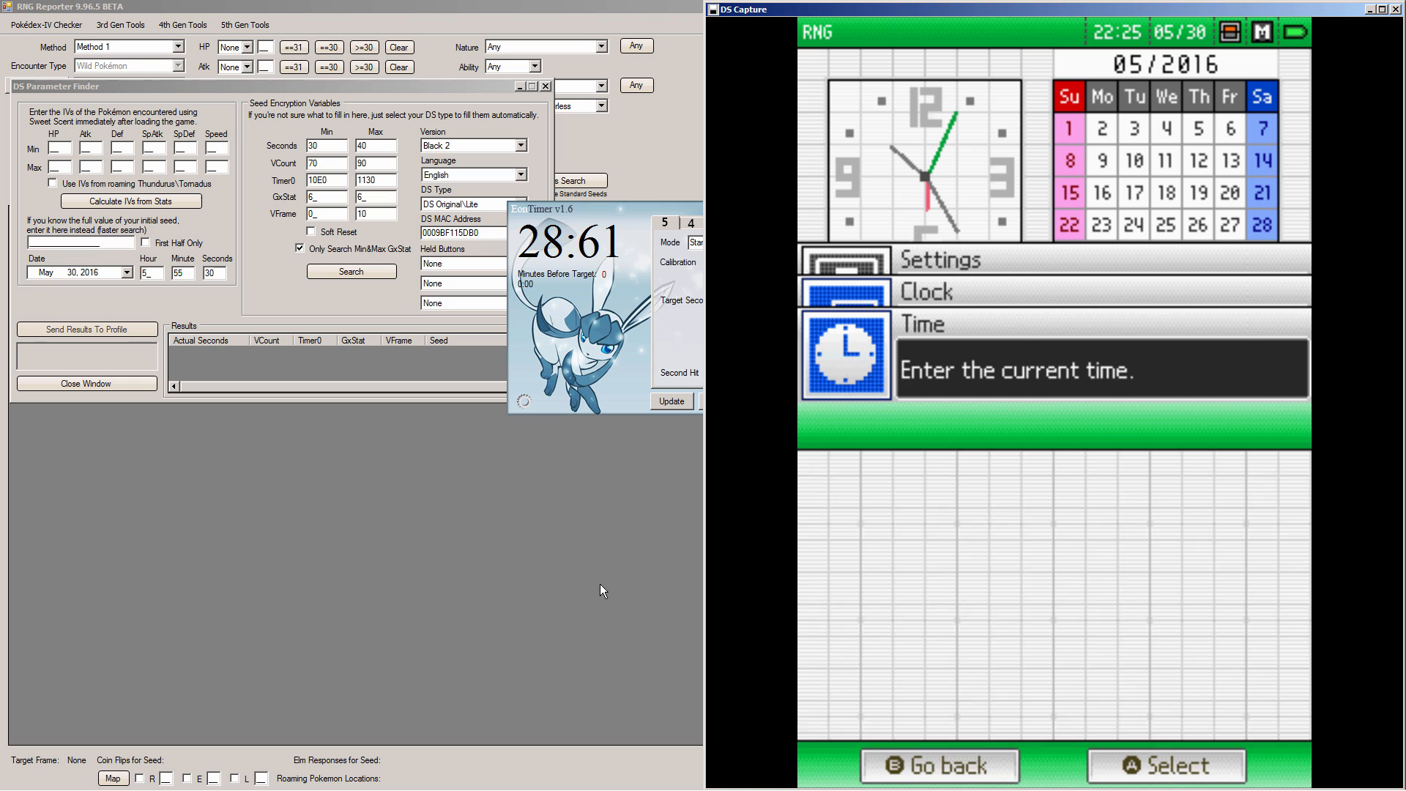
pyautogui.click(1166, 764)
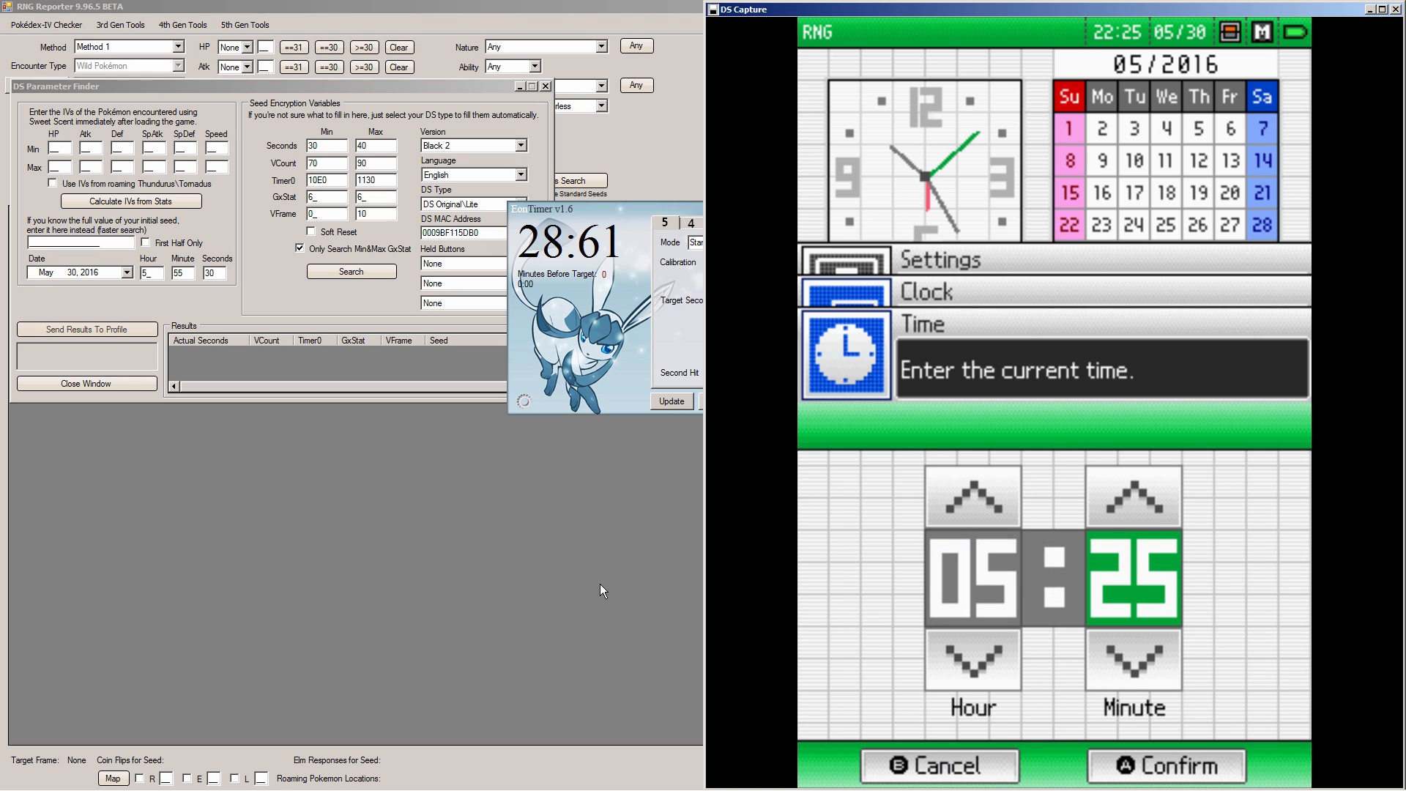
pyautogui.click(1132, 496)
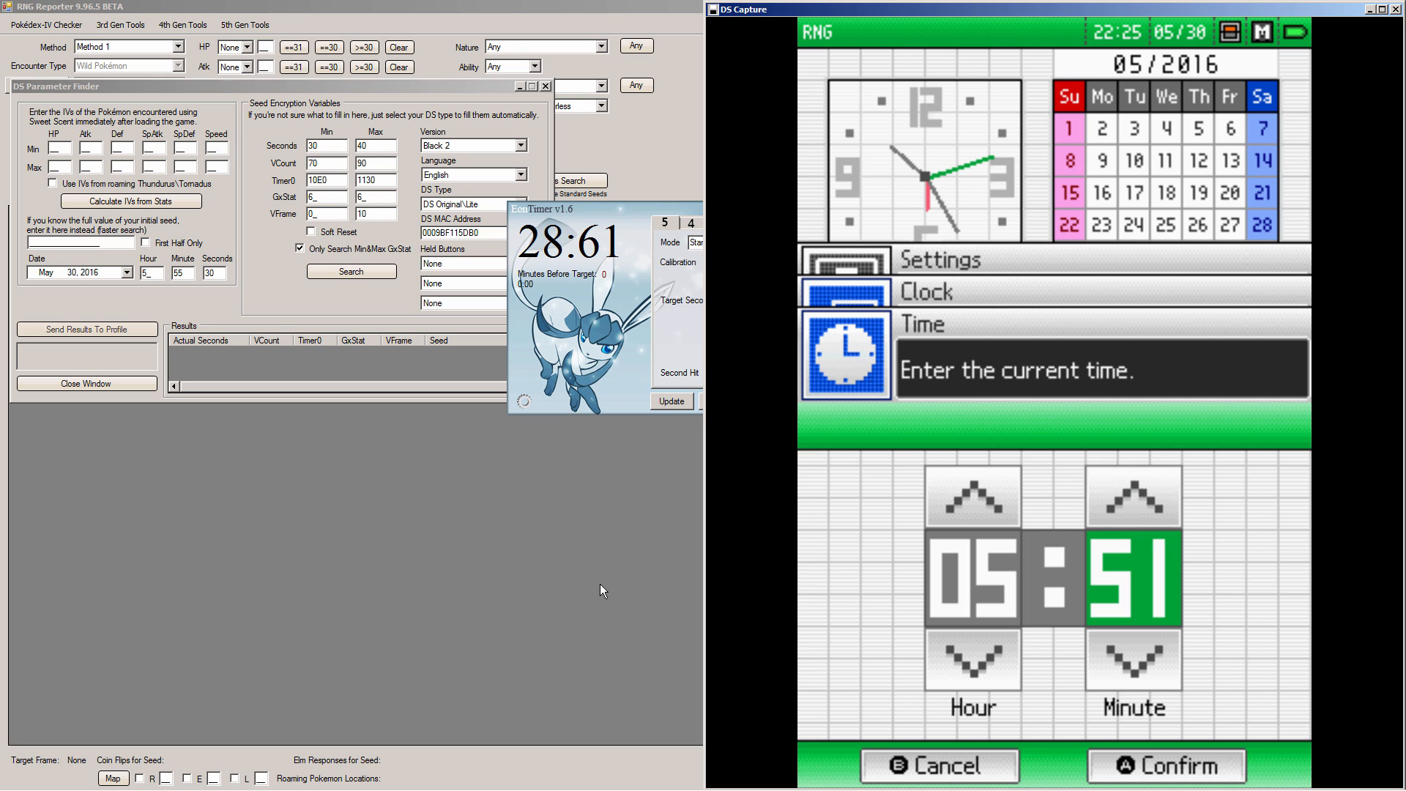
pyautogui.click(1133, 495)
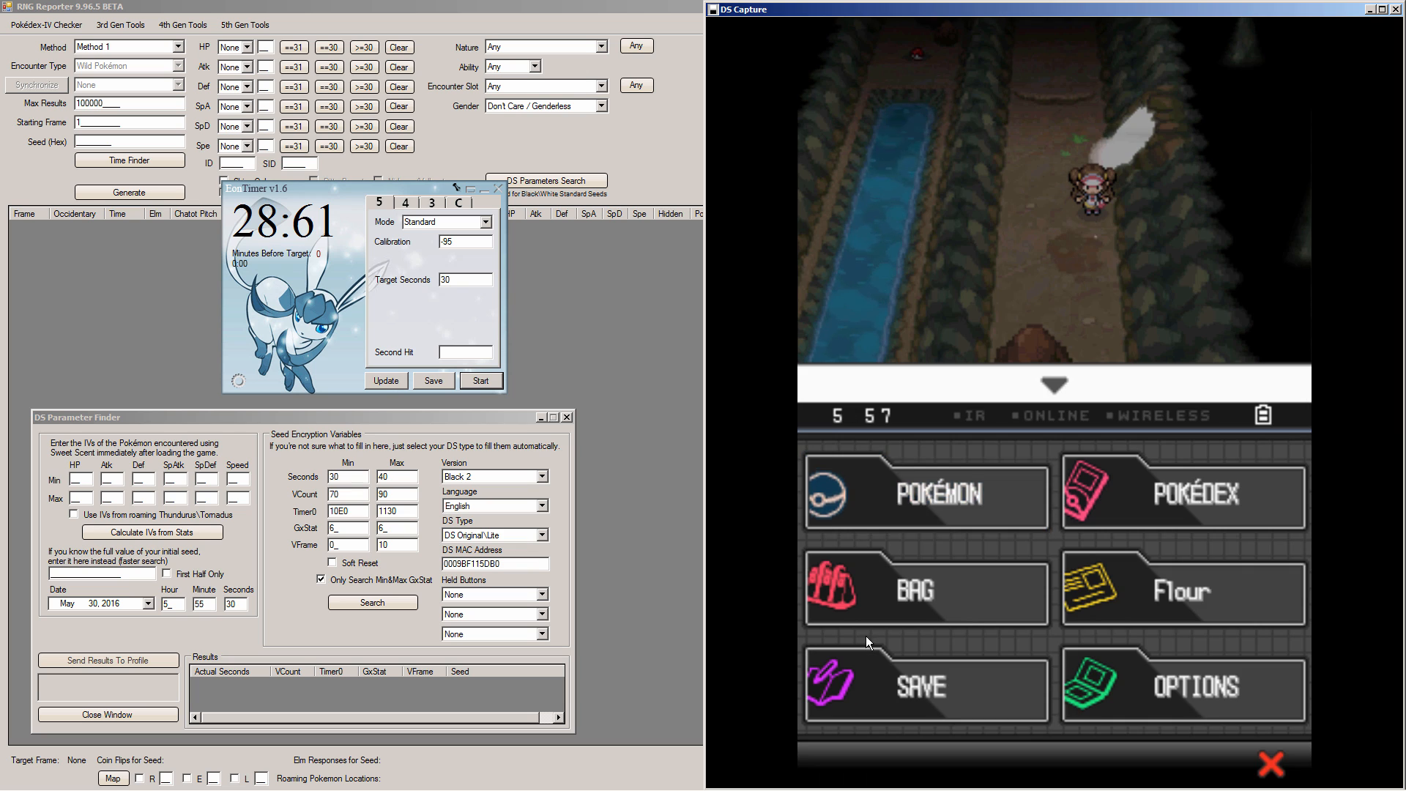
# Bring up the in-game menu in the booted Black 2 game
pyautogui.click(925, 493)
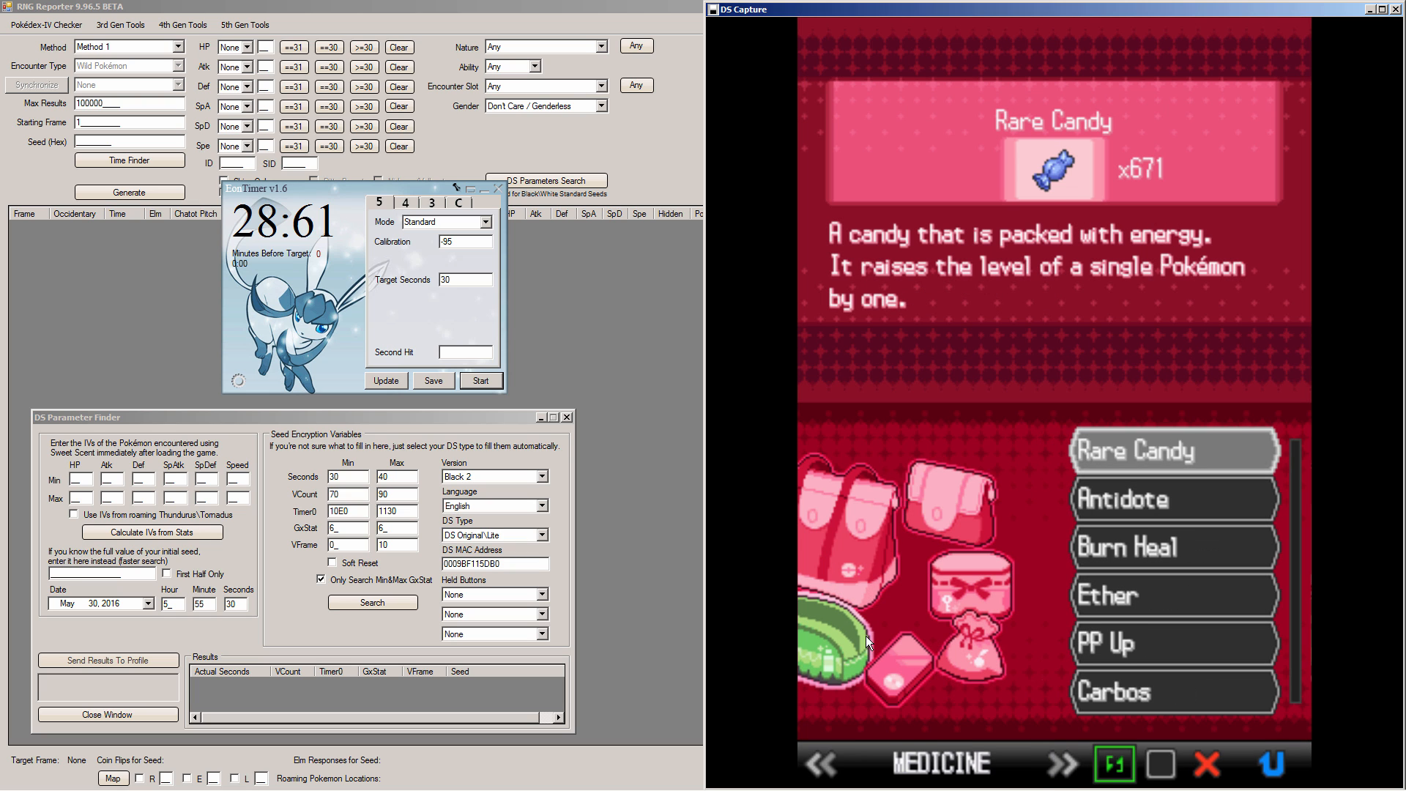
# Leave the bag and view Lunatone's summary from the party
pyautogui.click(1137, 449)
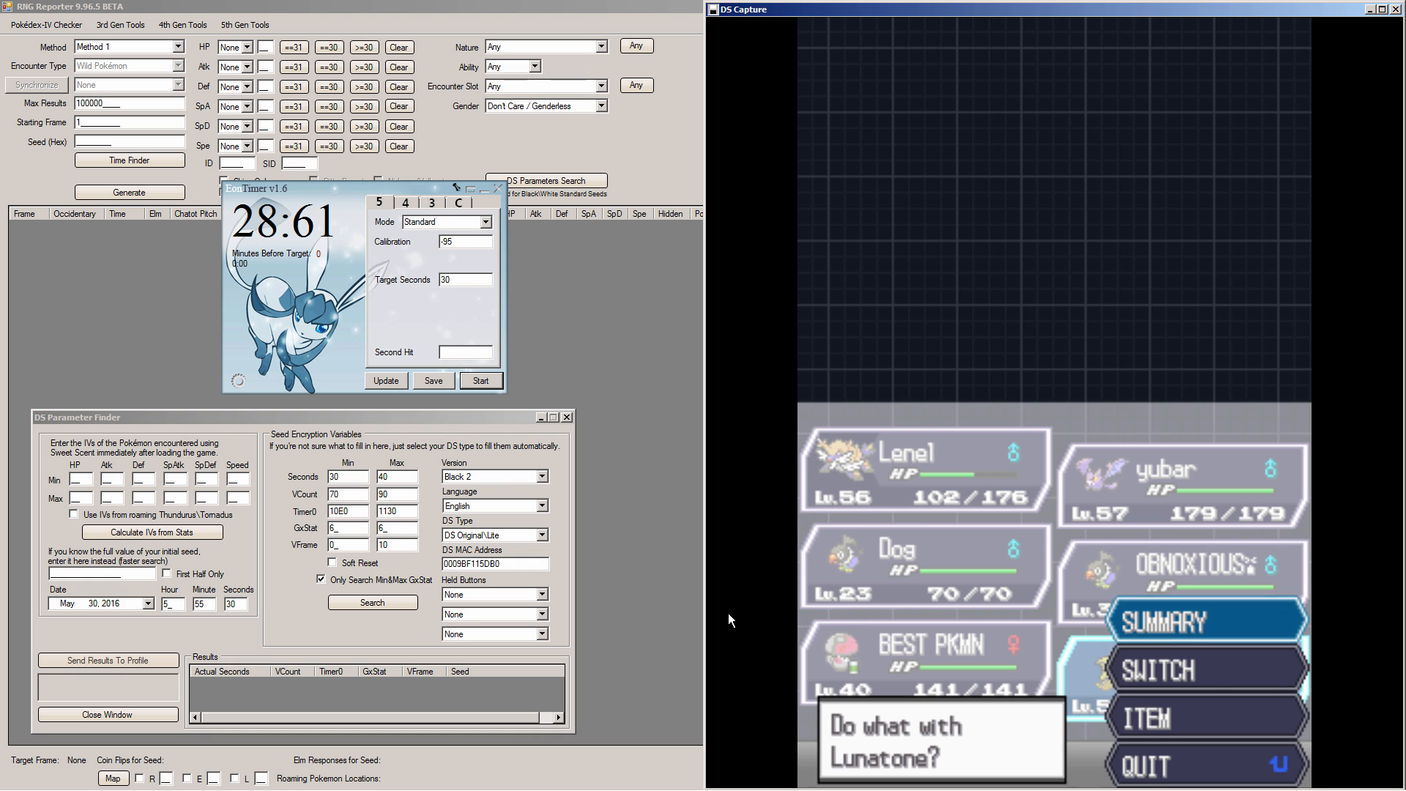
pyautogui.click(1163, 618)
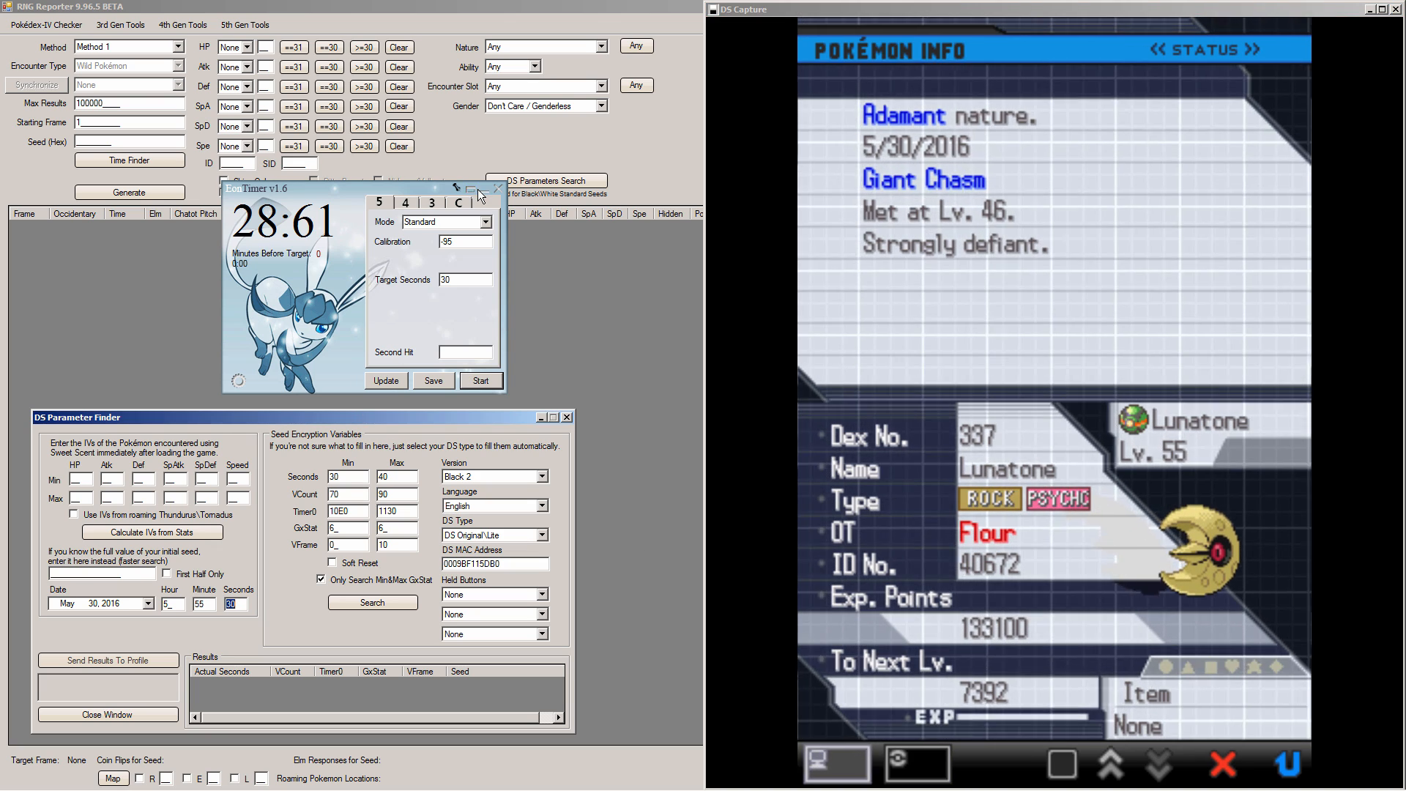
# In the IV calculator, choose Lunatone with Adamant nature and Strongly defiant characteristic
pyautogui.click(496, 189)
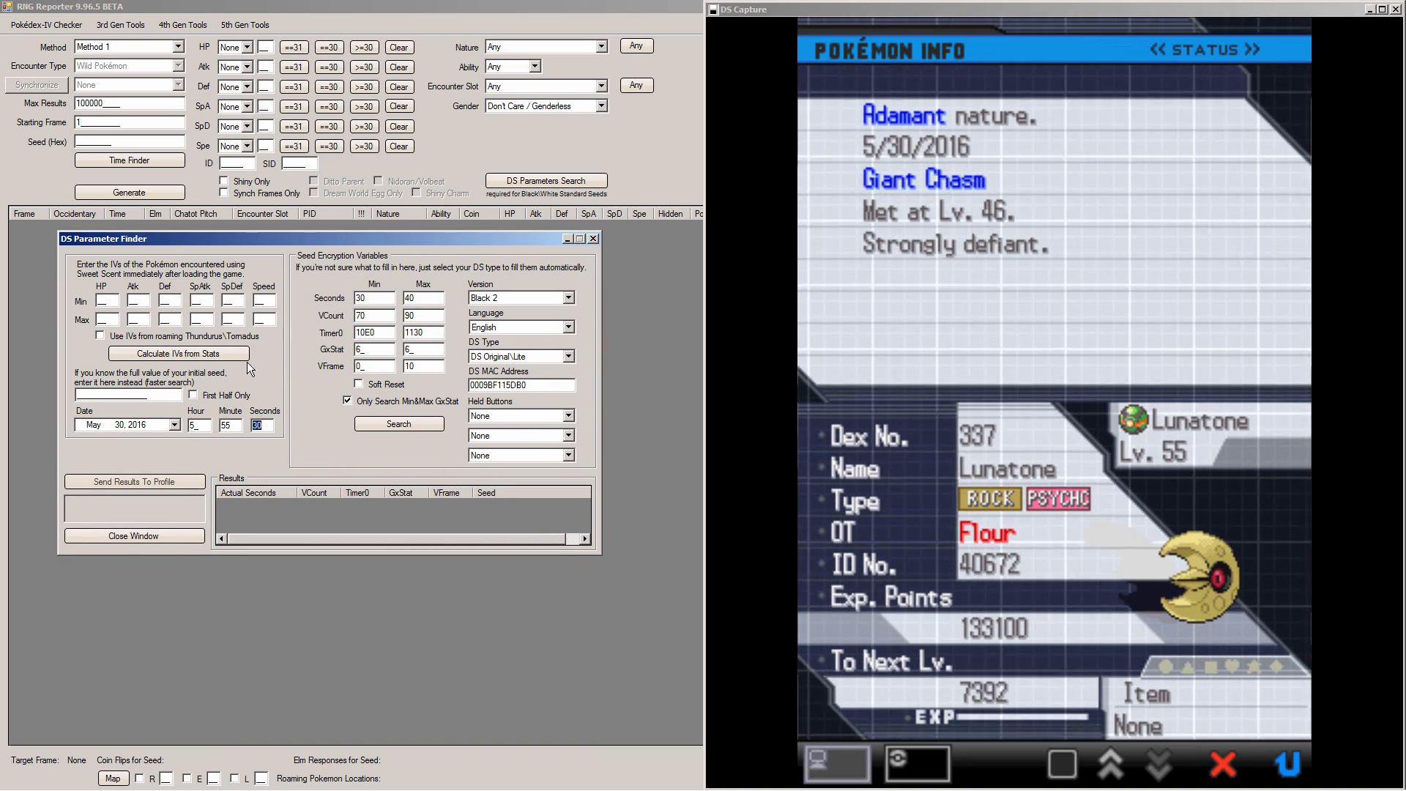
pyautogui.click(179, 353)
pyautogui.write('Lunatone')
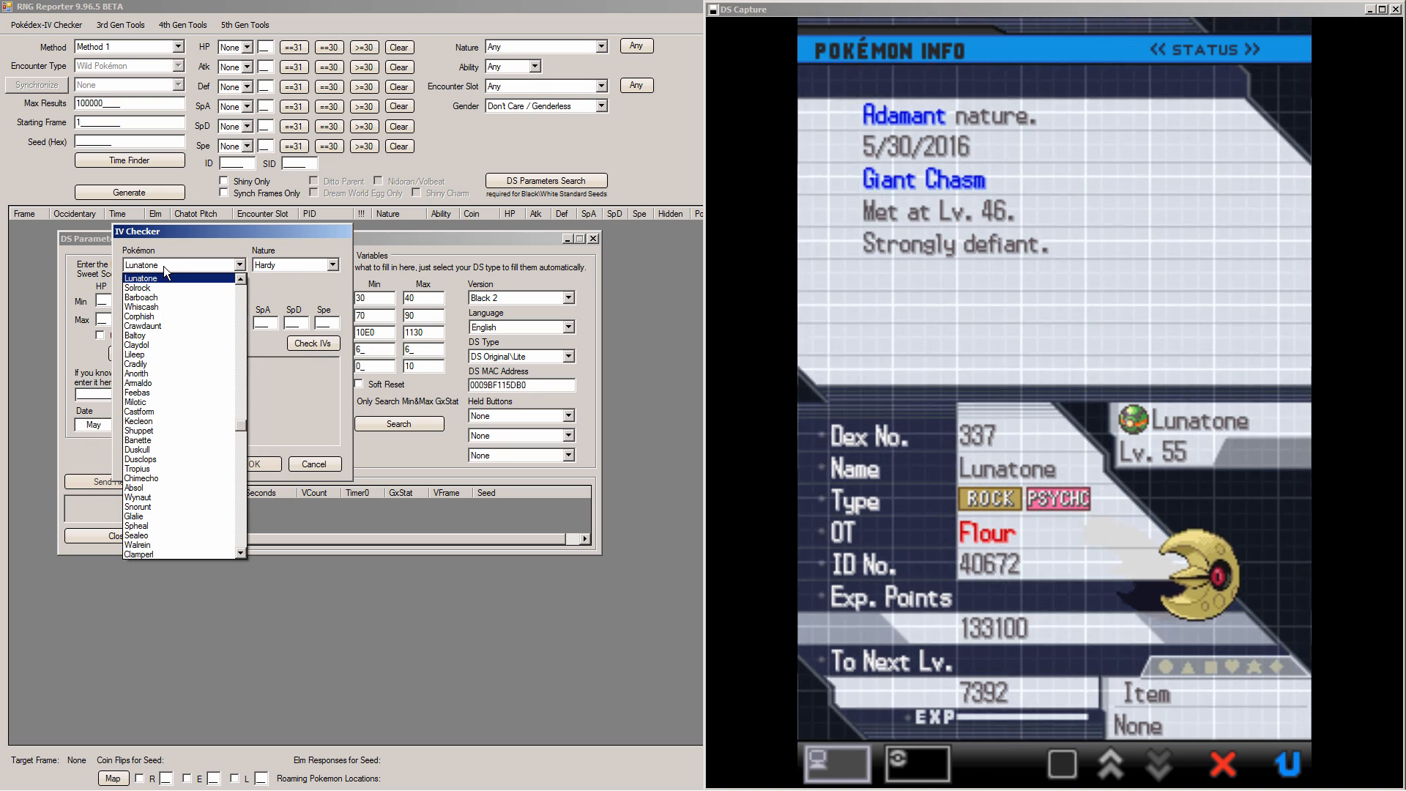
pyautogui.click(332, 265)
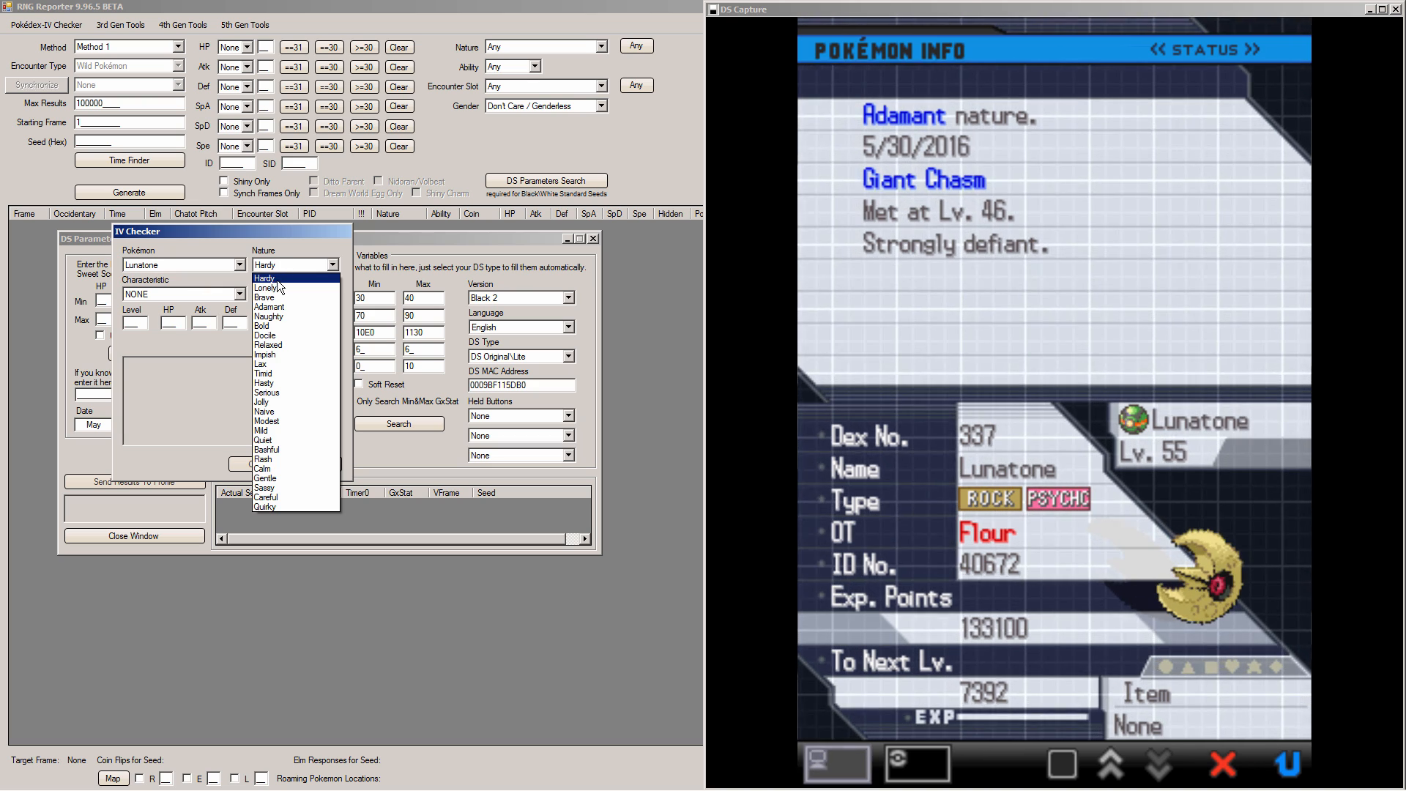
pyautogui.click(270, 306)
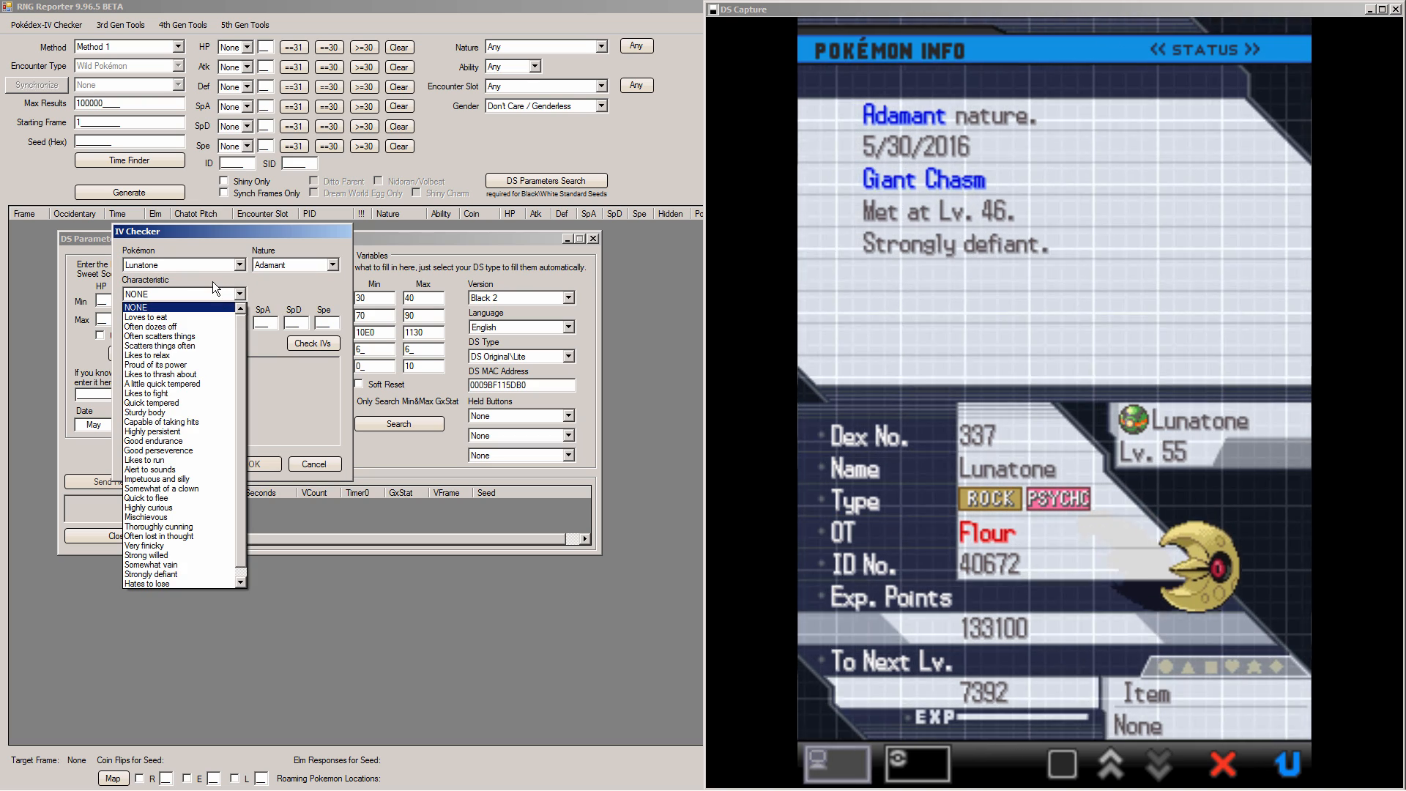
pyautogui.click(151, 574)
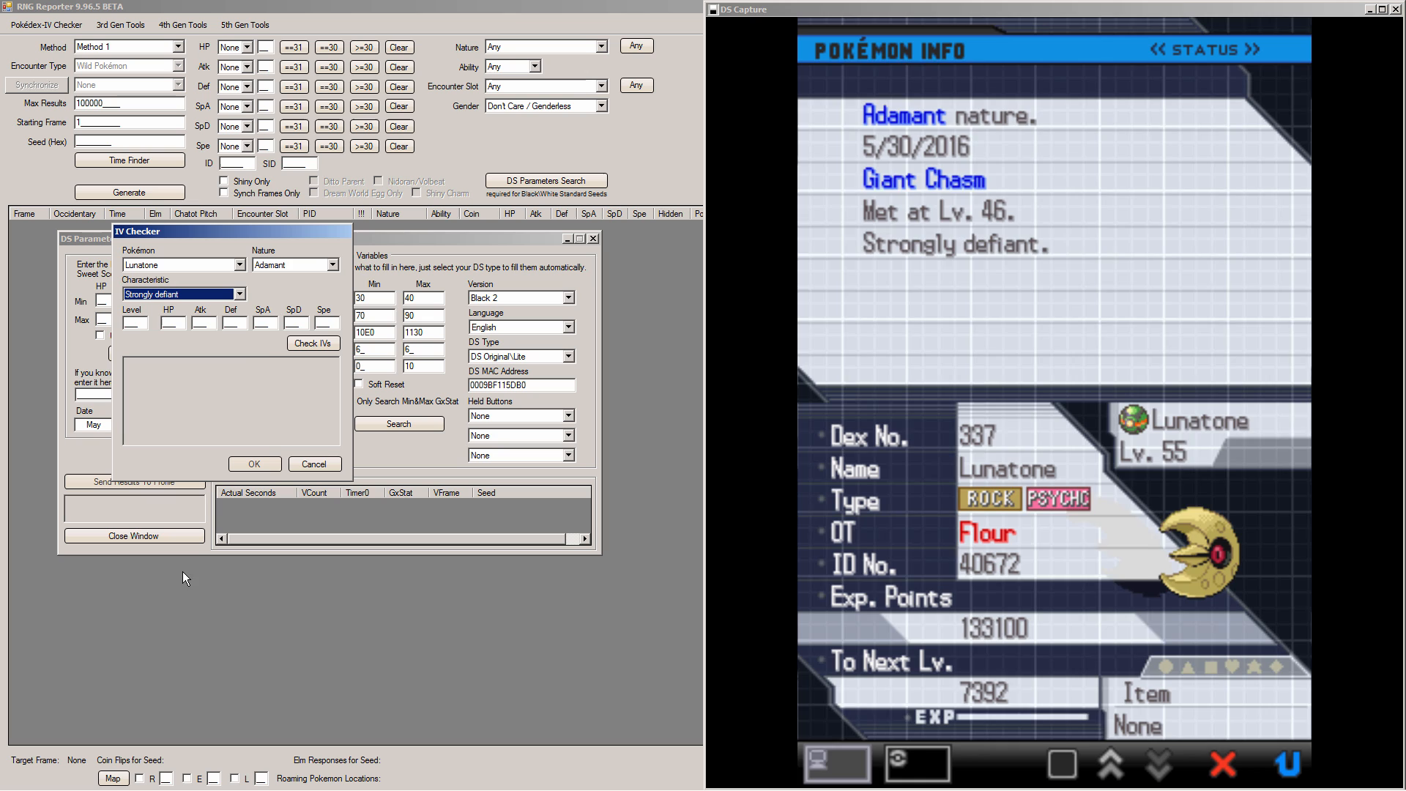
# Enter Lunatone's level and stats (HP 144), check IVs and send the ranges to the finder
pyautogui.click(134, 322)
pyautogui.write('55')
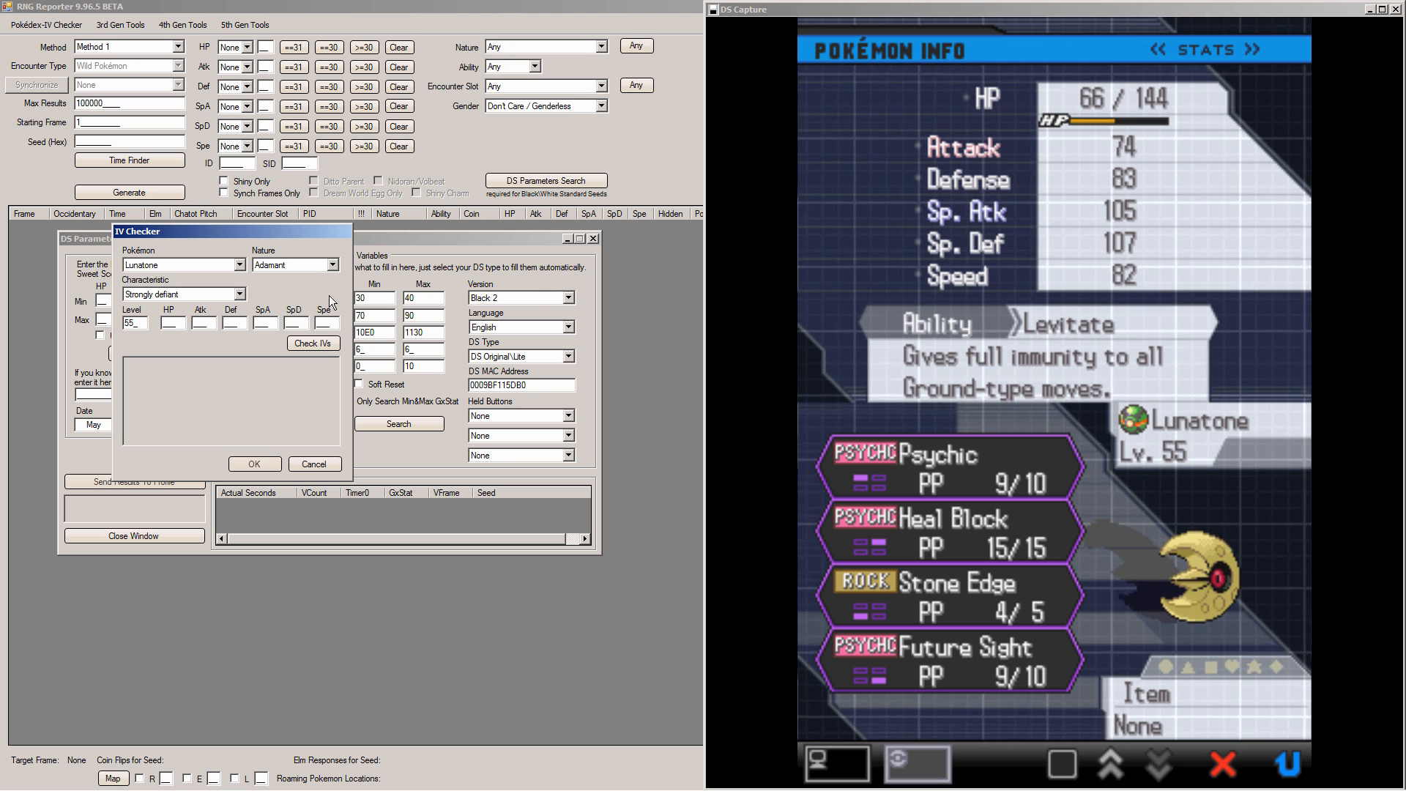
pyautogui.click(171, 321)
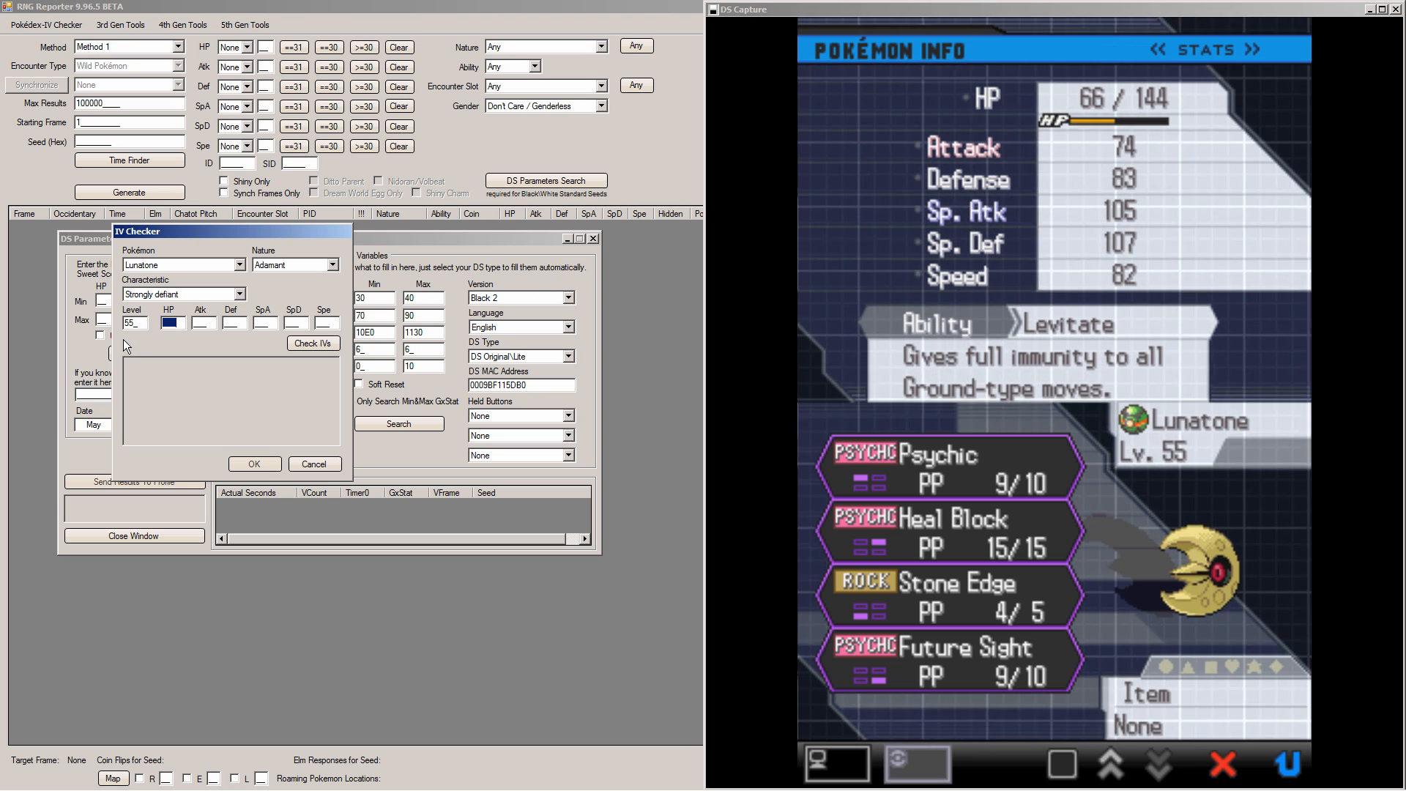
pyautogui.write('144')
pyautogui.click(327, 322)
pyautogui.write('8')
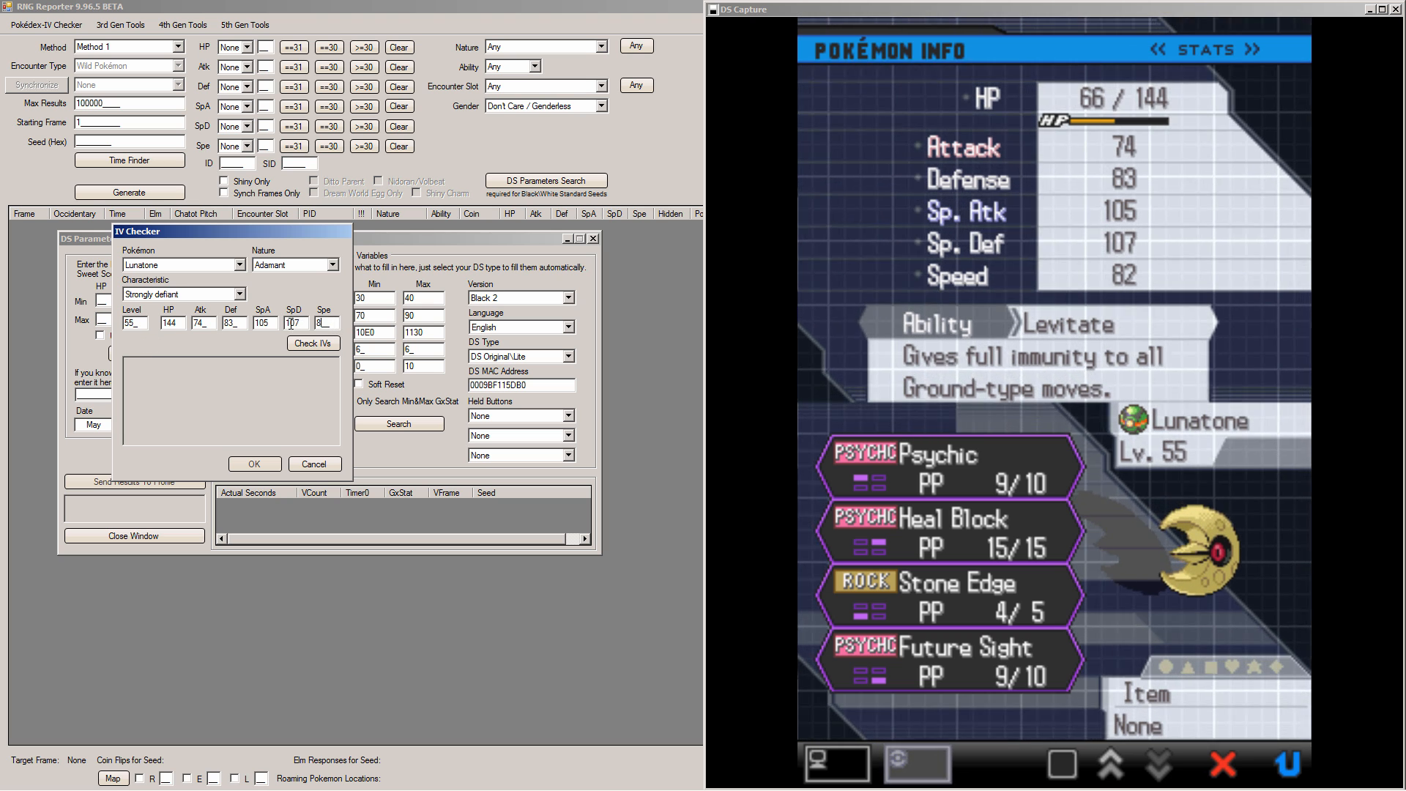
pyautogui.click(312, 342)
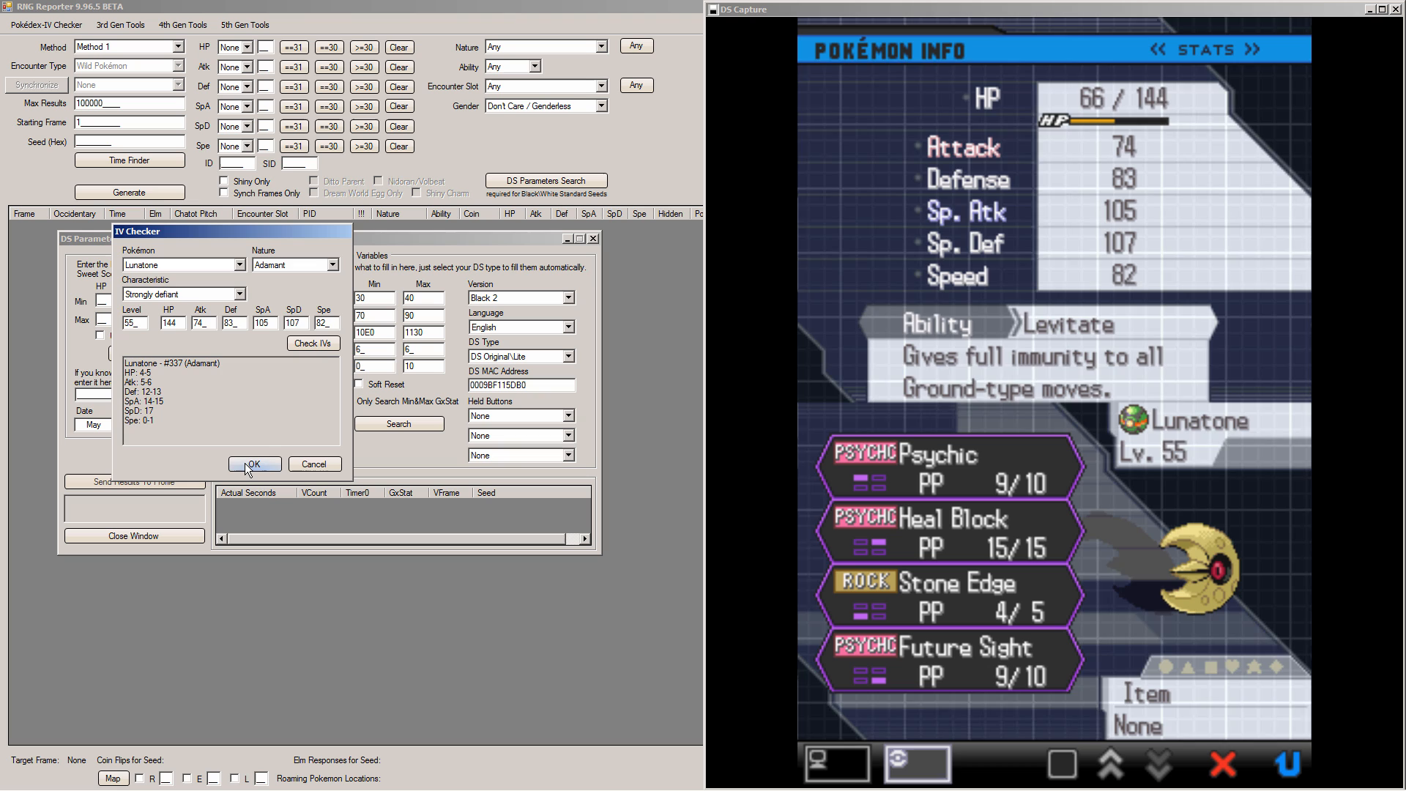
pyautogui.click(253, 465)
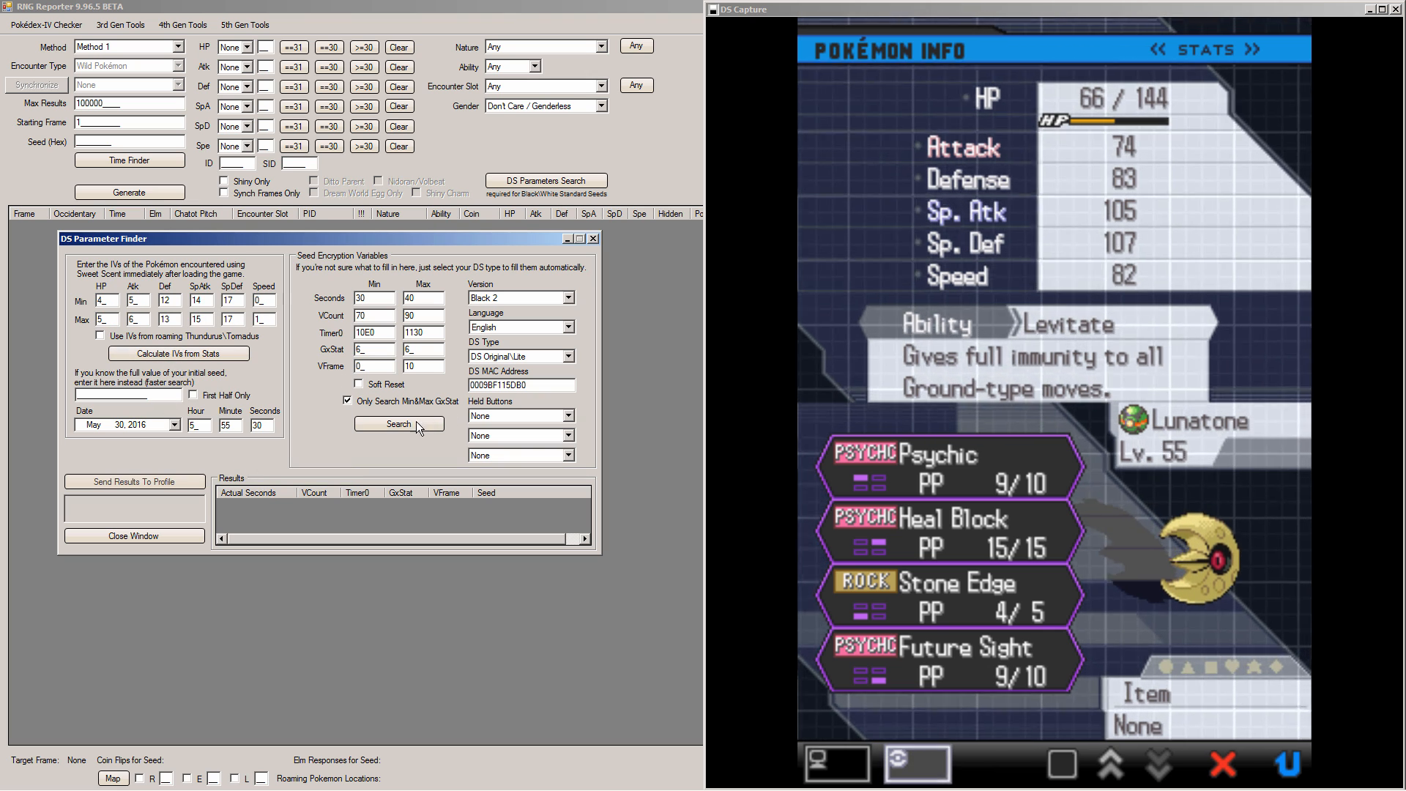
# Search for the initial seed and read the resulting Timer0 1104 match
pyautogui.click(398, 423)
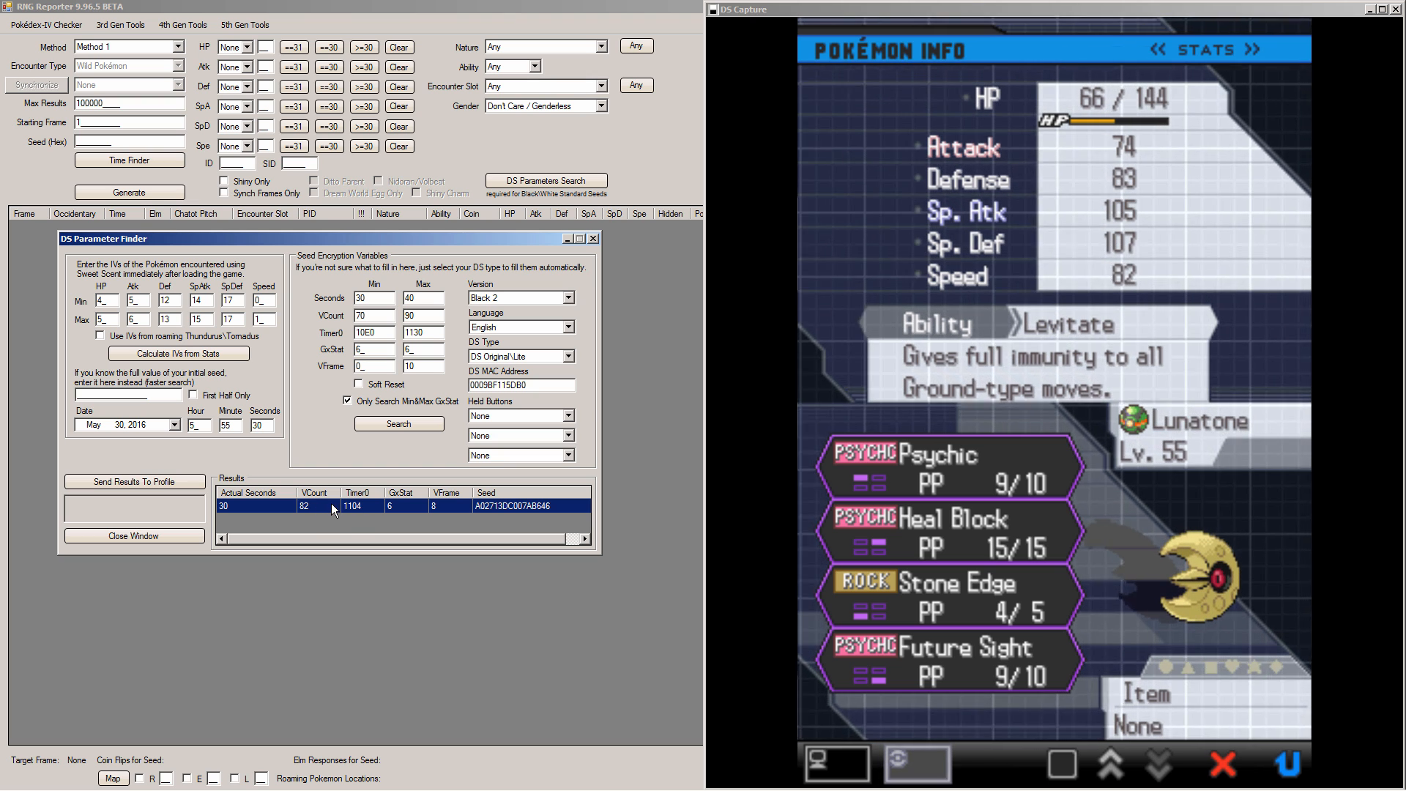
pyautogui.moveTo(489, 554)
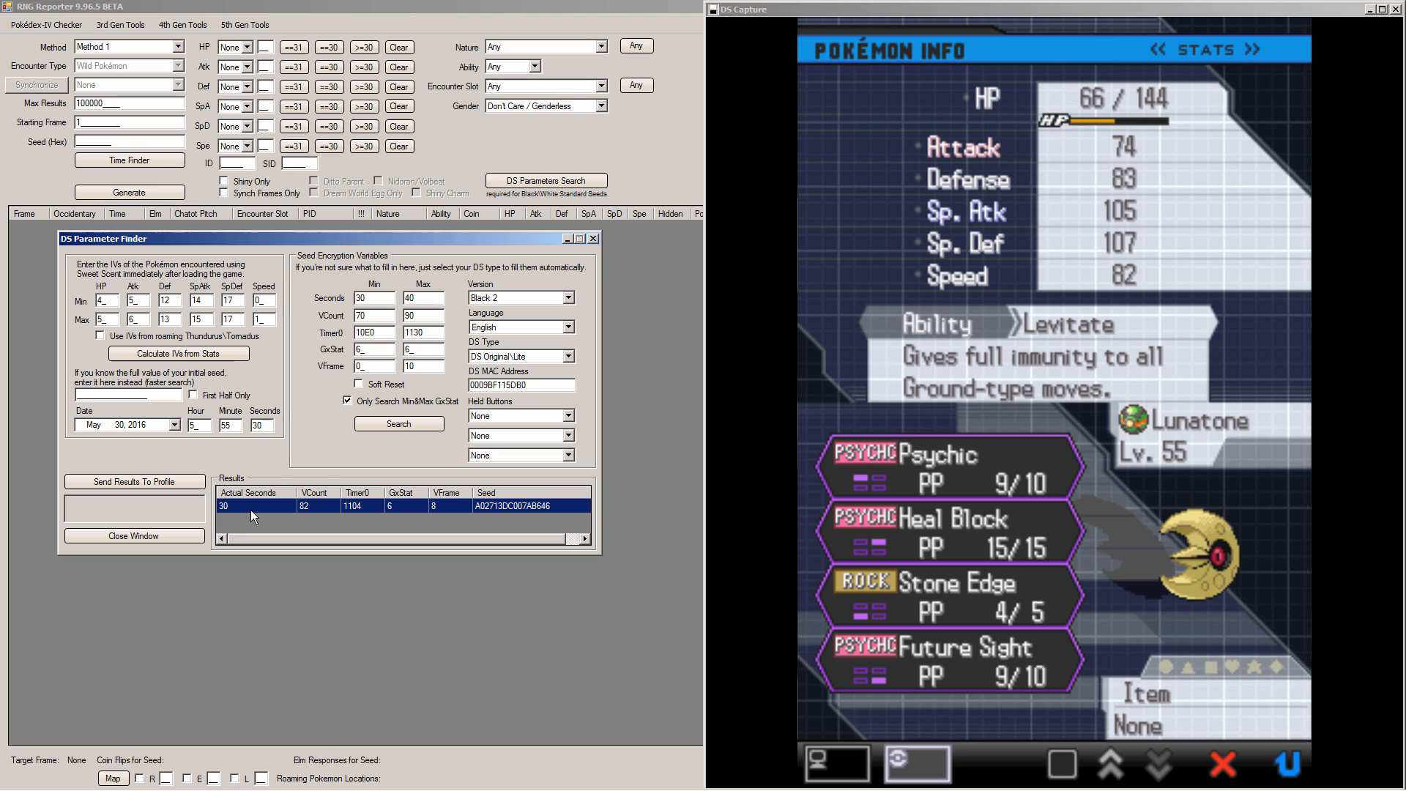
pyautogui.tripleClick(262, 425)
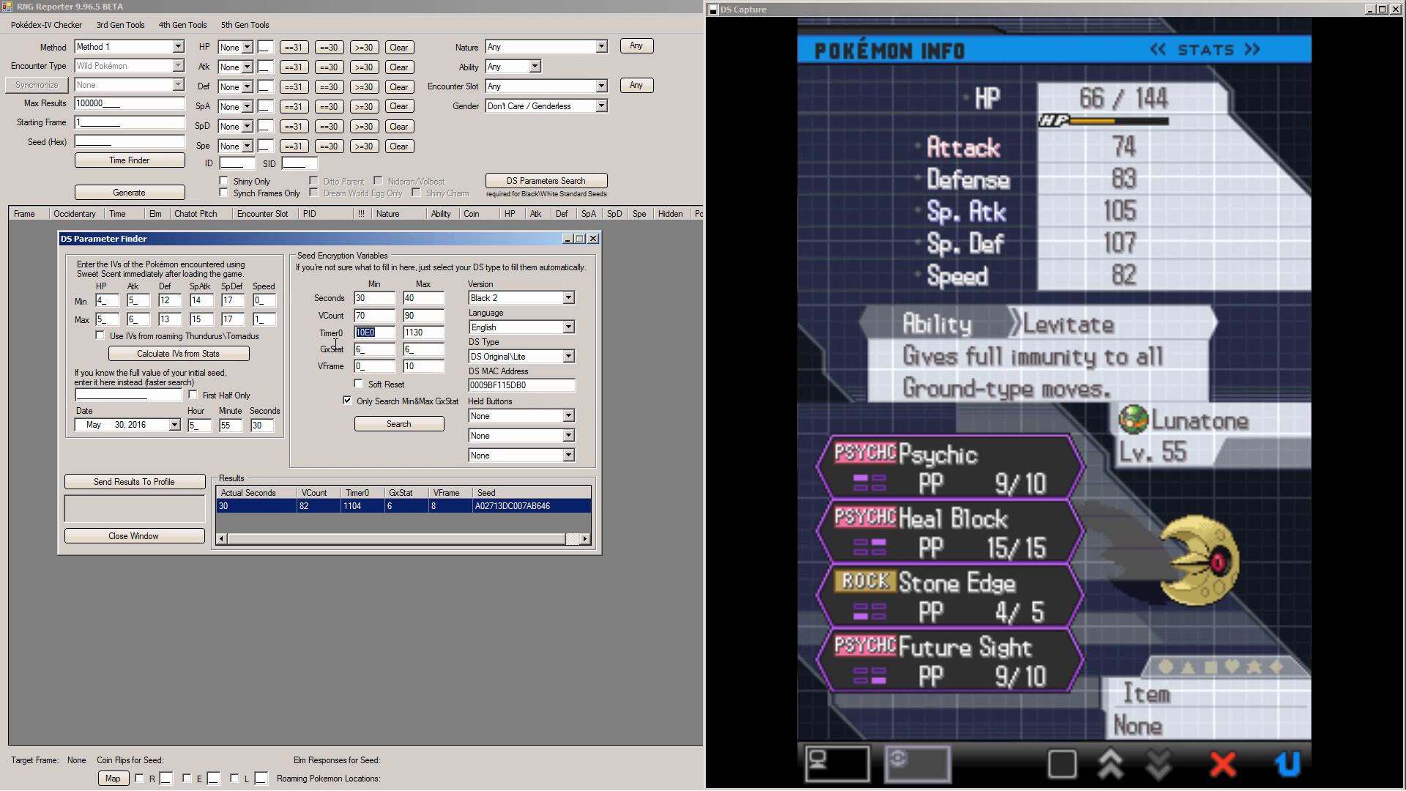
# Select the Timer0 Min value in the parameter finder
pyautogui.tripleClick(420, 333)
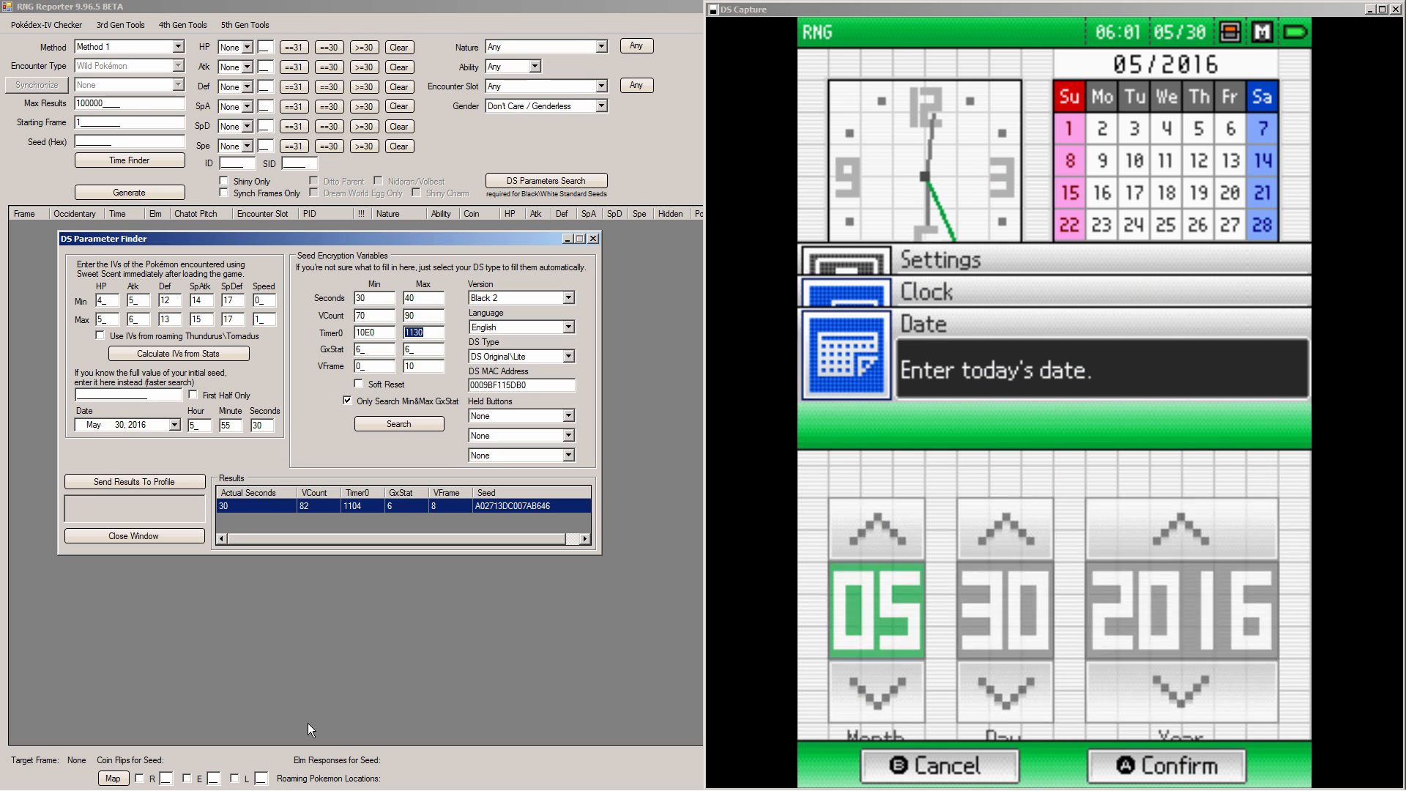
# Open the DS time setting and cancel the Eon Timer countdown
pyautogui.click(1165, 766)
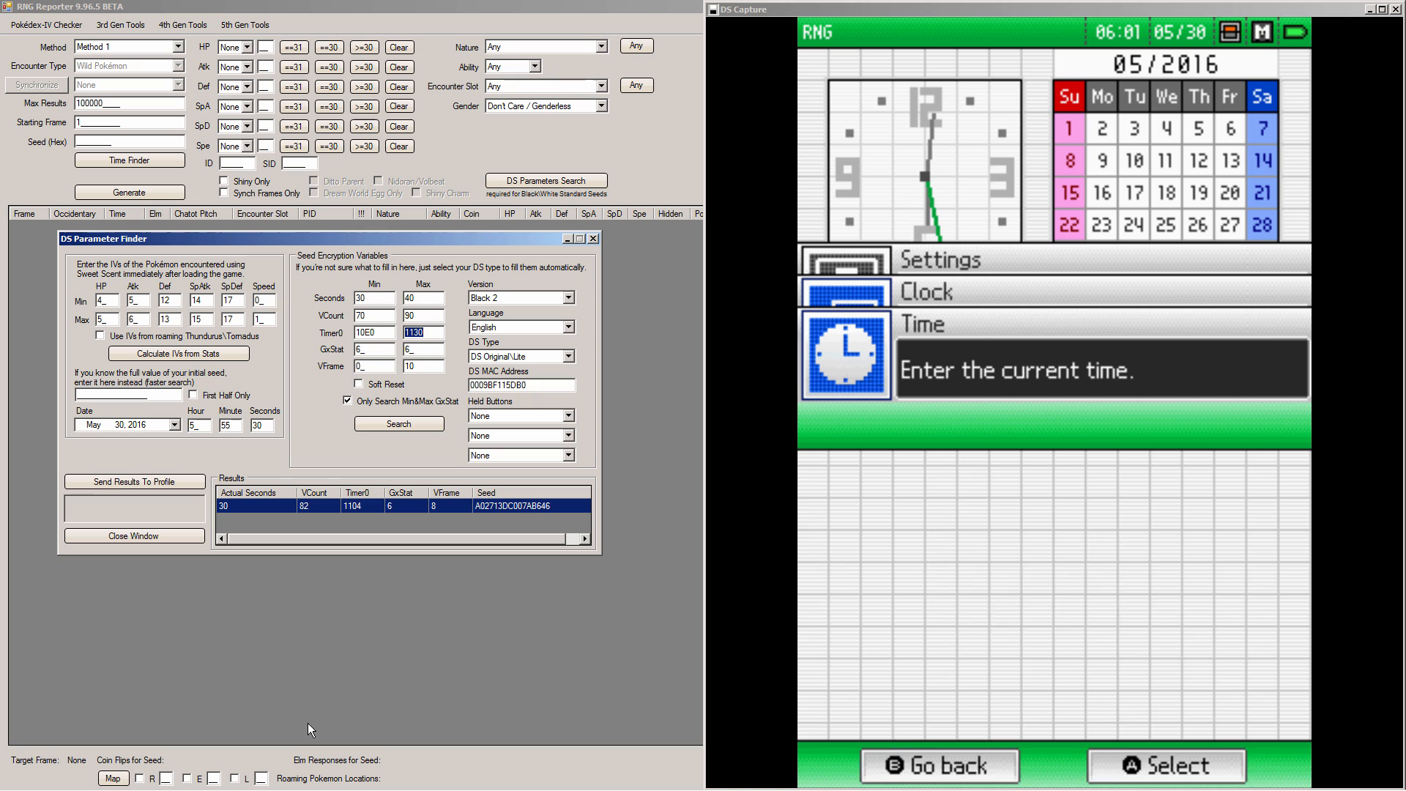
pyautogui.click(1164, 764)
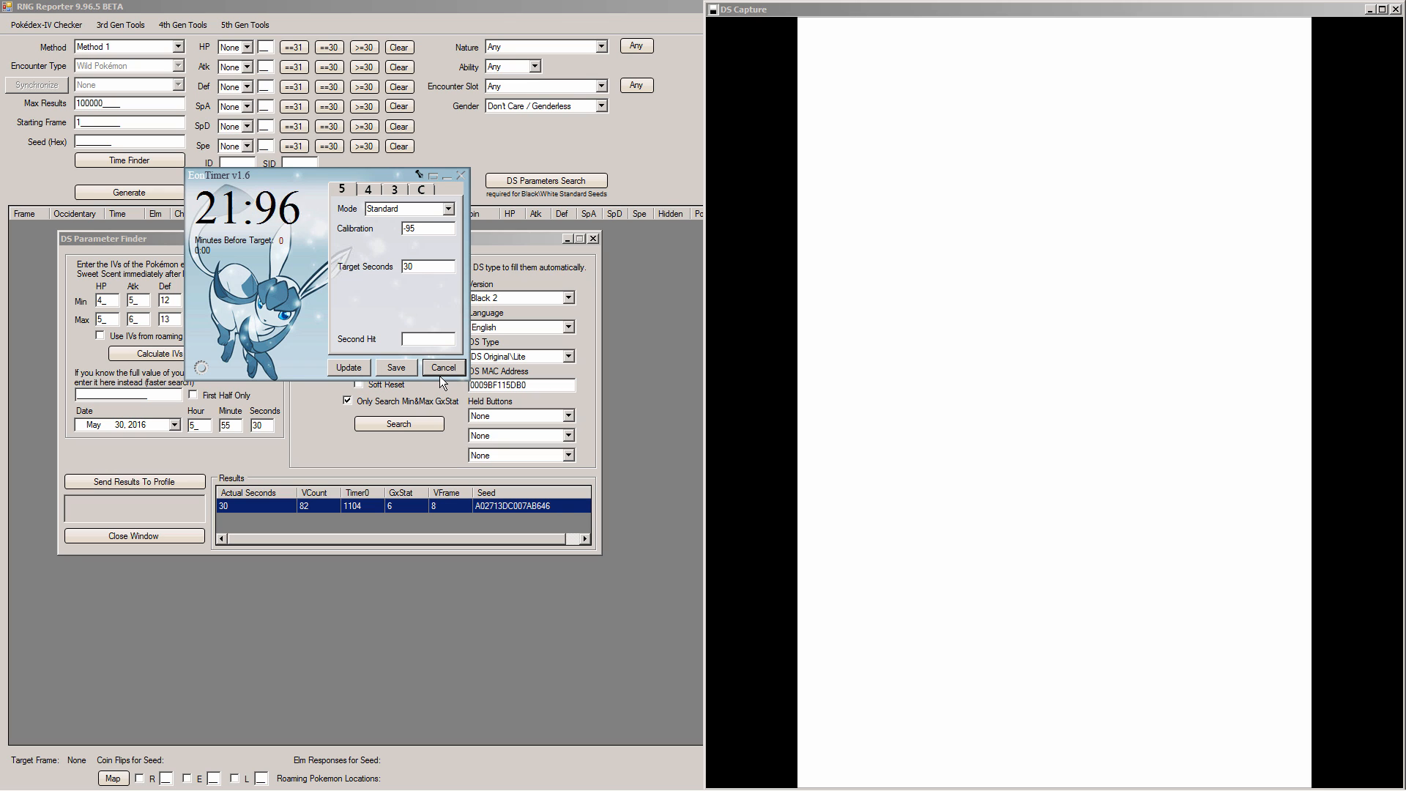
pyautogui.click(357, 774)
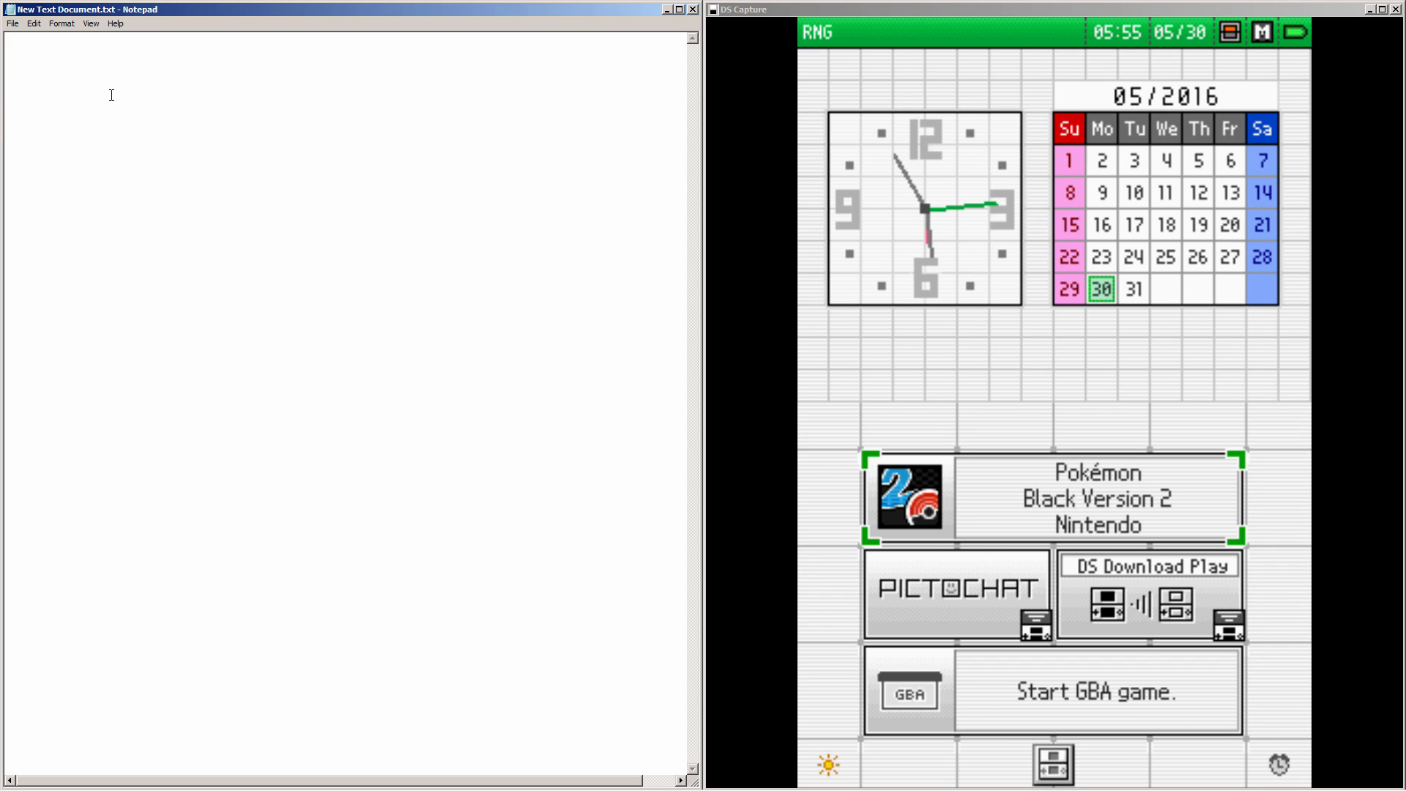
# Note the tally line '-46 lunatone 1104' in Notepad
pyautogui.write('-46 1')
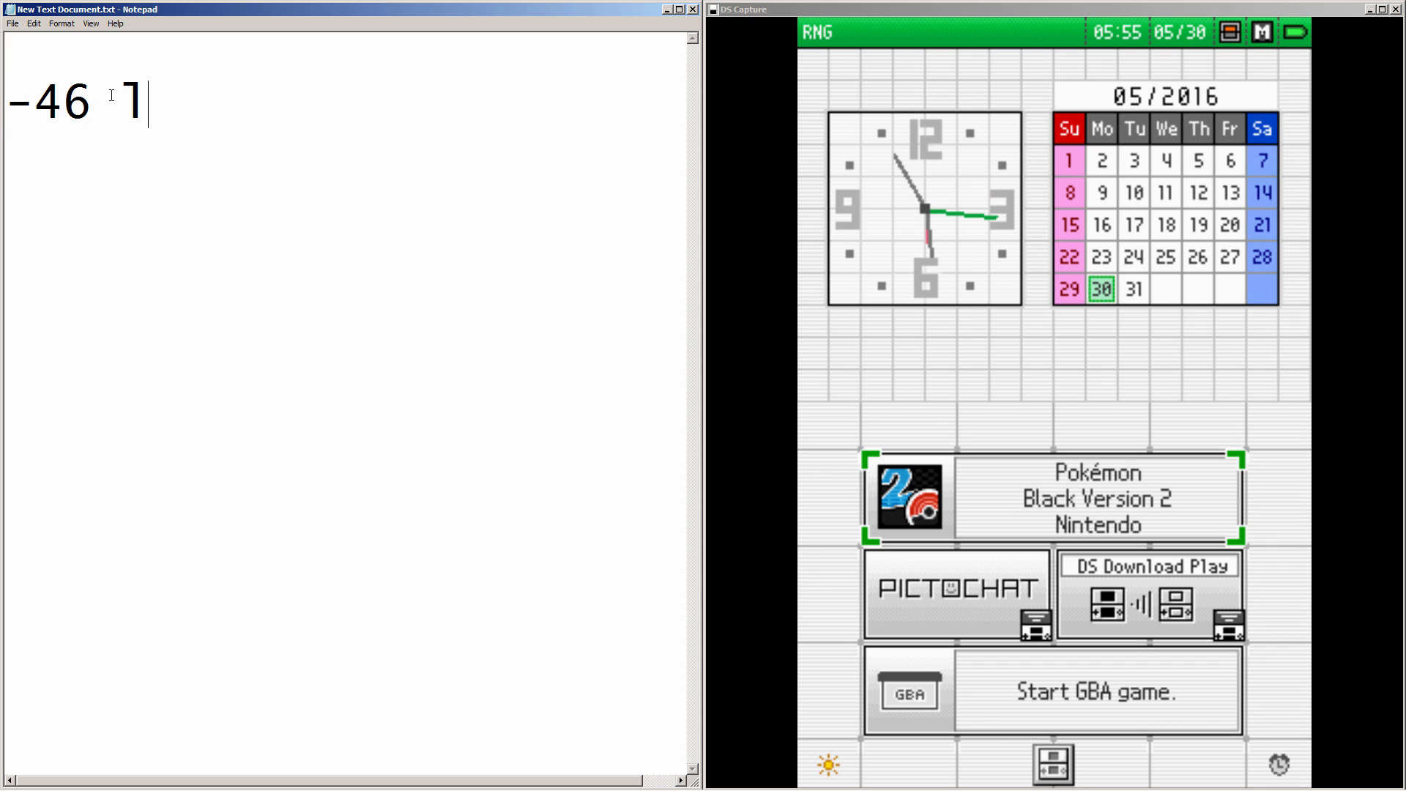
pyautogui.write('unatone')
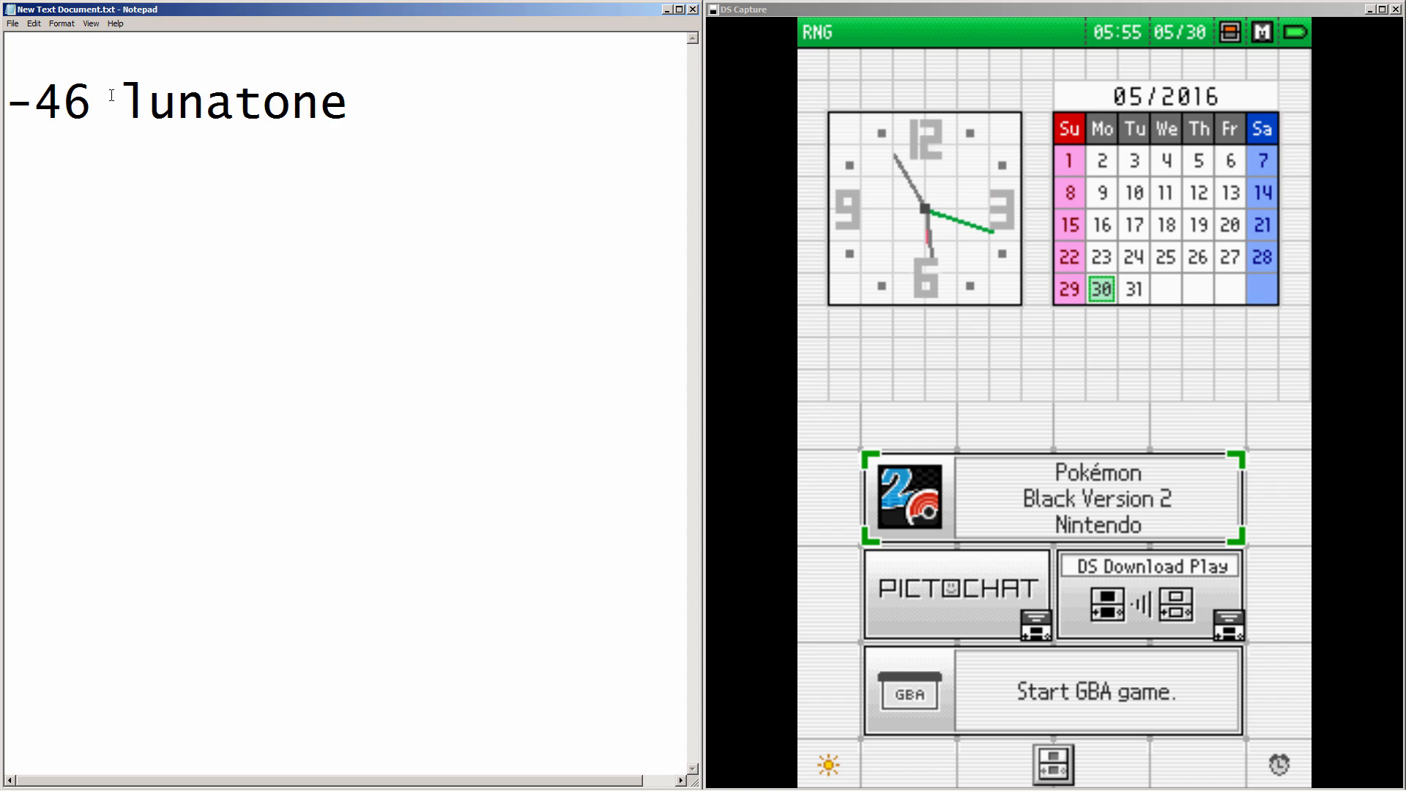
pyautogui.write('1104')
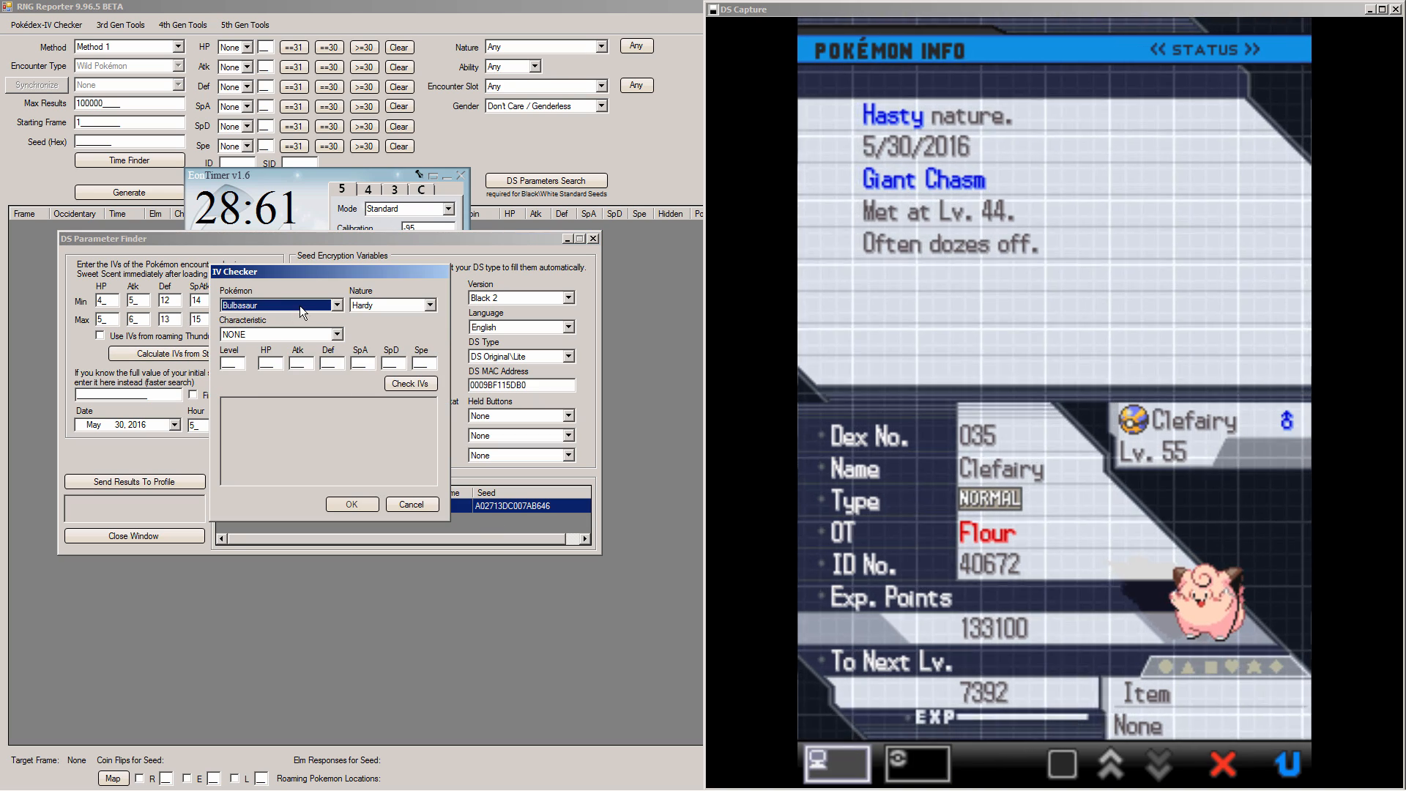
# Check IVs for a Hasty Clefairy at level 55 with the 'Often dozes off' characteristic
pyautogui.click(337, 305)
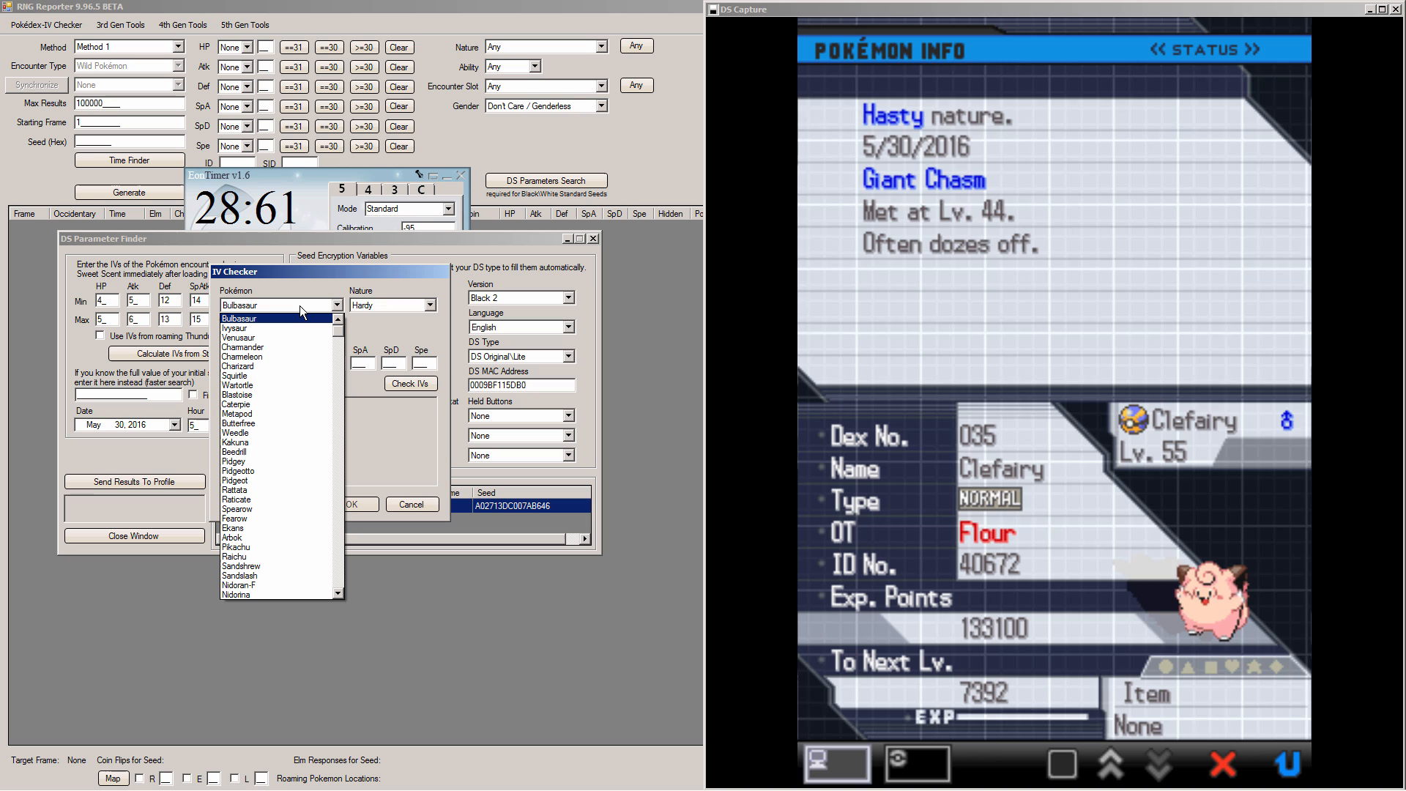
pyautogui.click(241, 347)
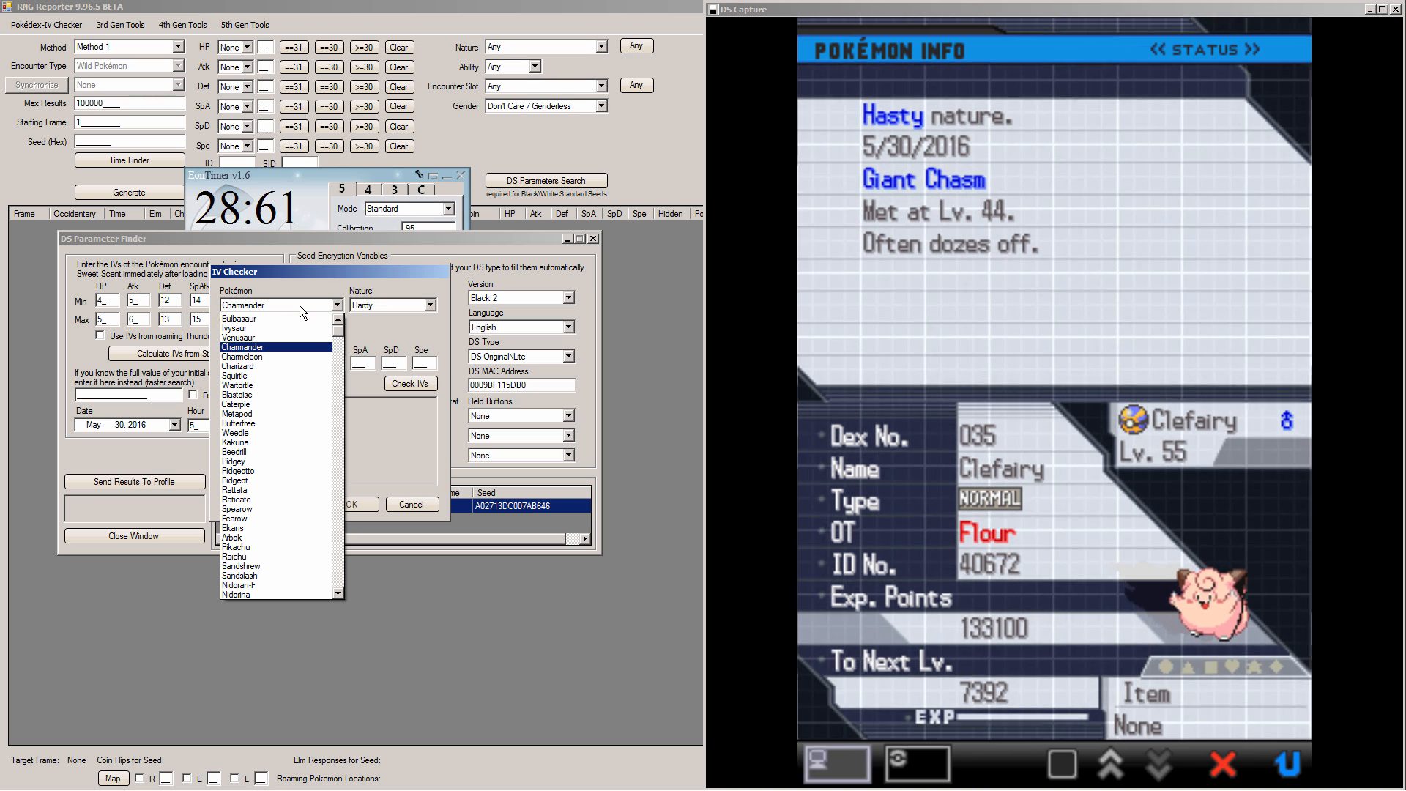
pyautogui.click(429, 305)
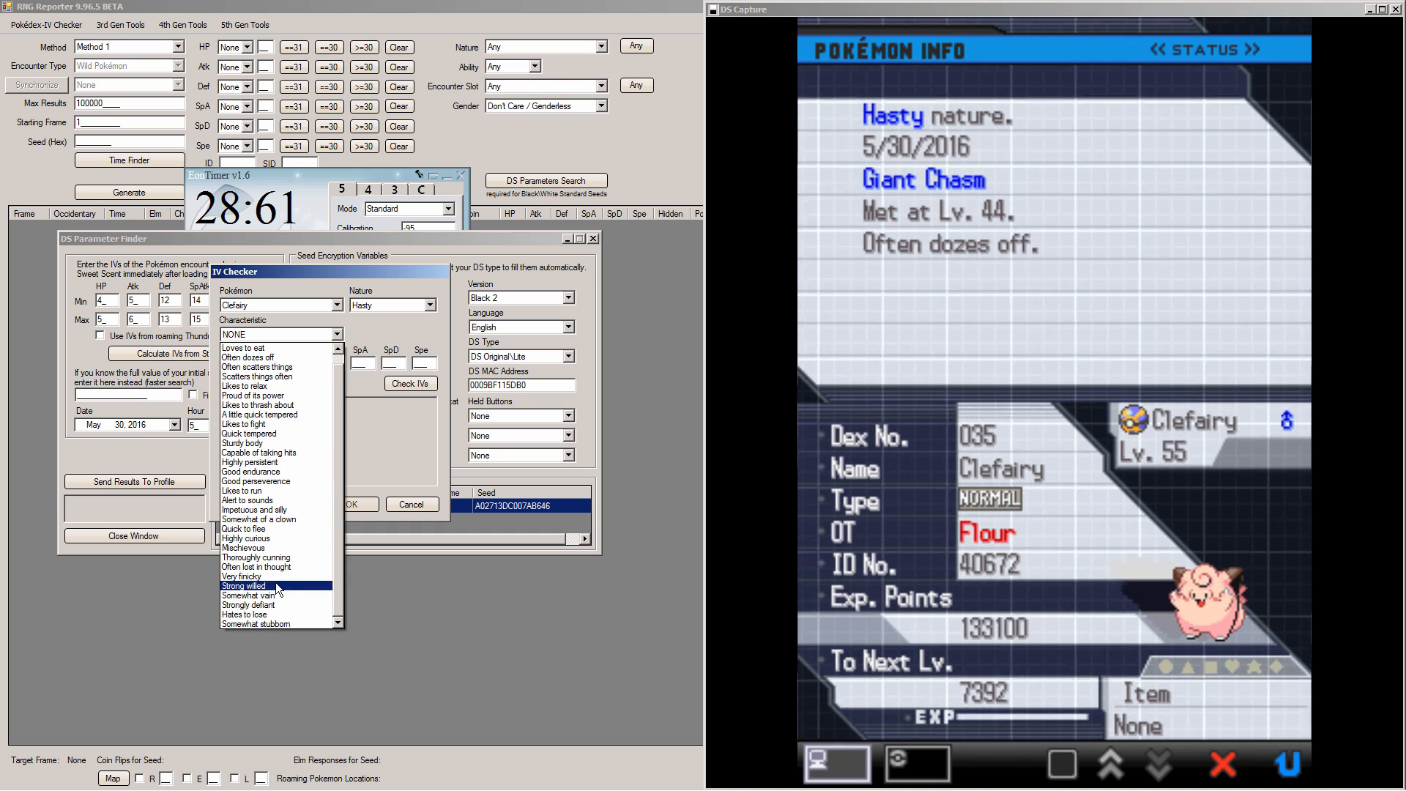
pyautogui.click(246, 358)
pyautogui.write('77')
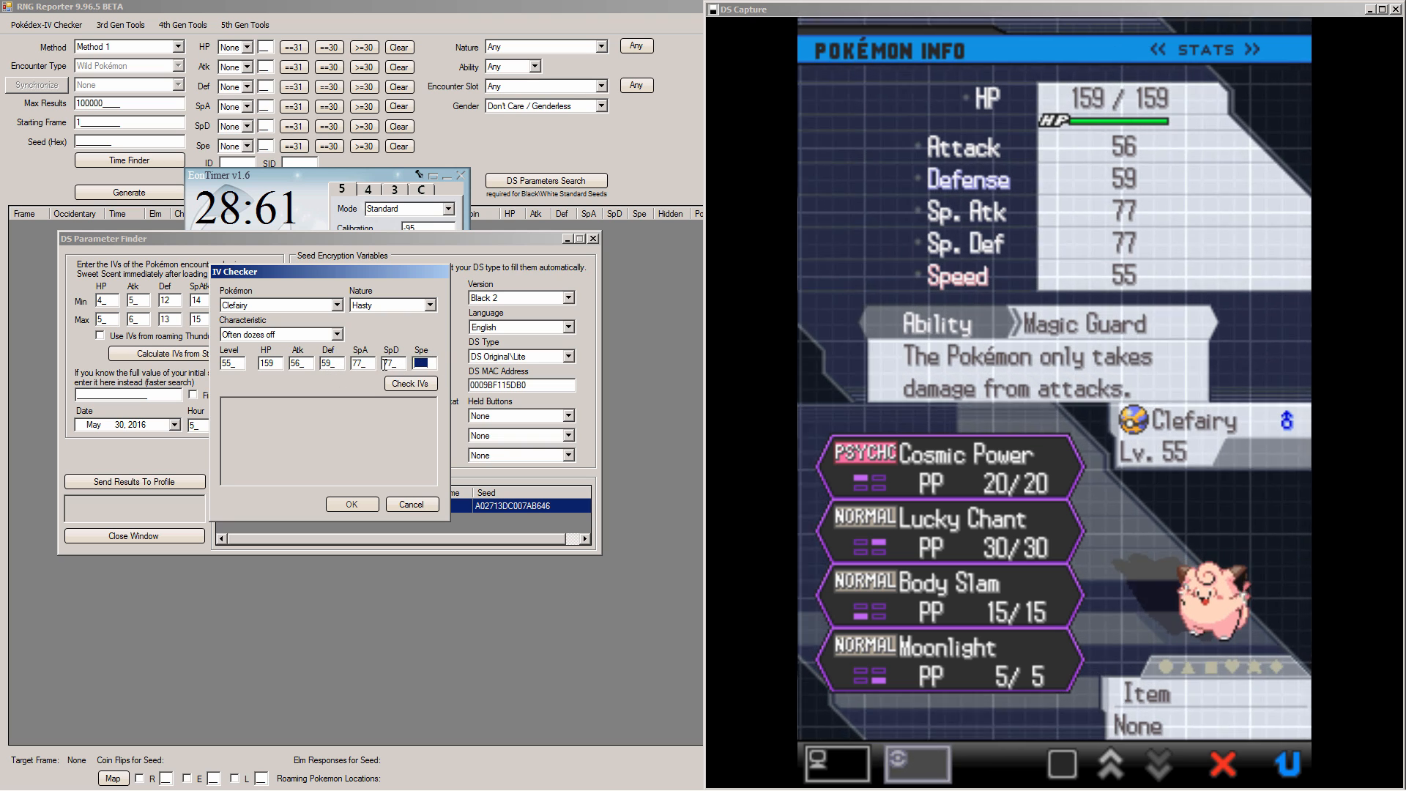
pyautogui.click(410, 382)
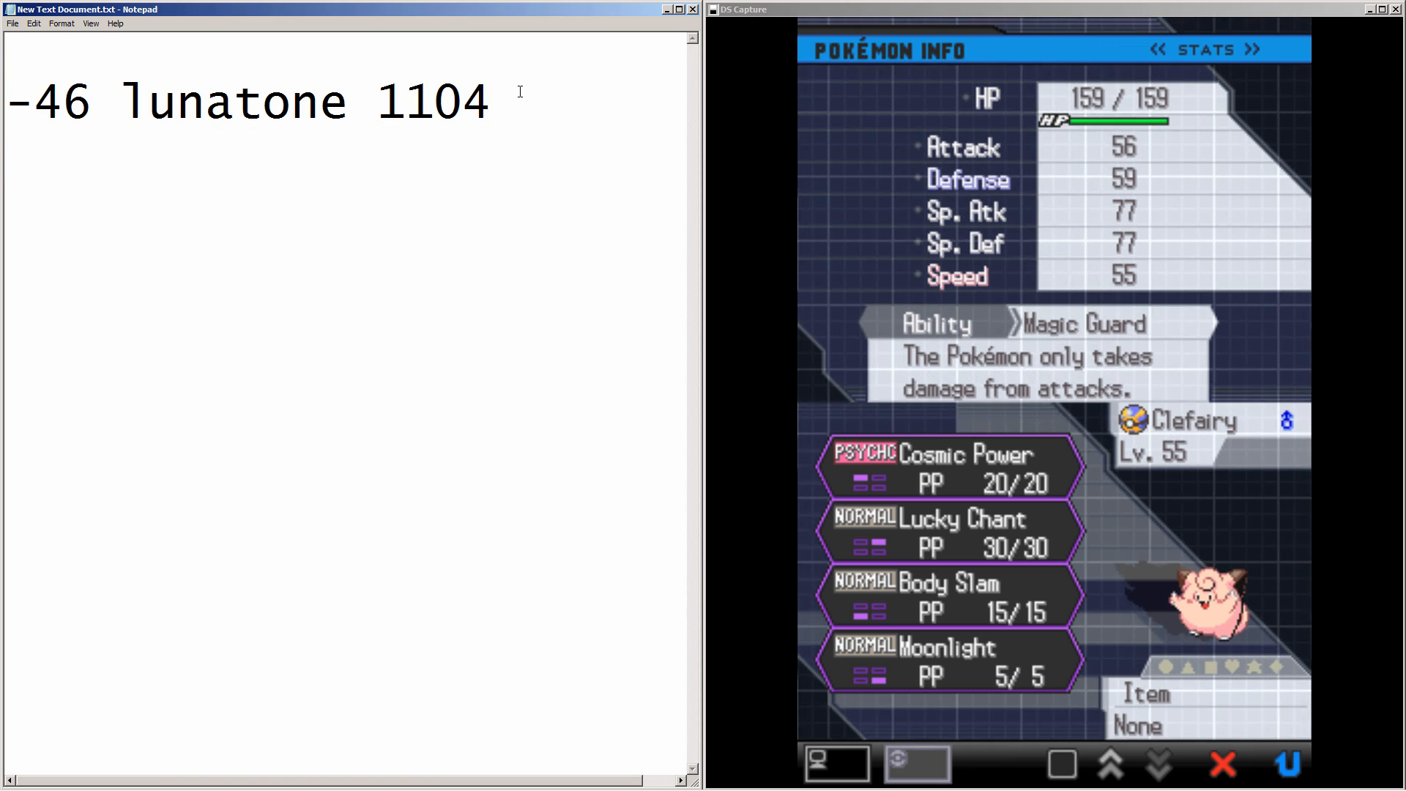
# Add '- 1' to the lunatone line and a new '-44 m clef 1103 - 1' tally line
pyautogui.write('- 1')
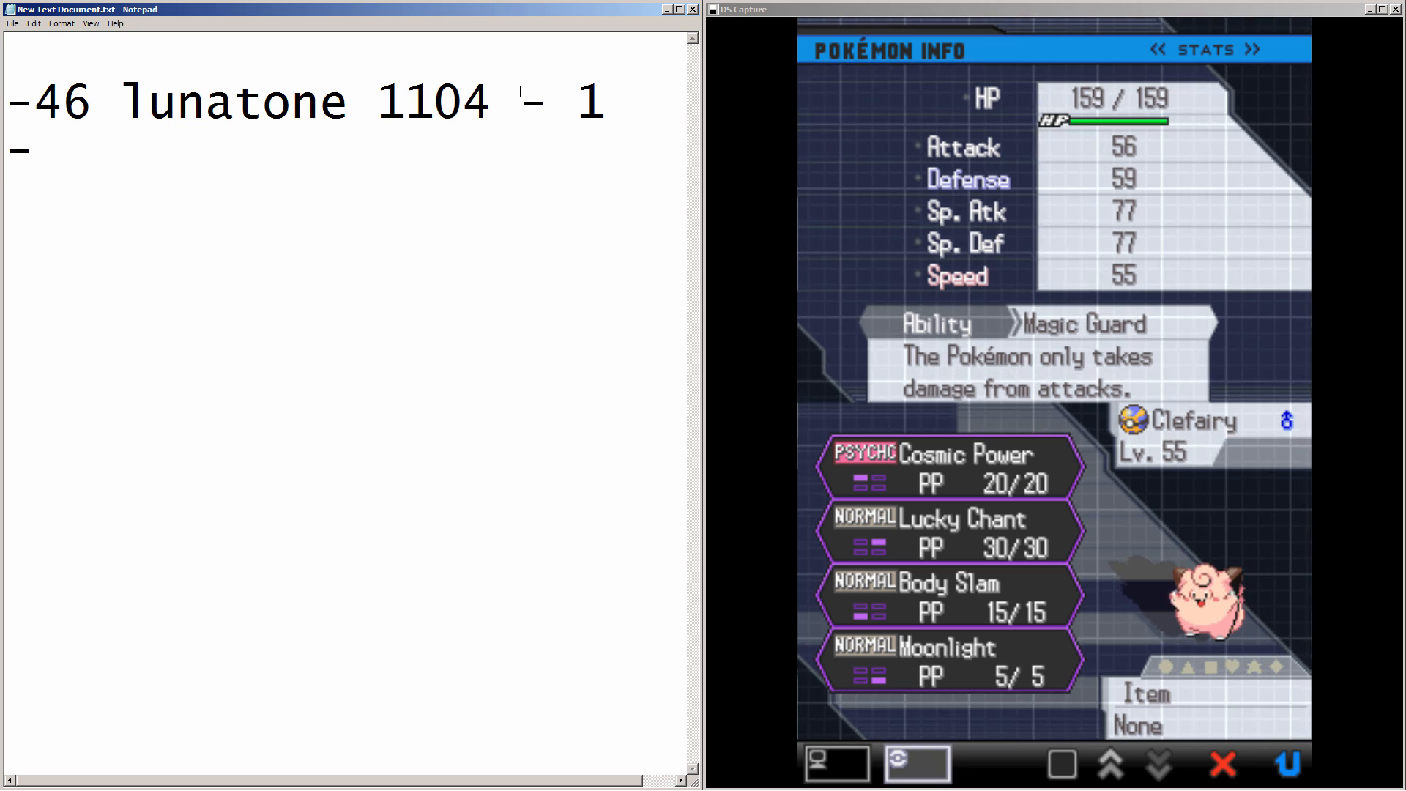
pyautogui.write('-44 m ck')
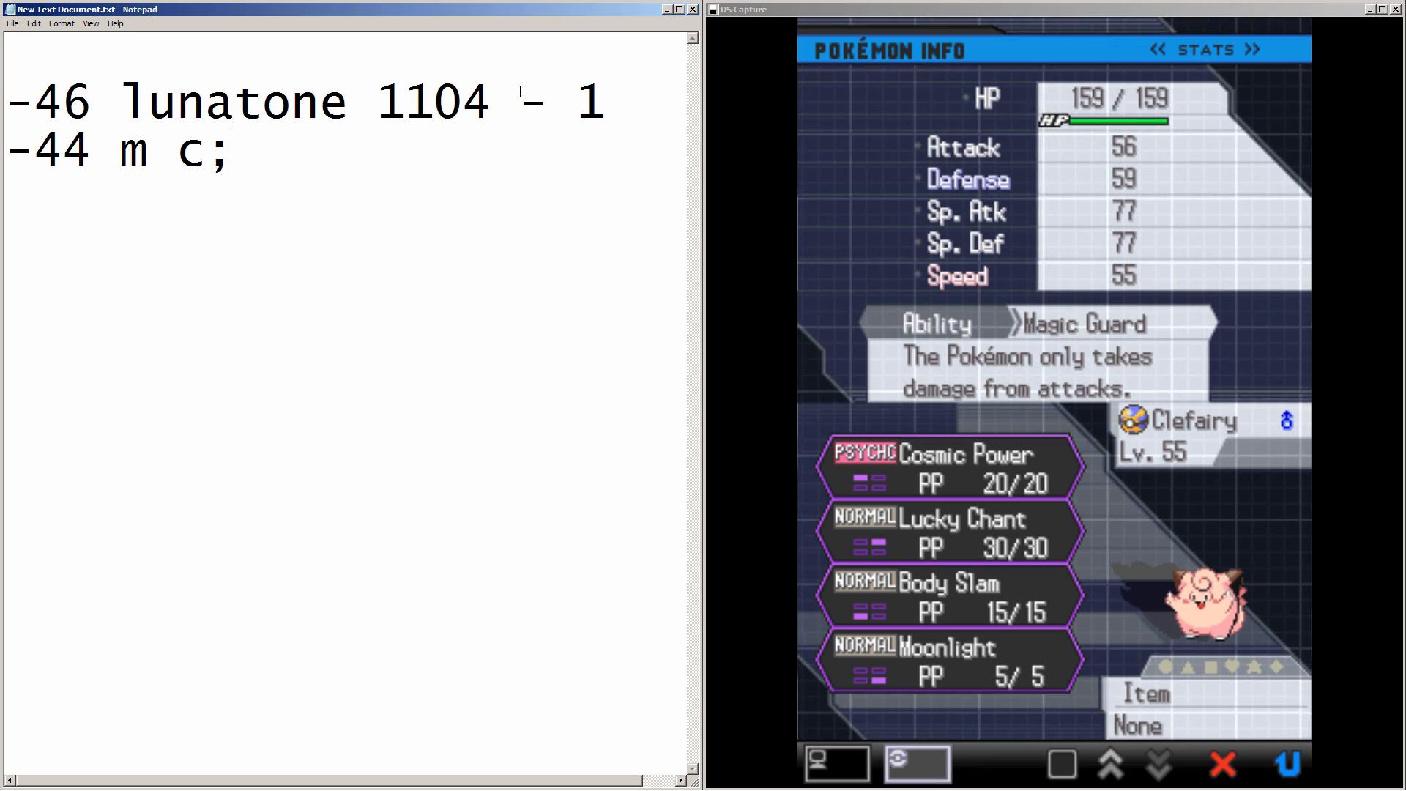
pyautogui.write('clef')
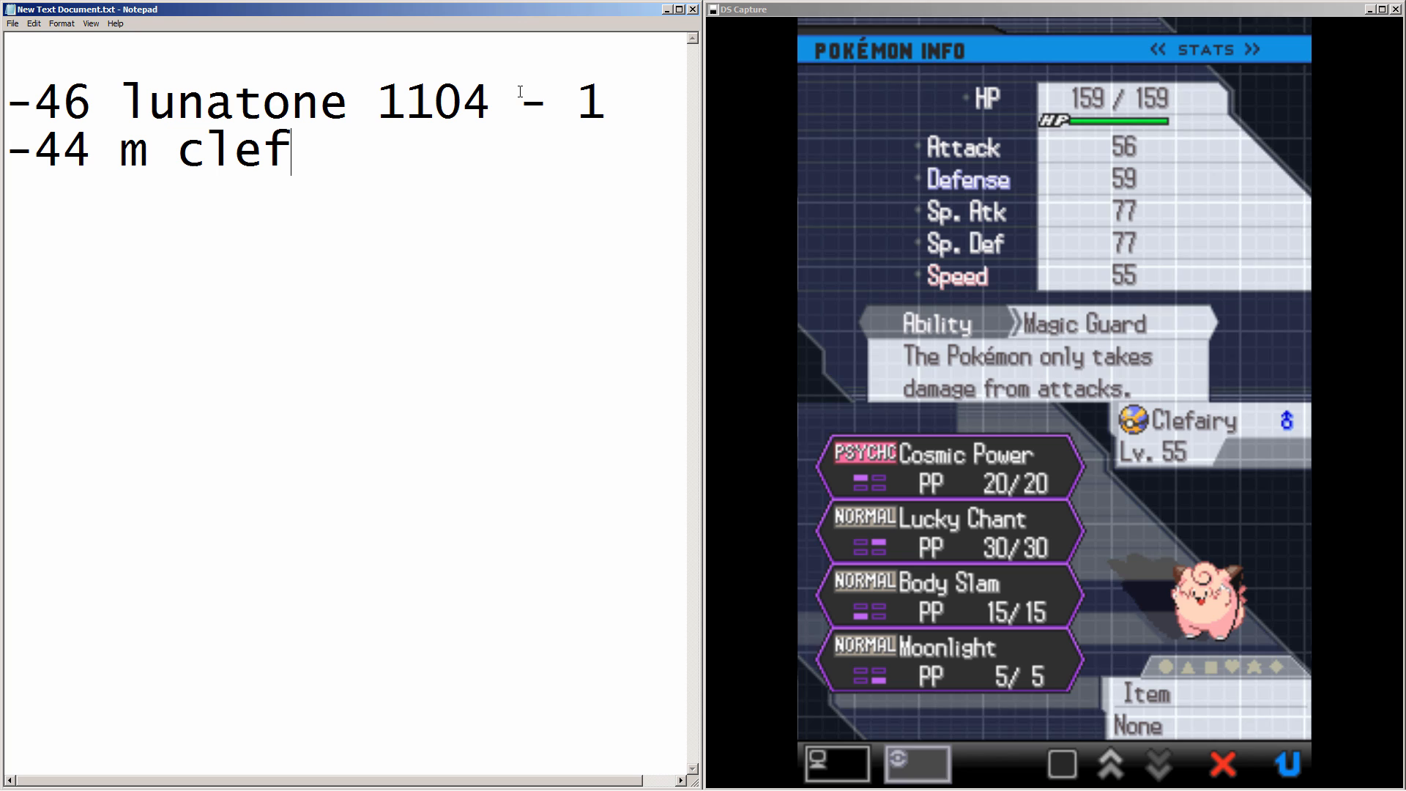
pyautogui.write('1103')
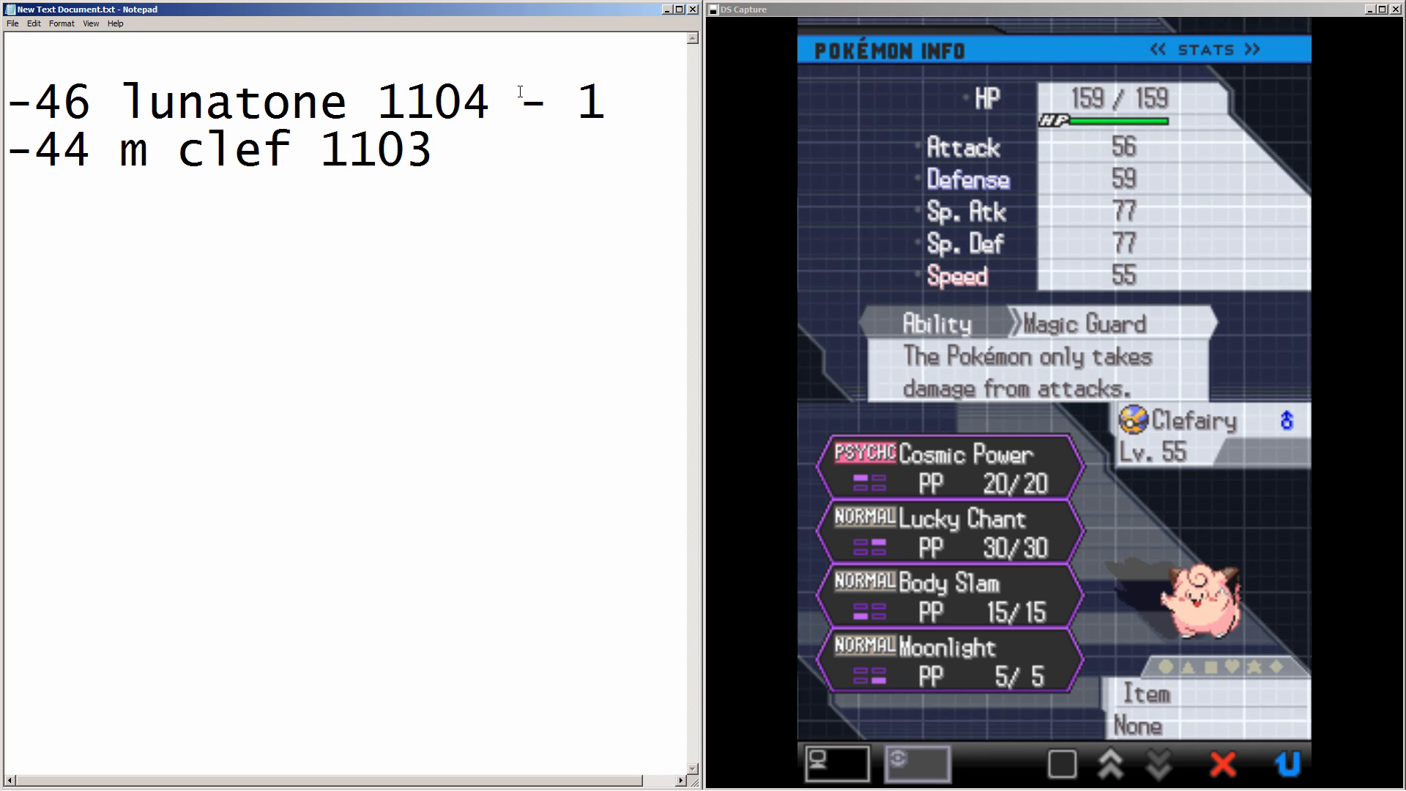
pyautogui.write('- 1')
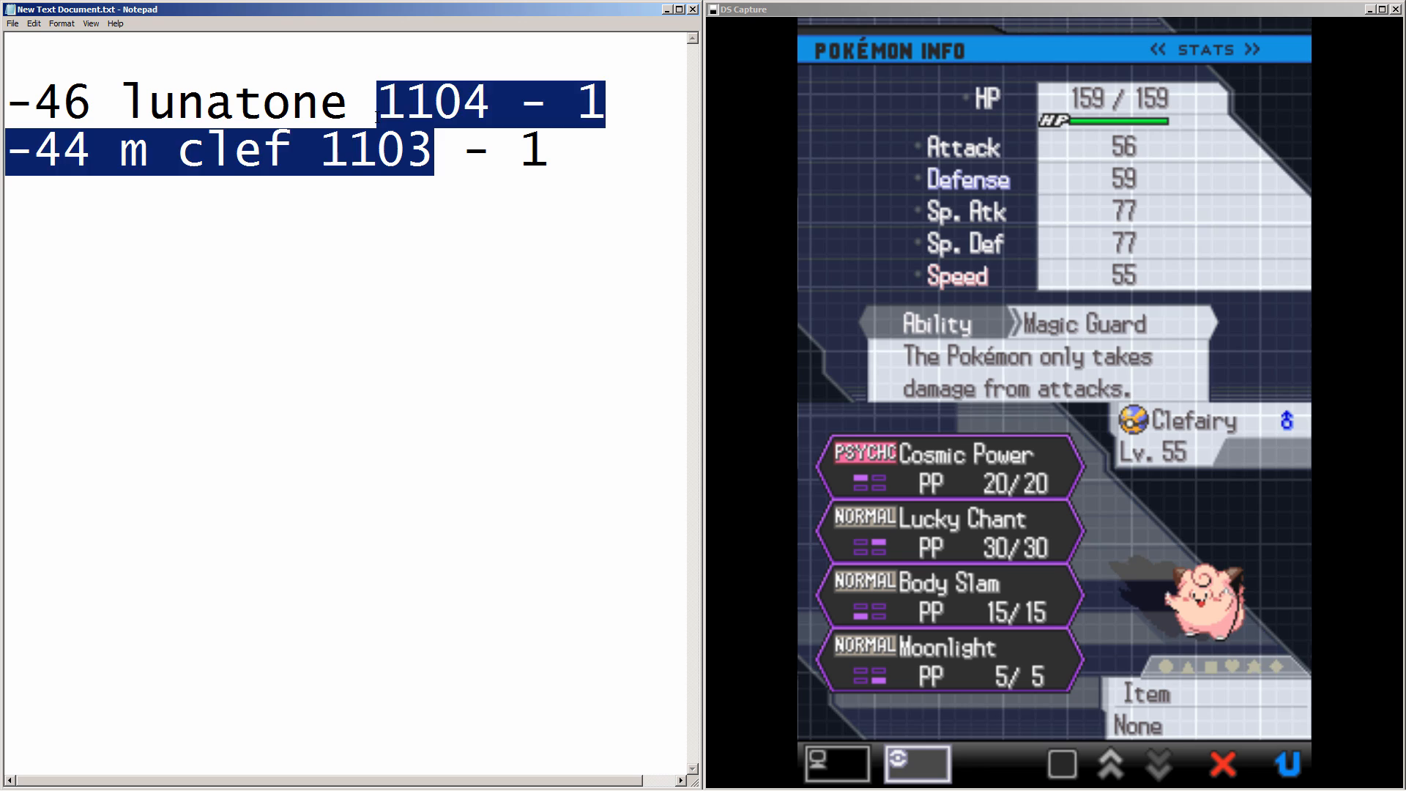
pyautogui.click(365, 206)
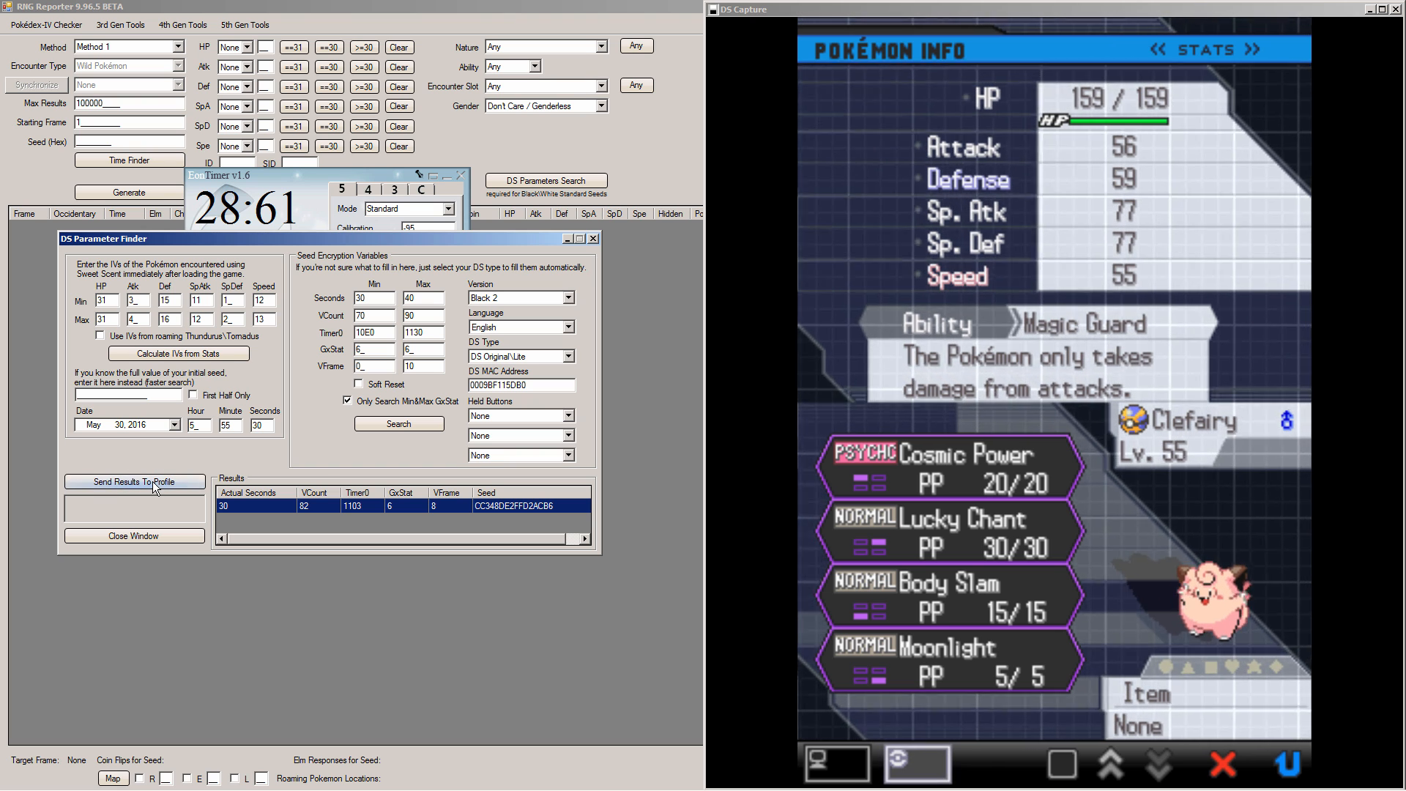
# Close the DS Parameter Finder, leaving the main RNG Reporter window
pyautogui.click(134, 482)
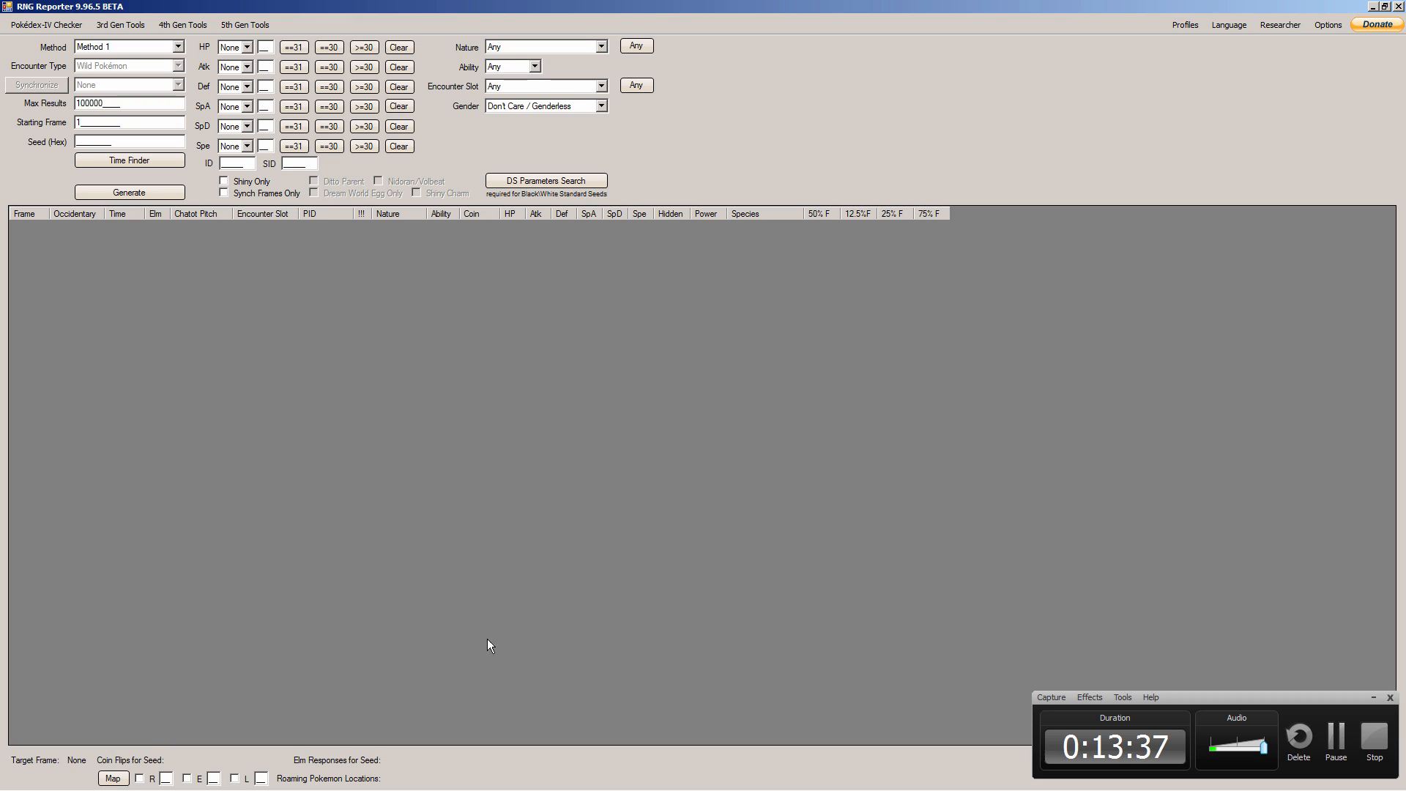
pyautogui.moveTo(1253, 736)
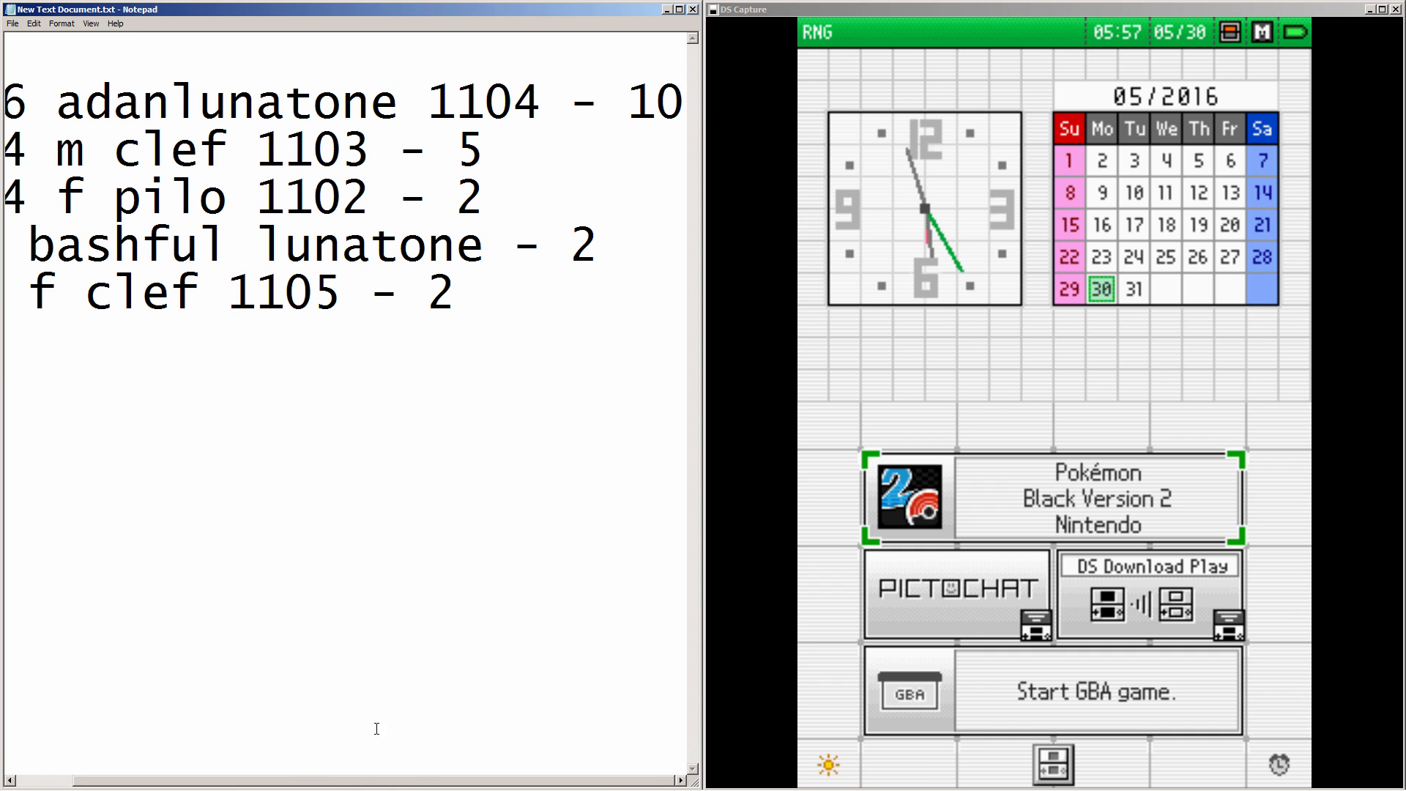
# Review the pilo line's tally count, then bring the DS Parameter Finder back to the front
pyautogui.doubleClick(663, 102)
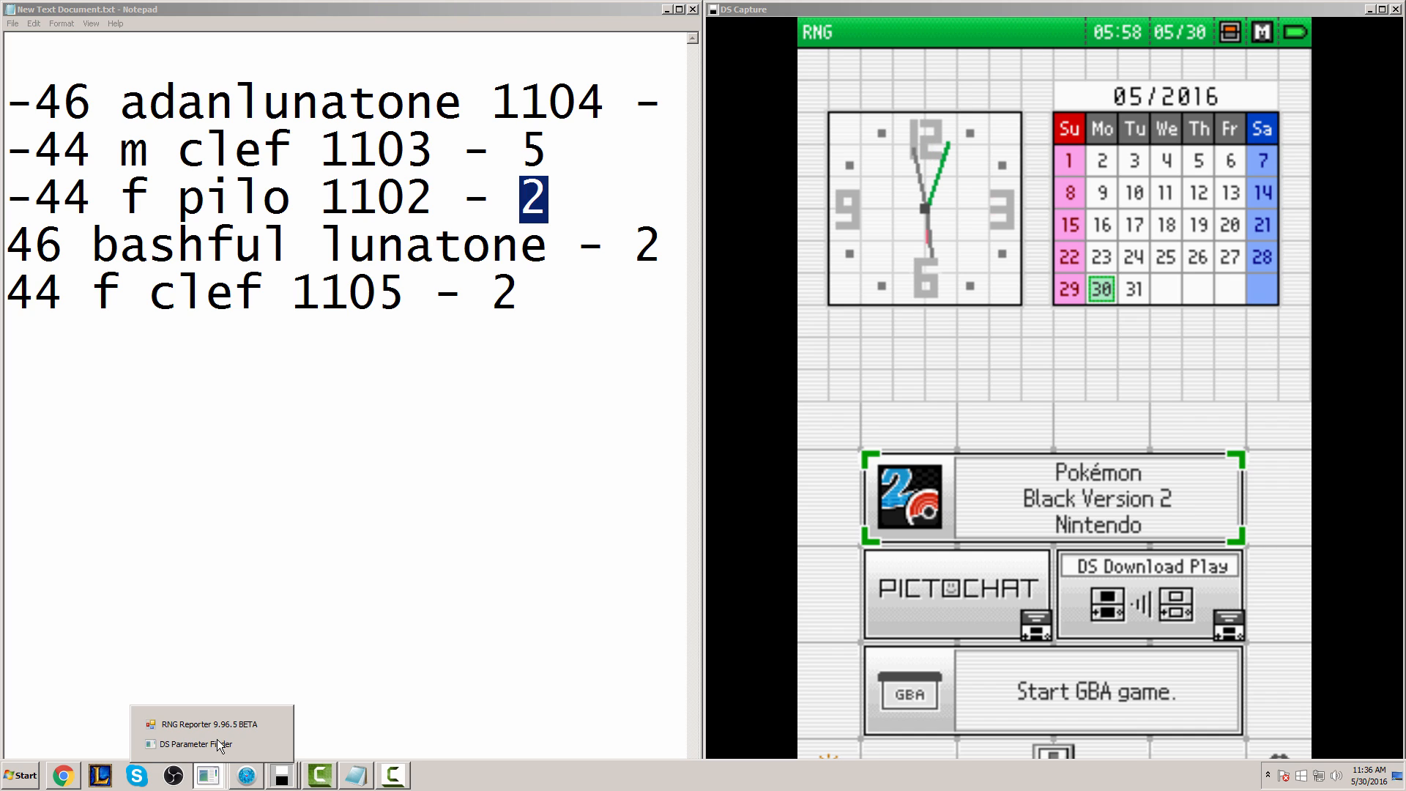
pyautogui.click(195, 744)
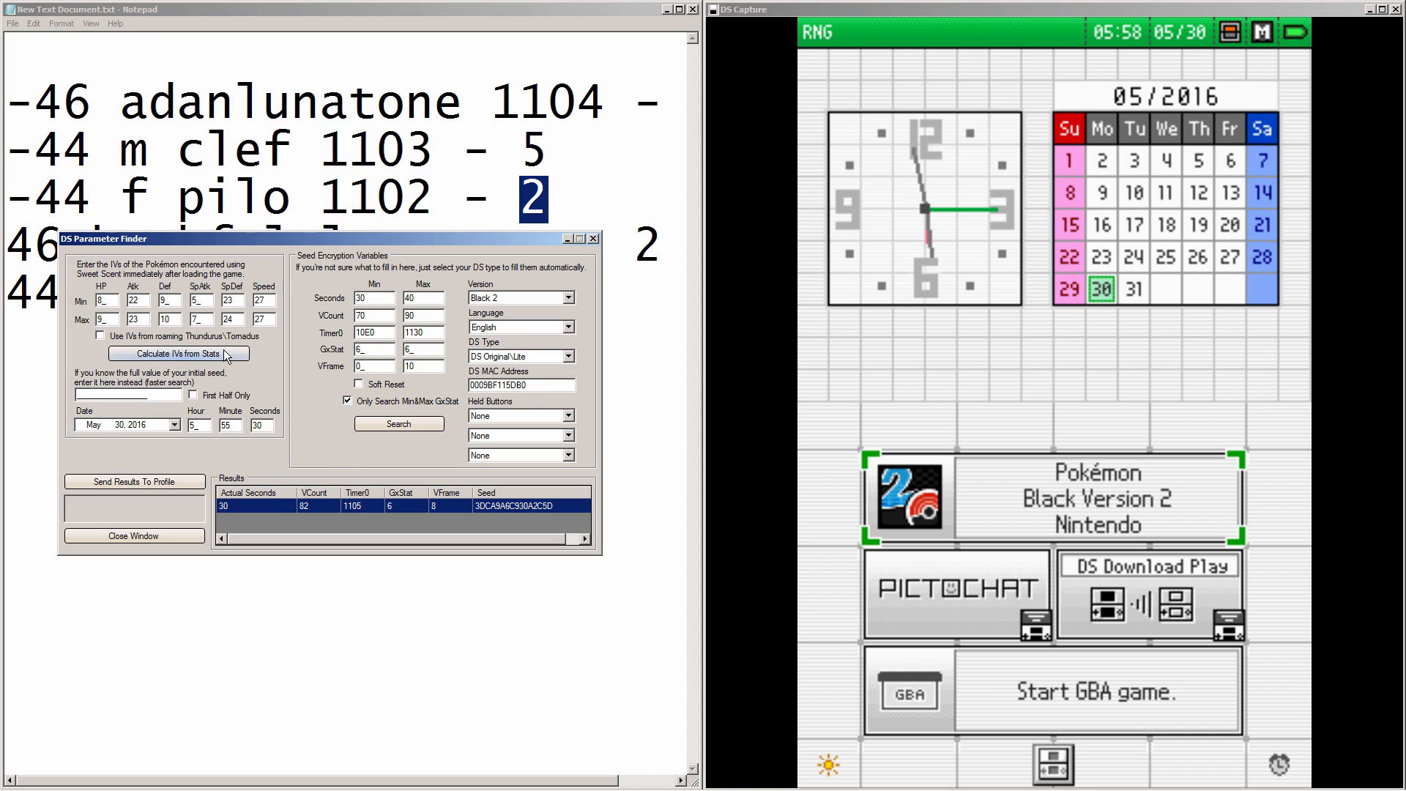
pyautogui.moveTo(590, 294)
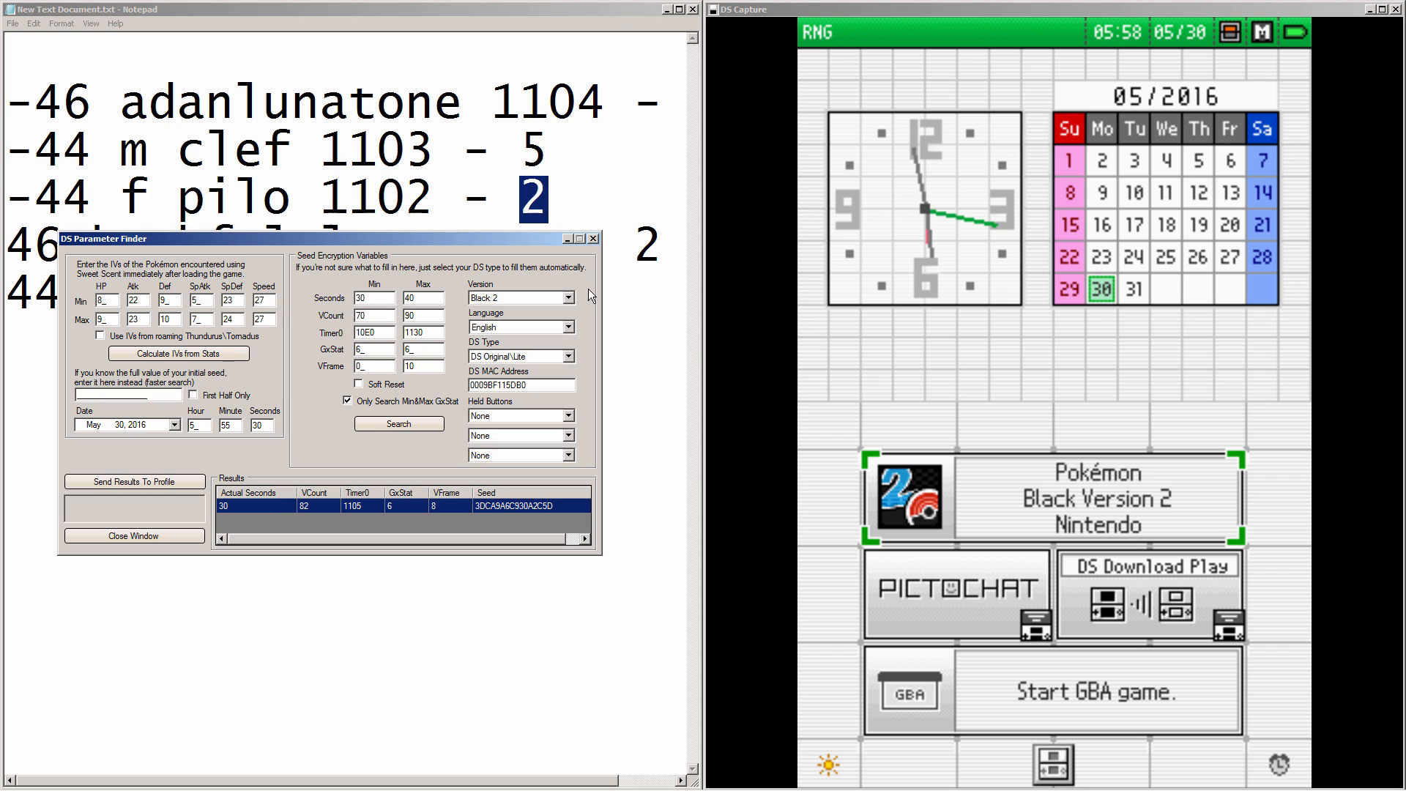
# Send the found parameters (Timer0 1104, VCount 82) into a new Profile Editor
pyautogui.rightClick(520, 383)
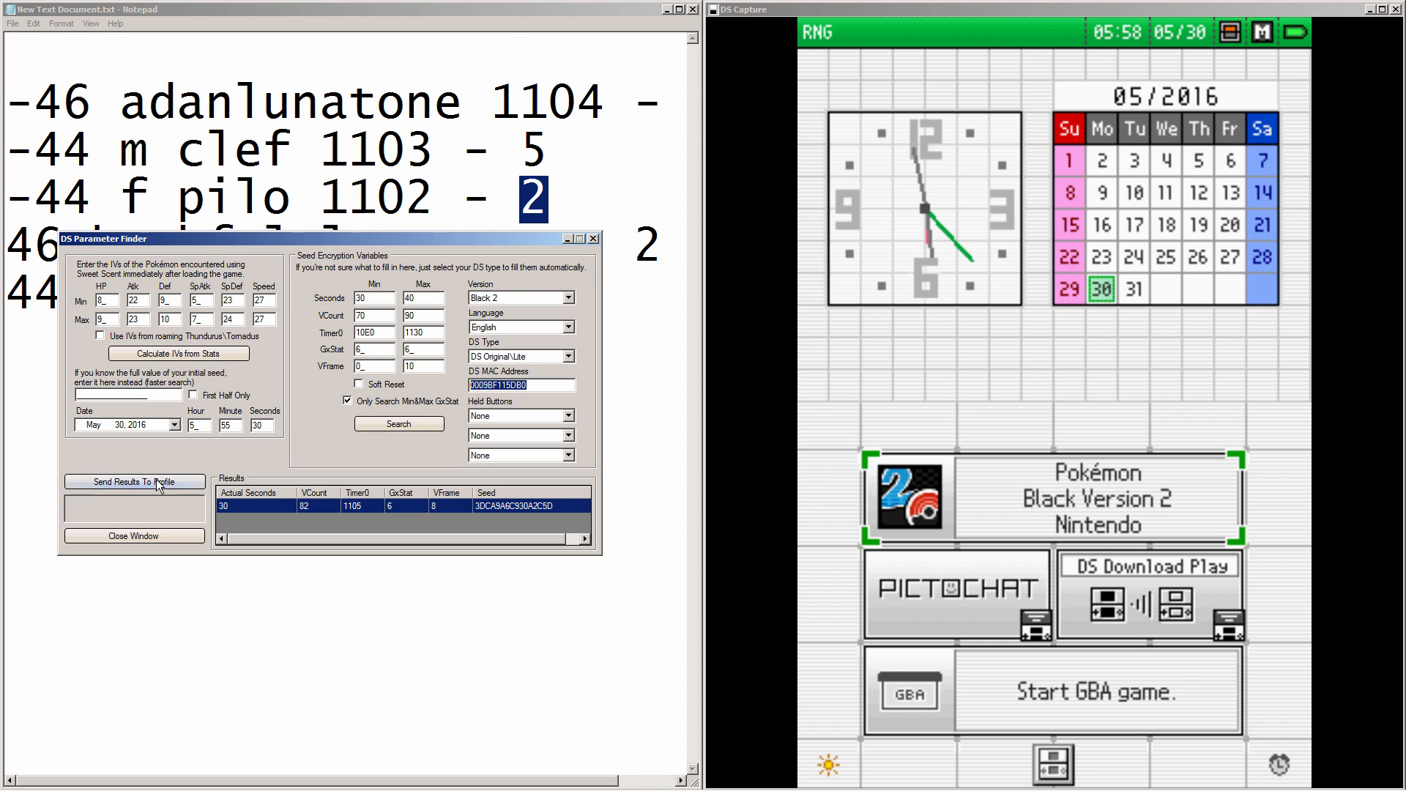
pyautogui.click(133, 482)
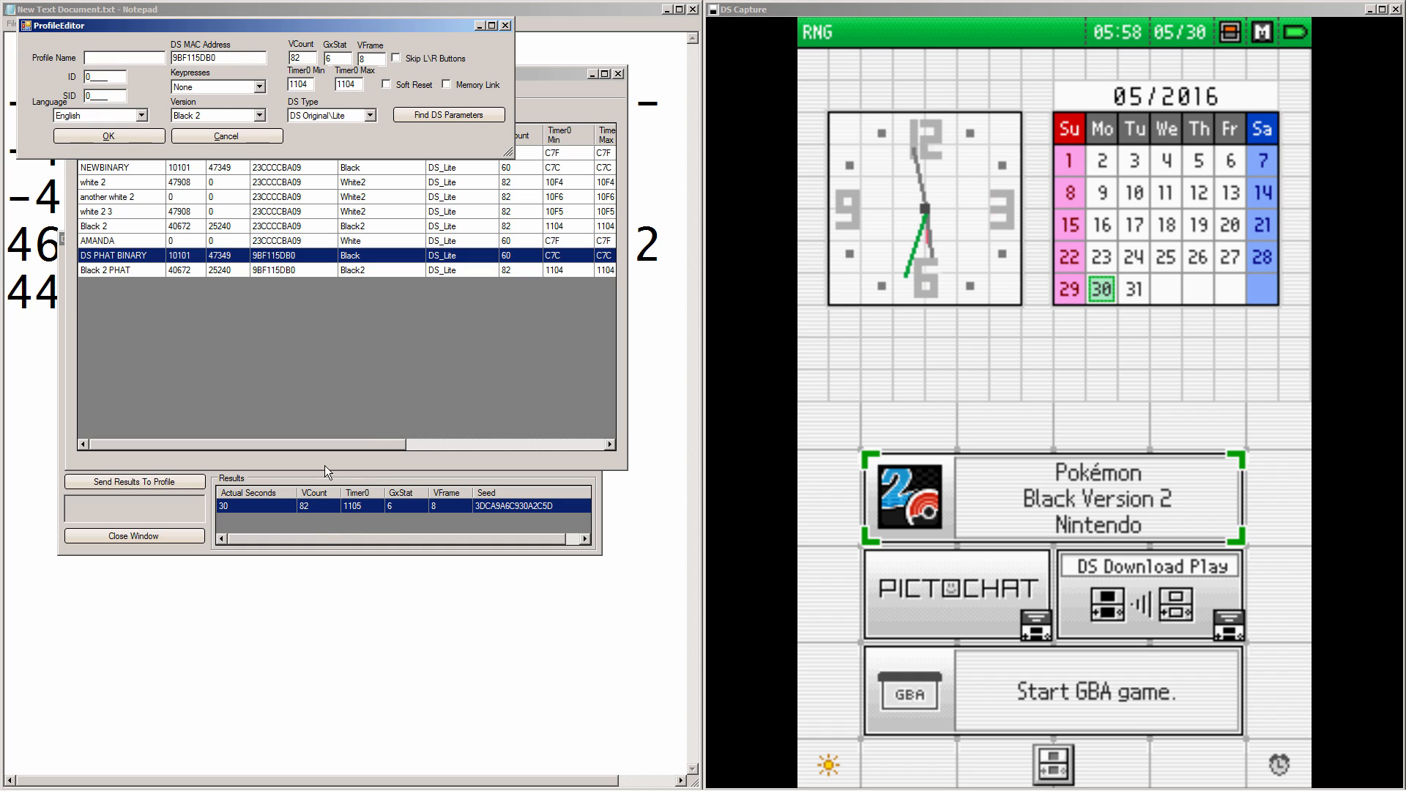
pyautogui.moveTo(364, 350)
pyautogui.write('DS PHAT')
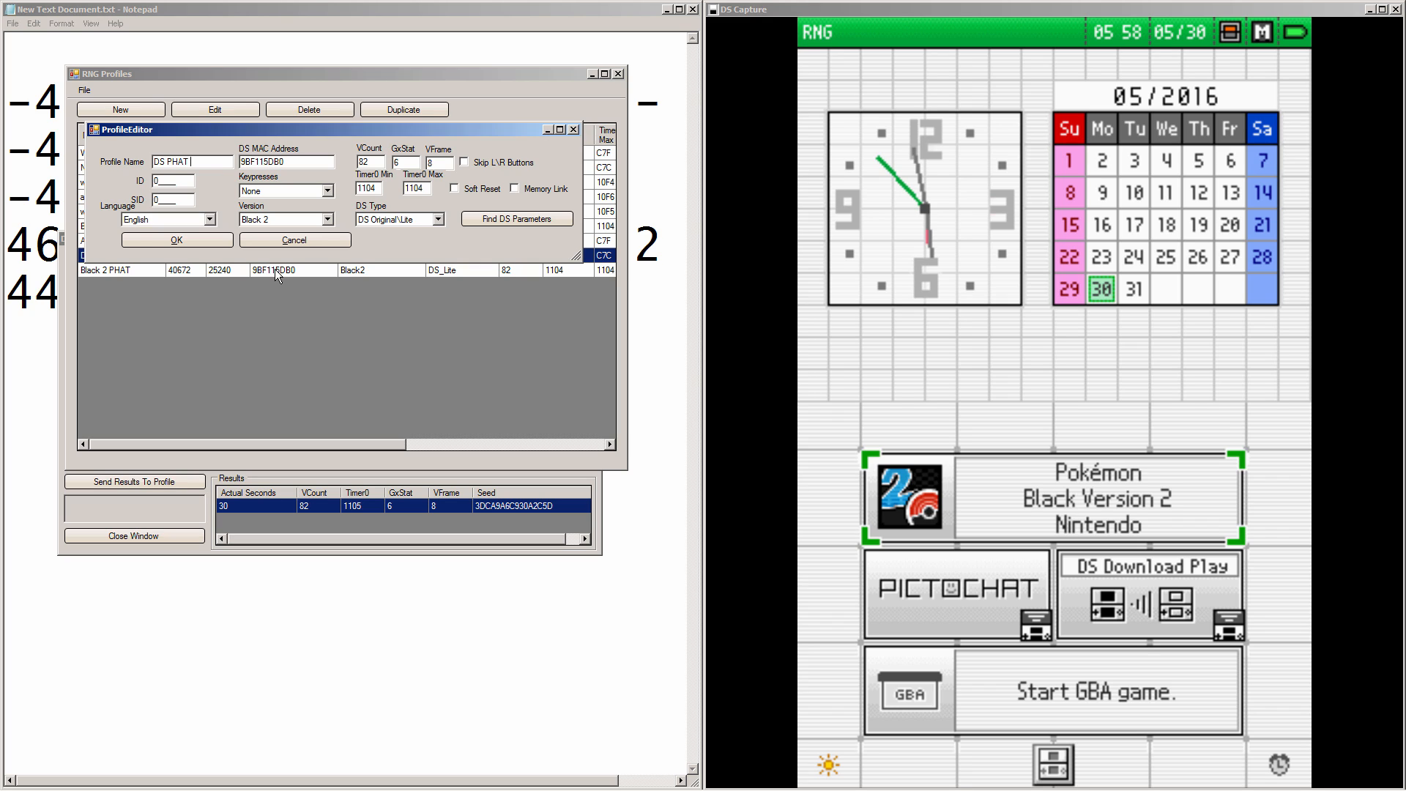
# Name the profile 'DS PHAT BLACK 2' and save it to the profile list
pyautogui.write('BLACK 2')
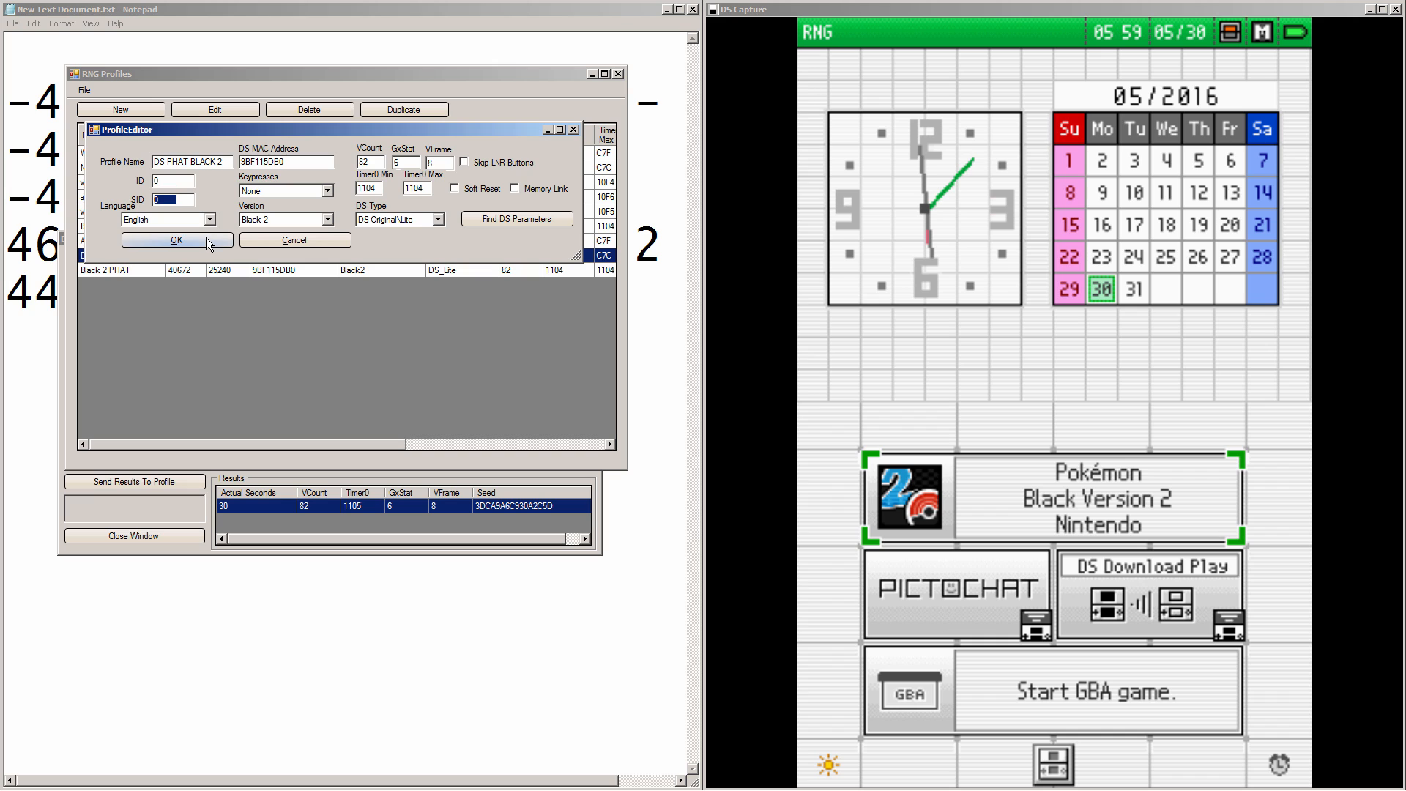
pyautogui.click(176, 239)
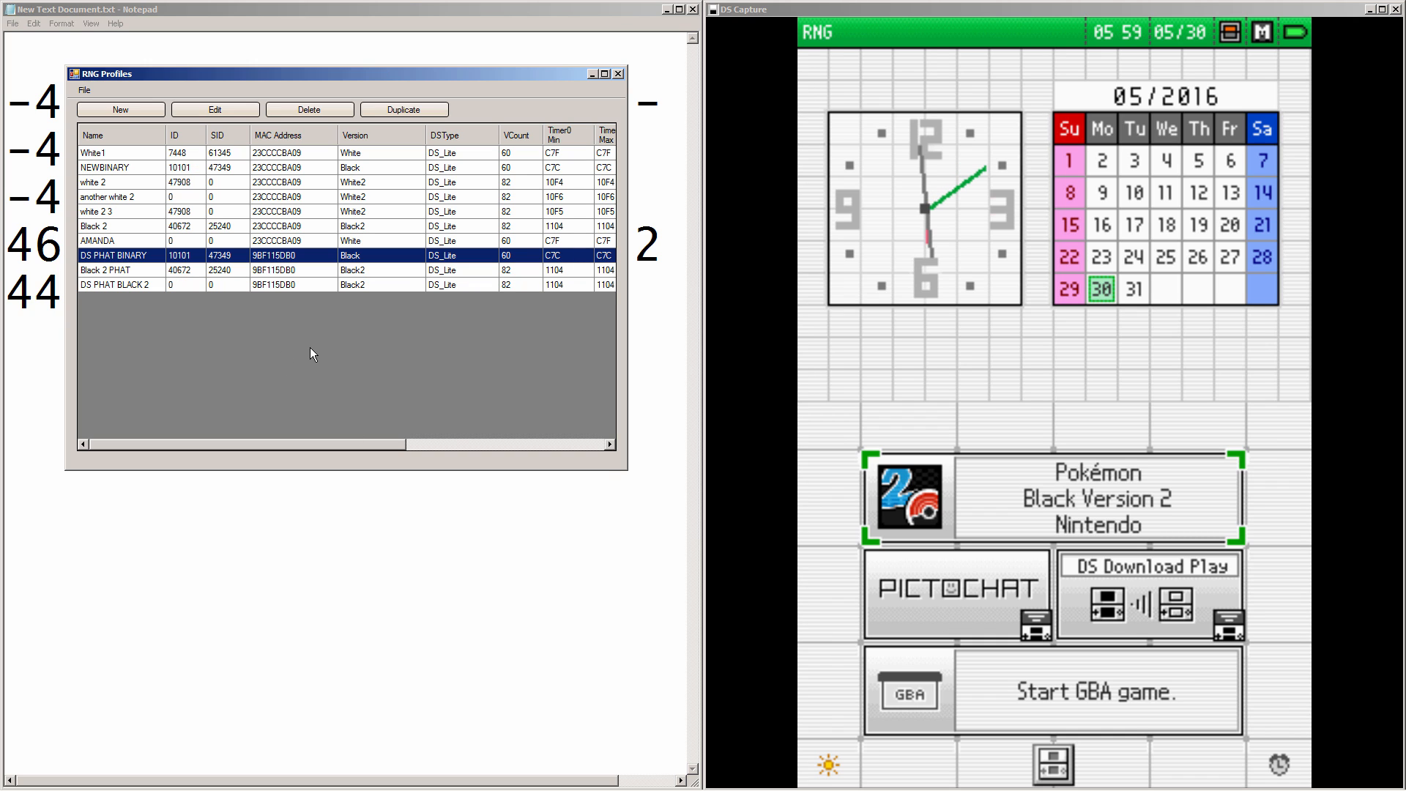